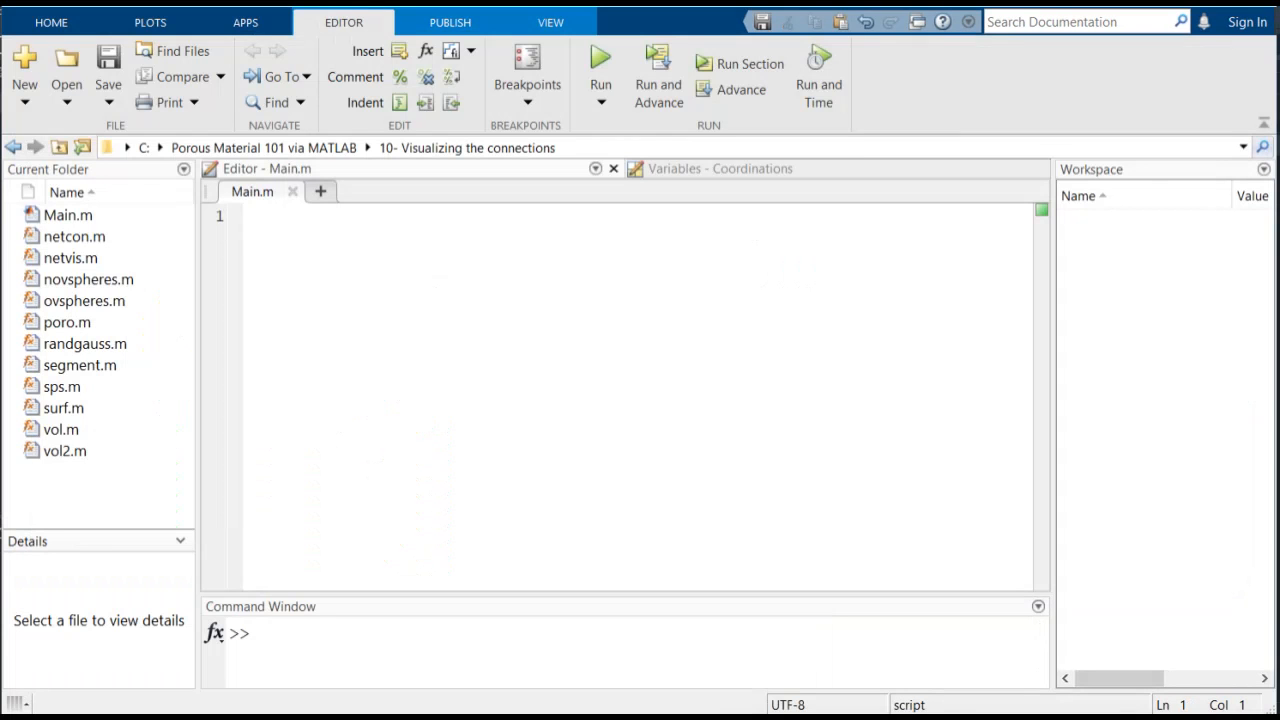
mouse_move(772, 370)
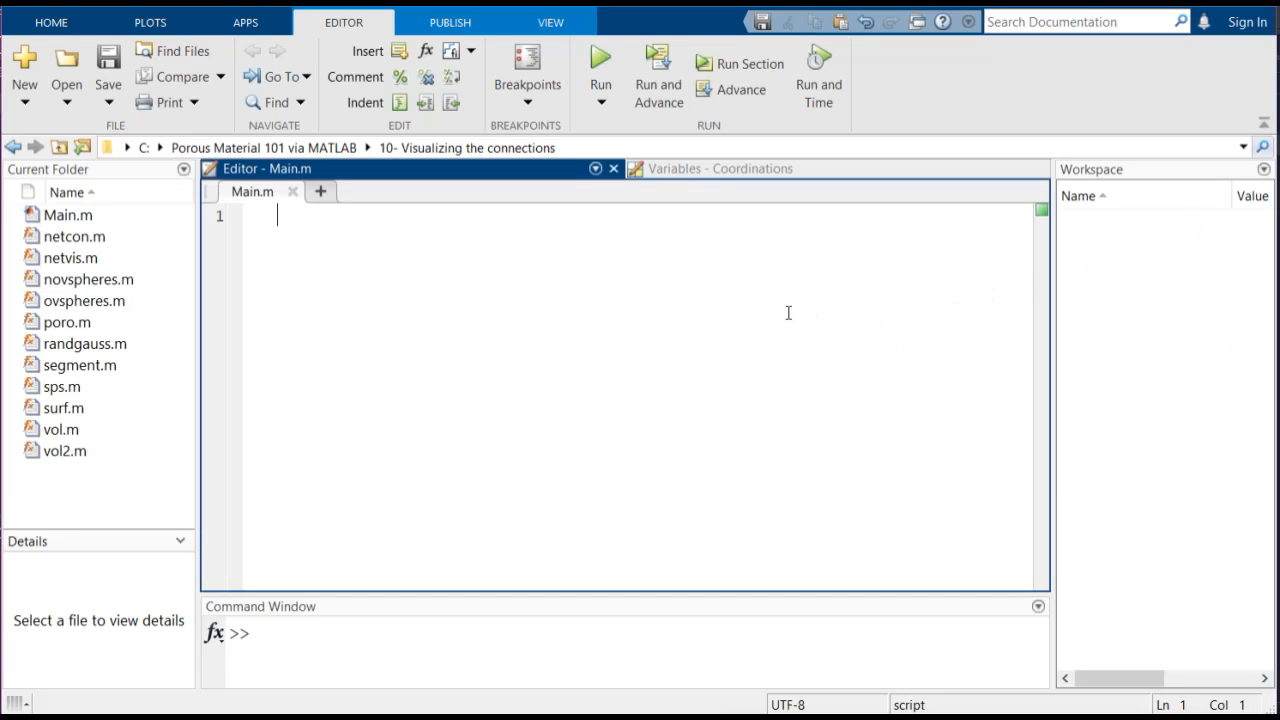
Start Main.m with clear; clc; close all; and Res=5 as the spatial resolution
type("clear; clc; close")
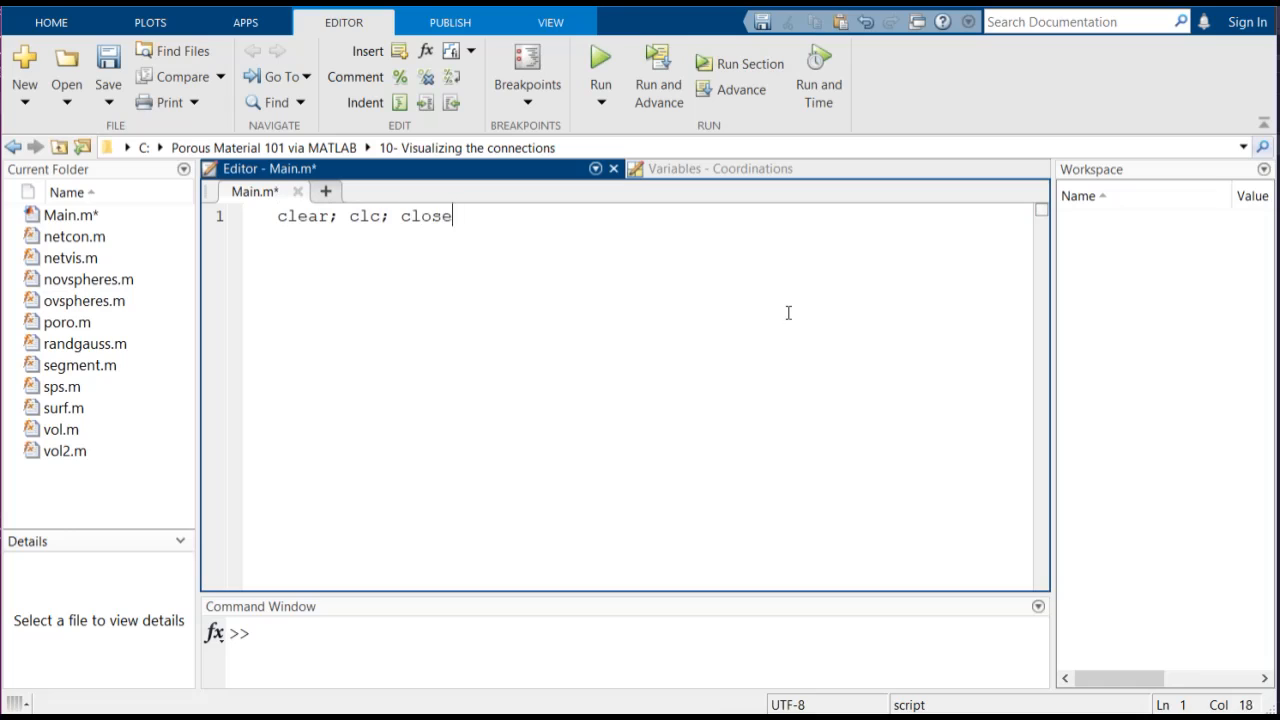
type("all;")
type("A=ovspheres();")
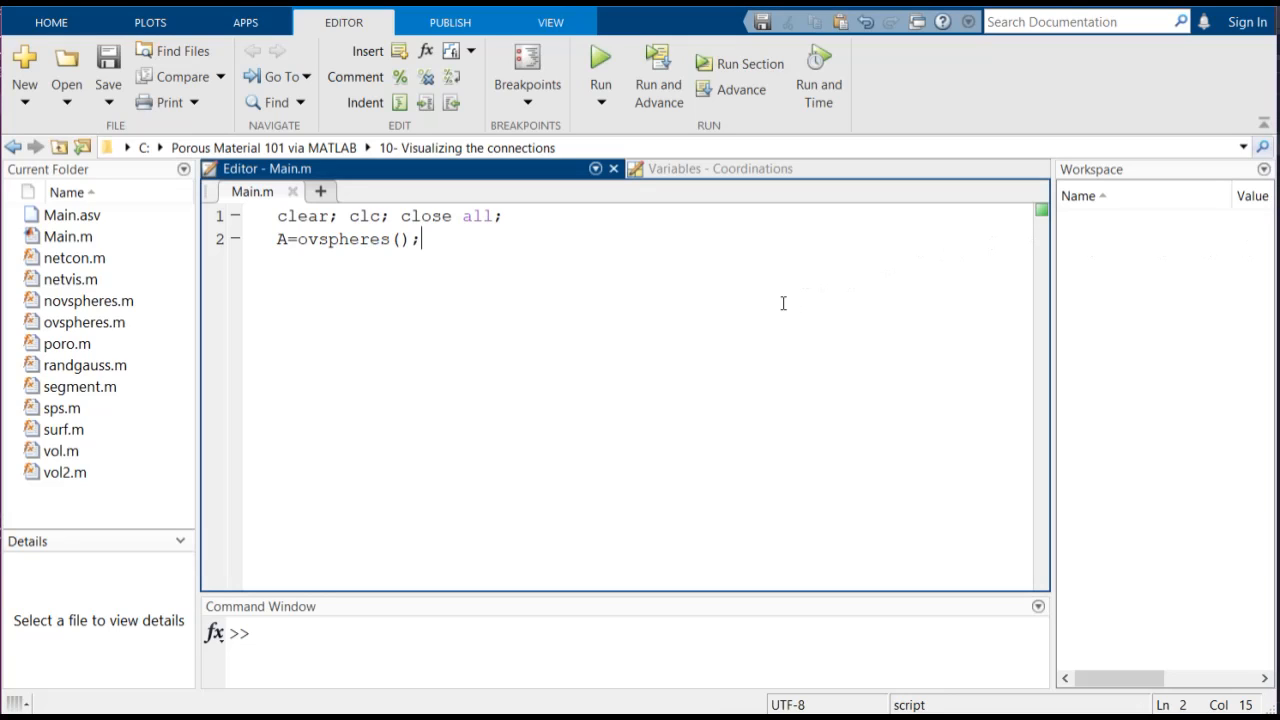
type("R")
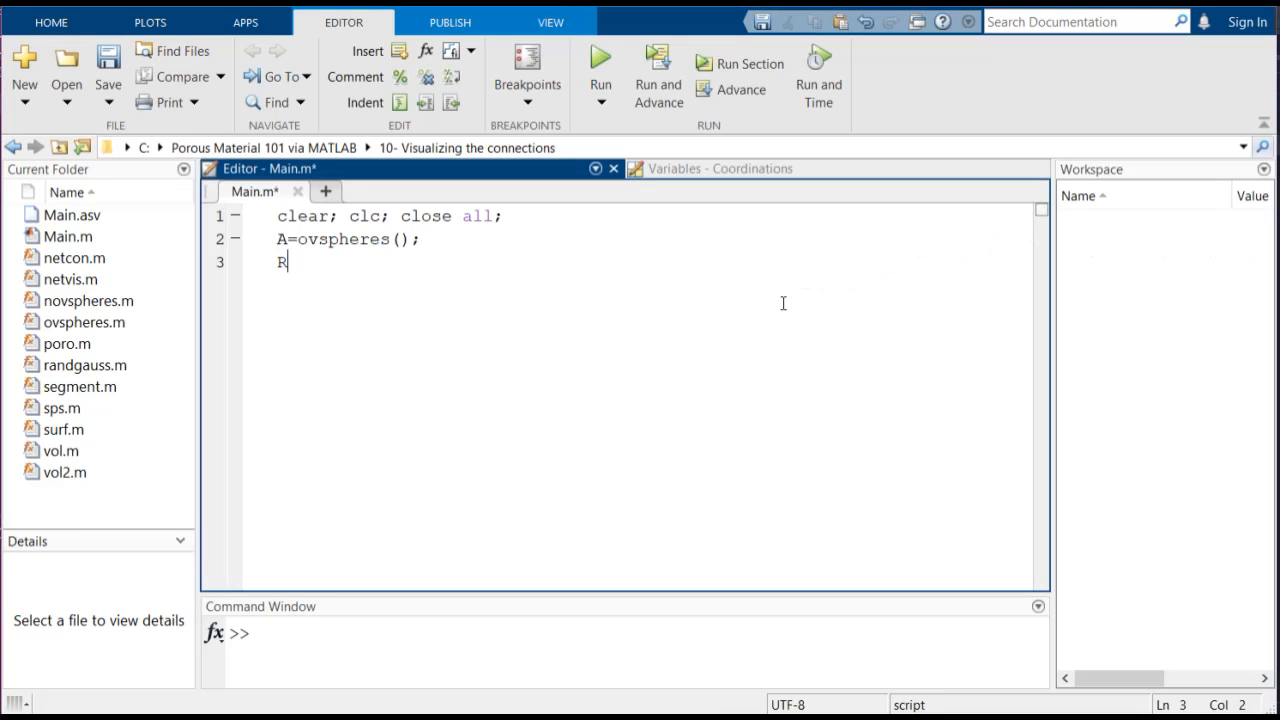
type("es=5; %Spatial Resolution (micron/pixel")
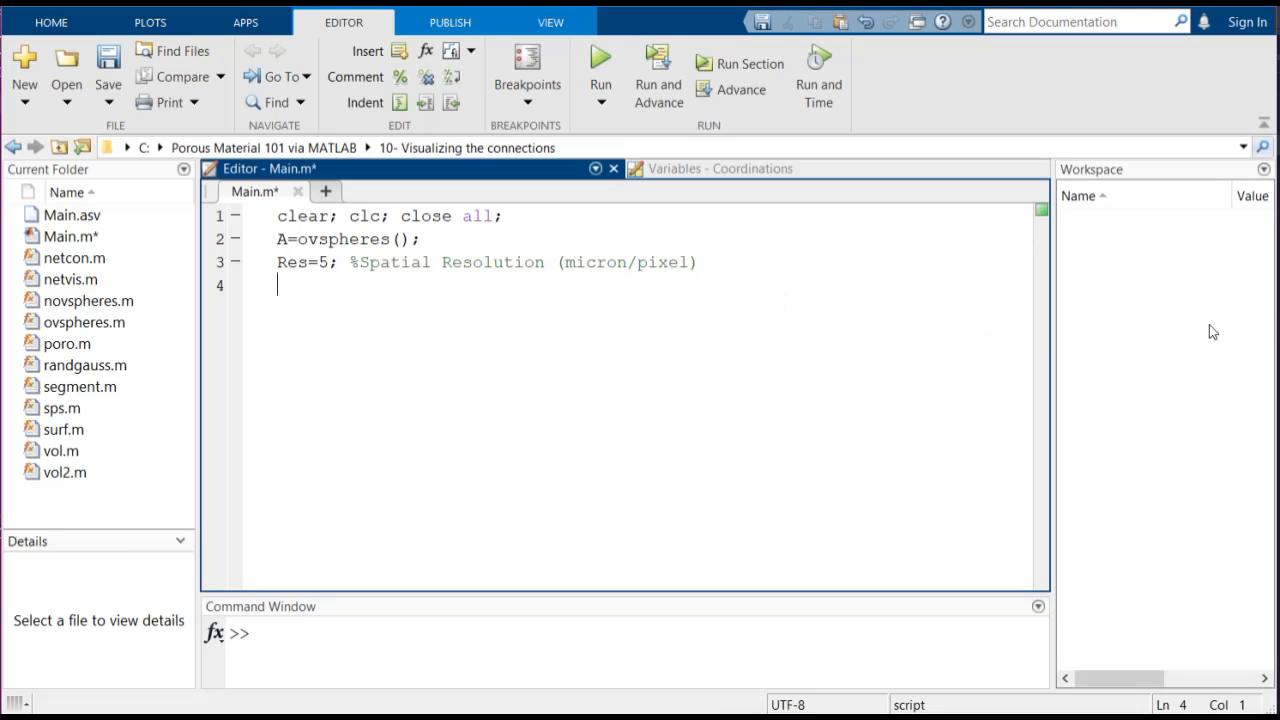
left_click(108, 57)
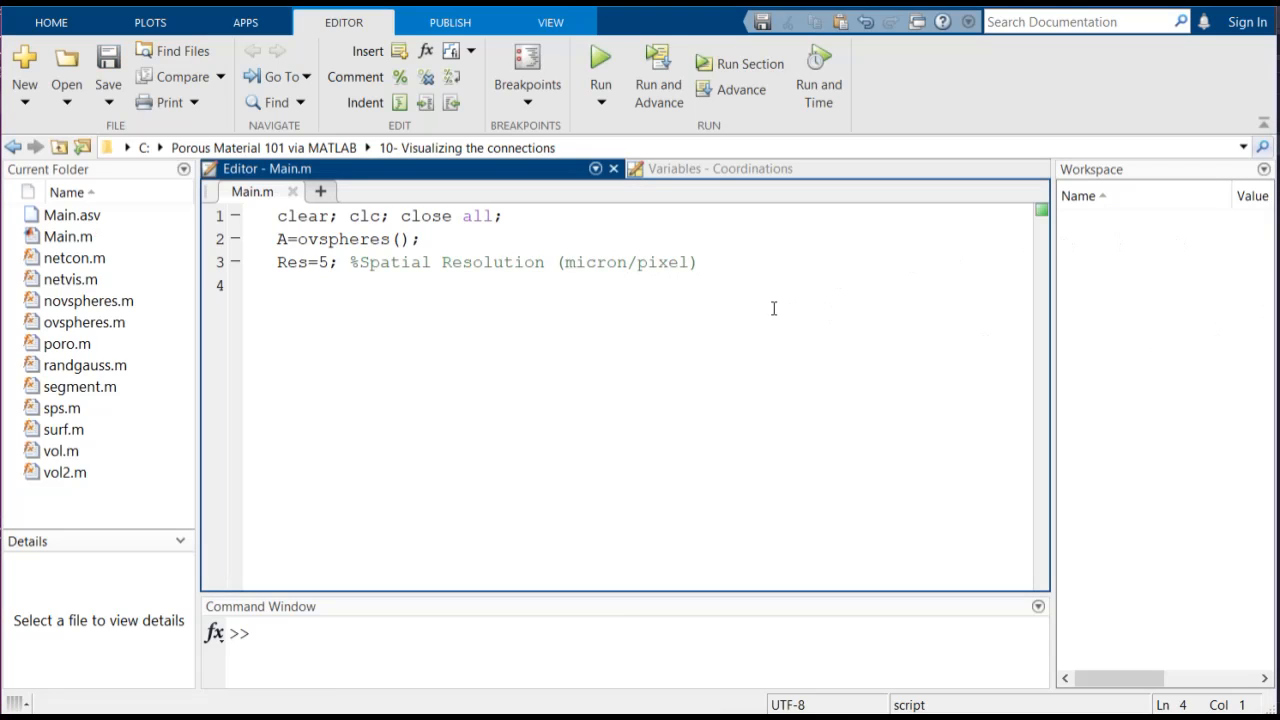
Add B=segment(A); and [Network,Connections]=netcon(B); to compute the pore network
type("B=segmen")
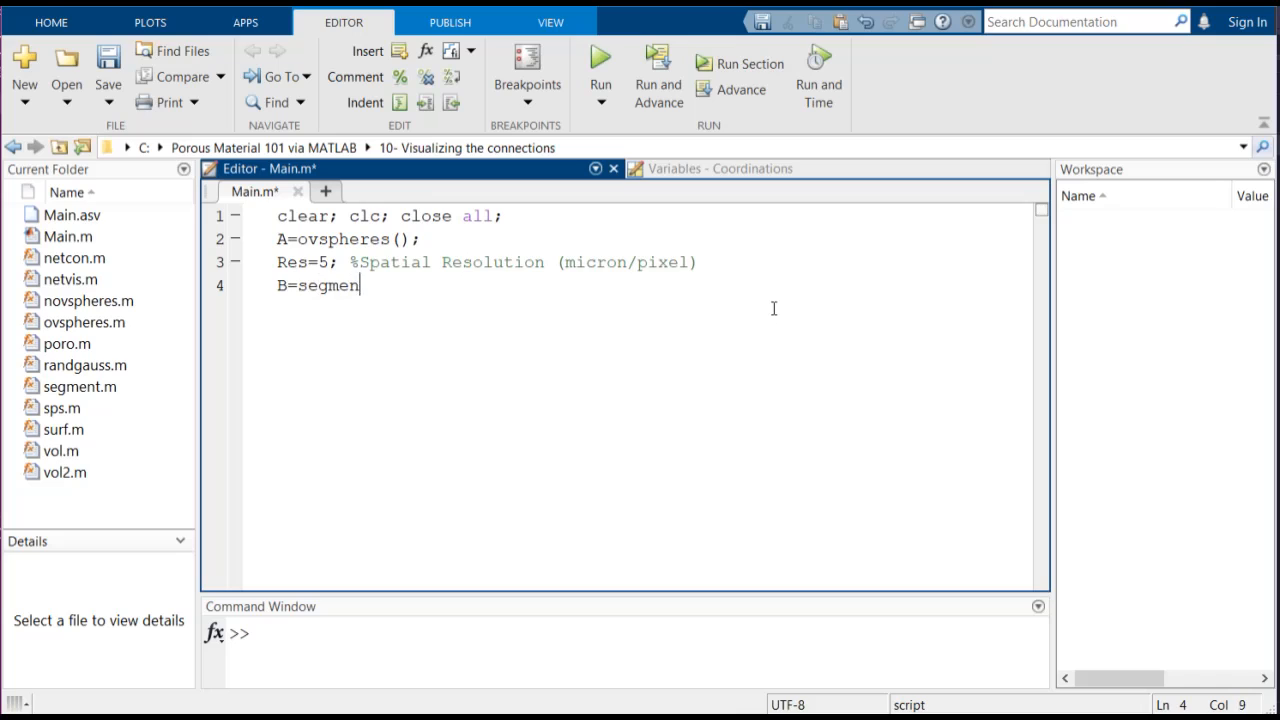
type("t(A);")
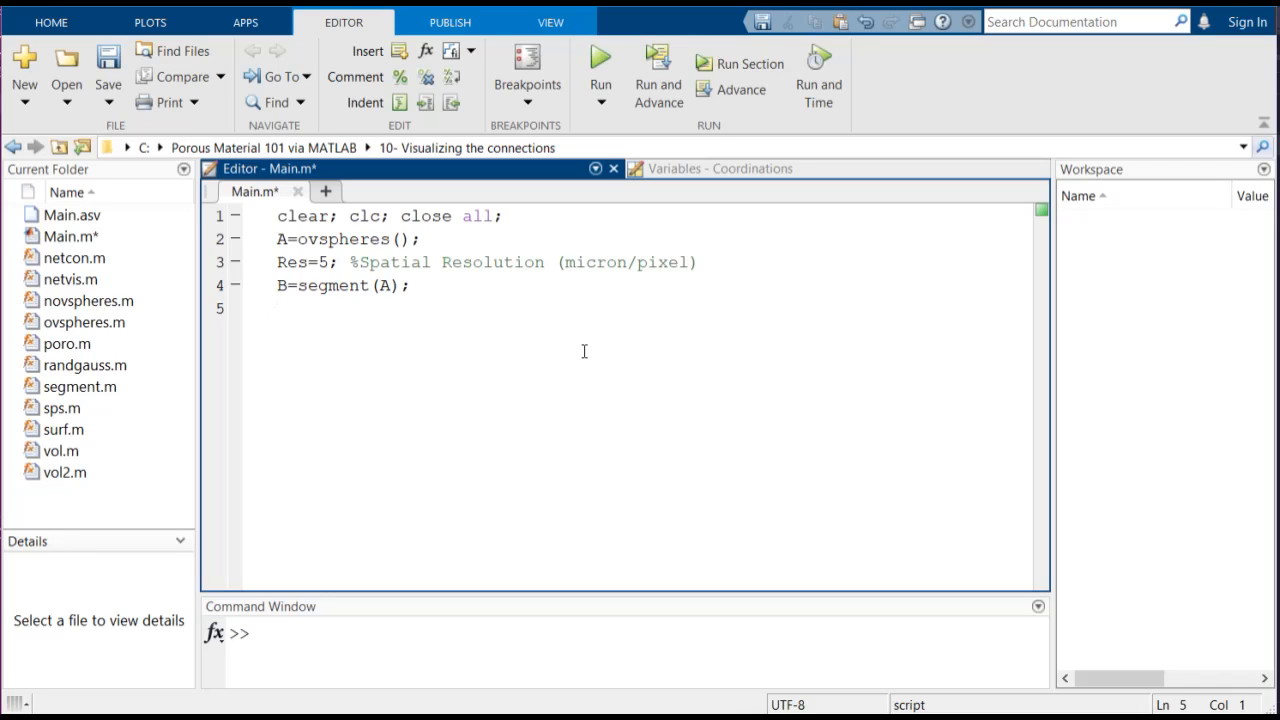
type("[Network,C")
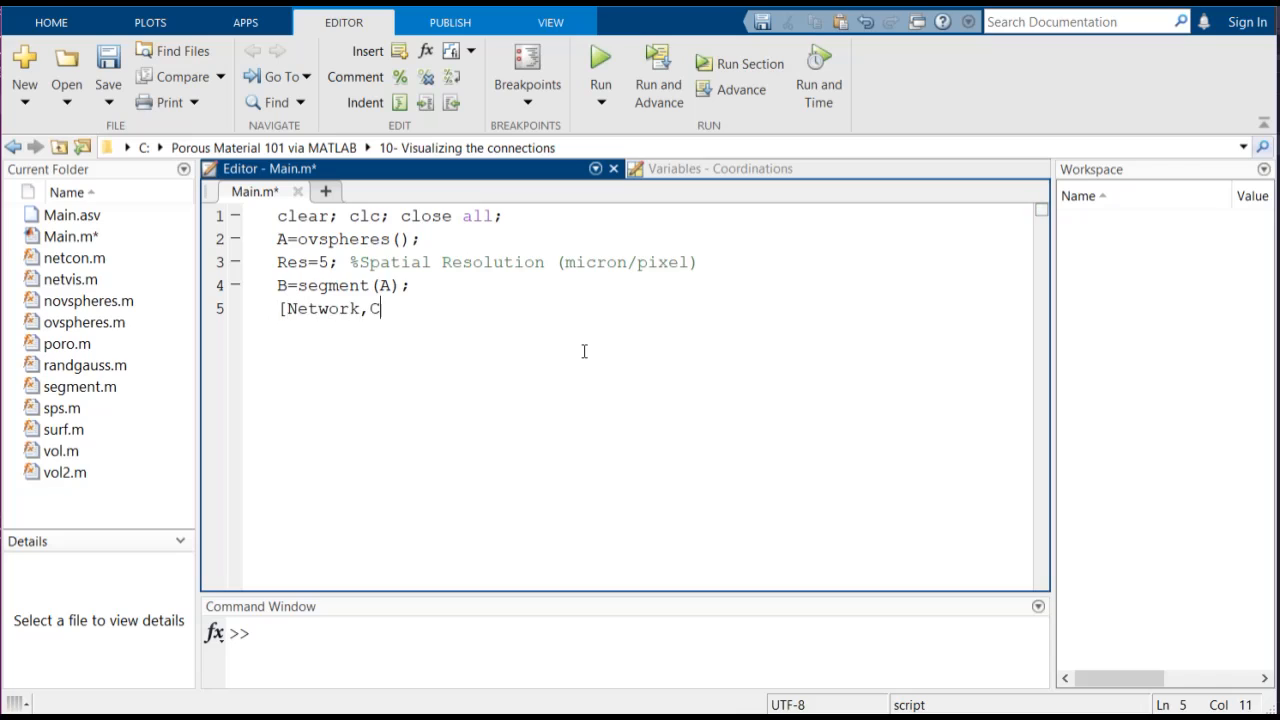
type("onnections]=netcon(B);")
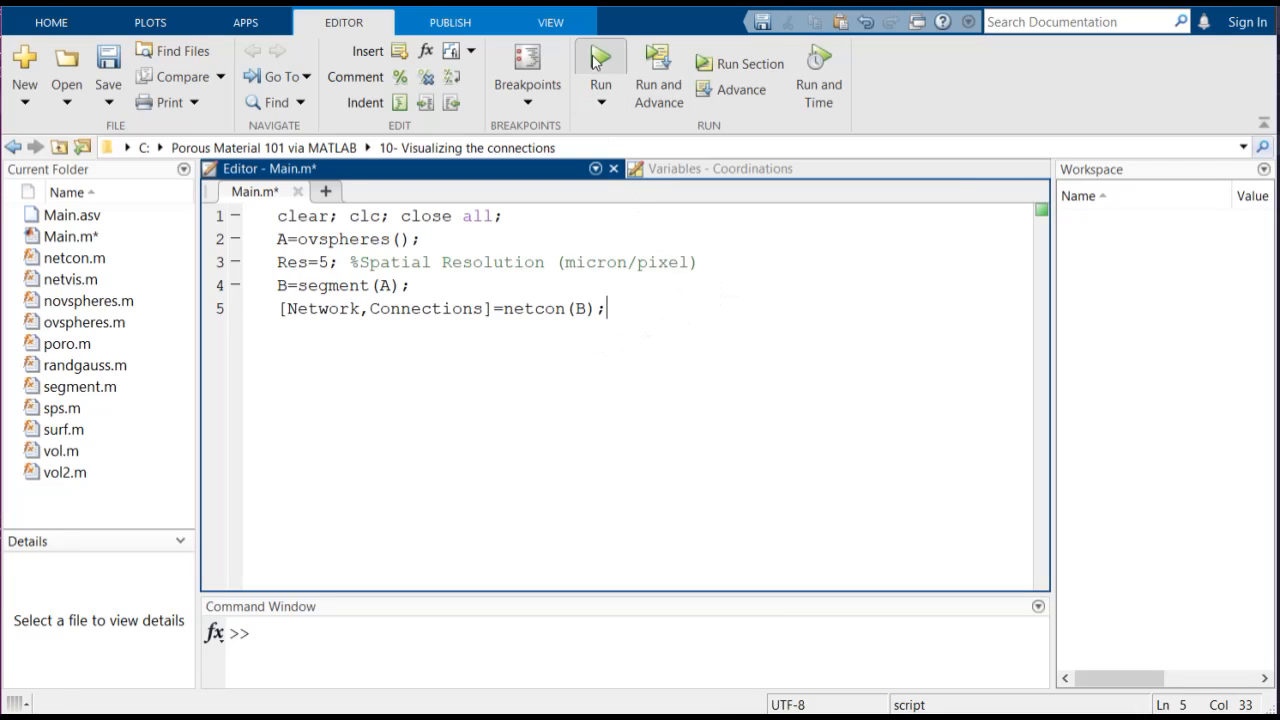
Run Main.m and inspect the 161×161 Network matrix, checking the pore 2–6 link
left_click(600, 62)
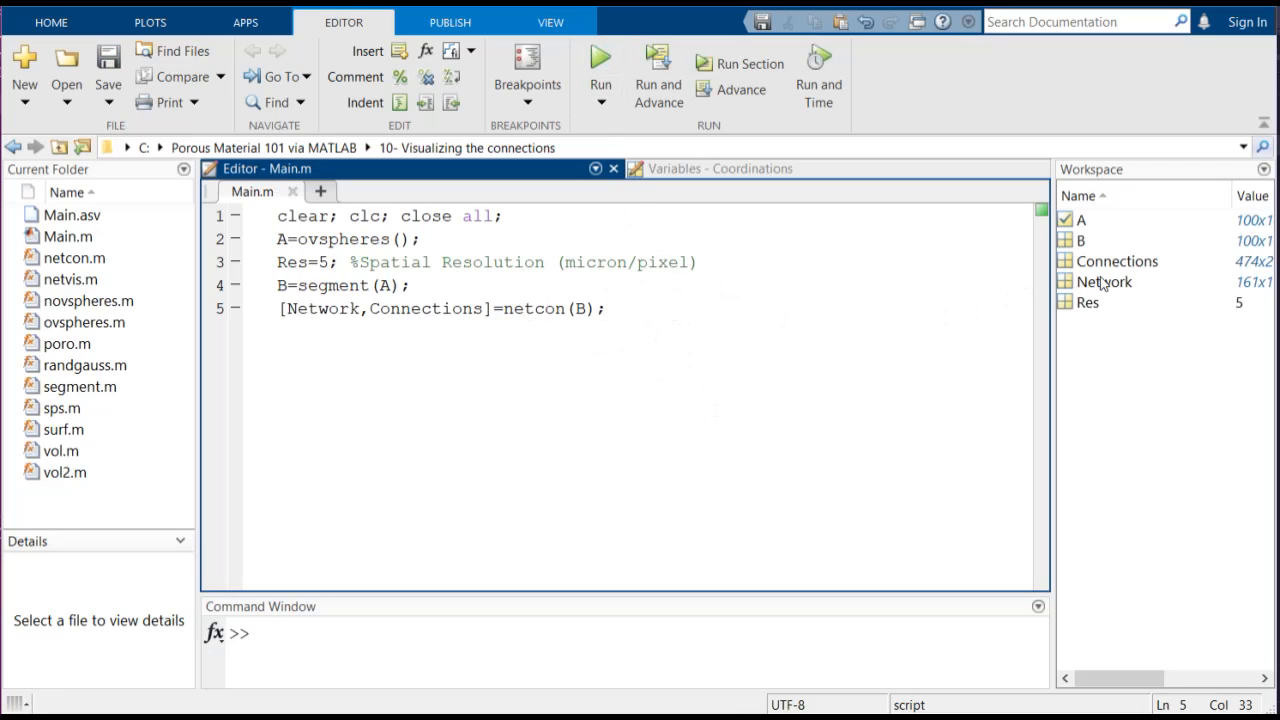
mouse_move(1105, 290)
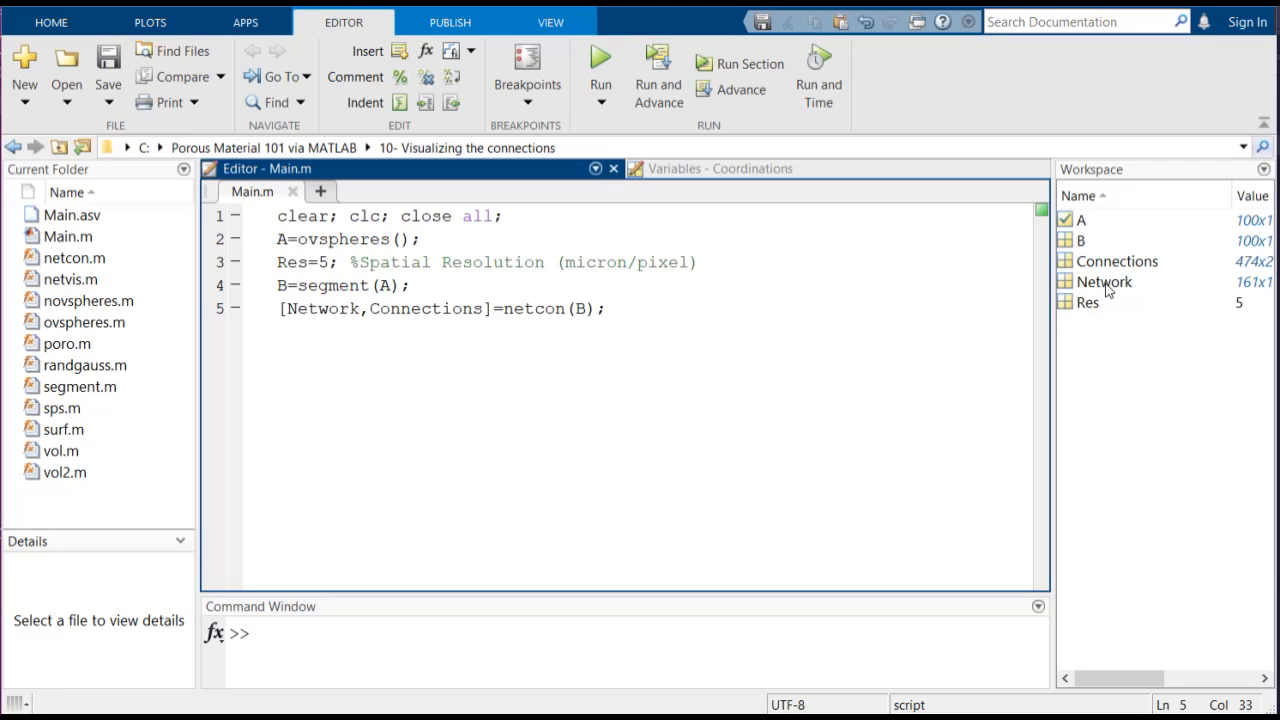
double_click(1104, 281)
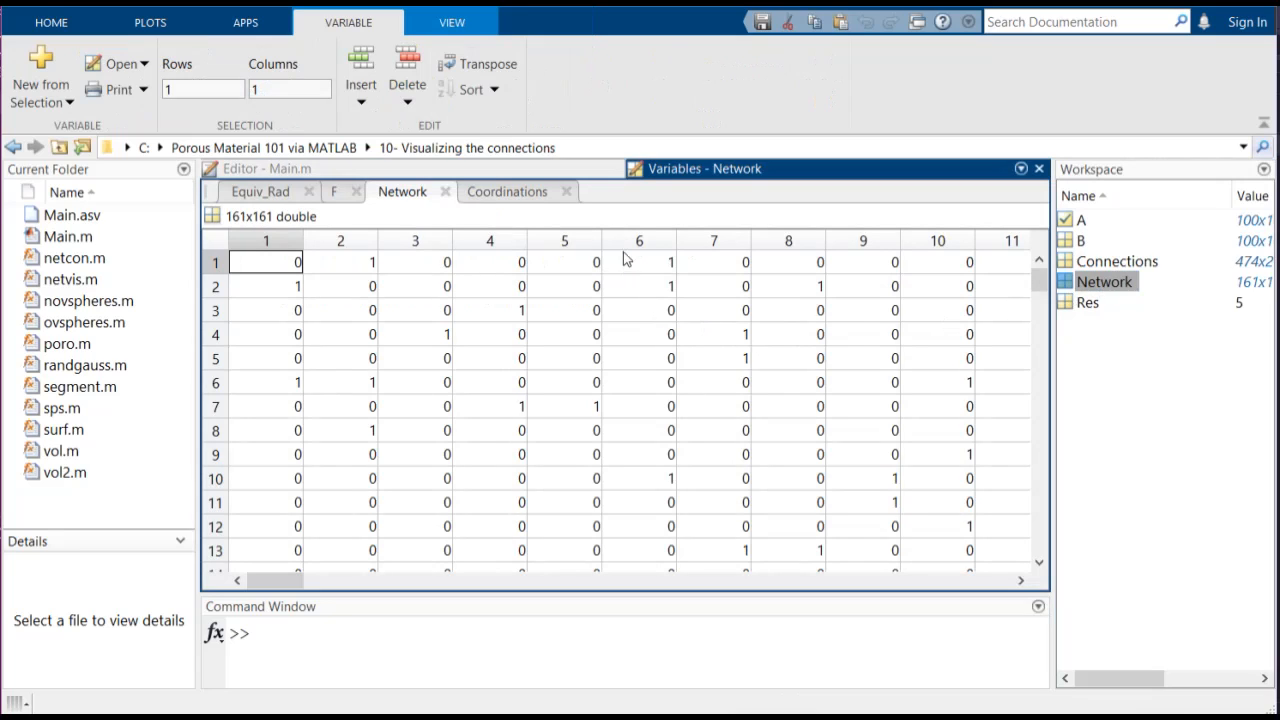
mouse_move(660, 290)
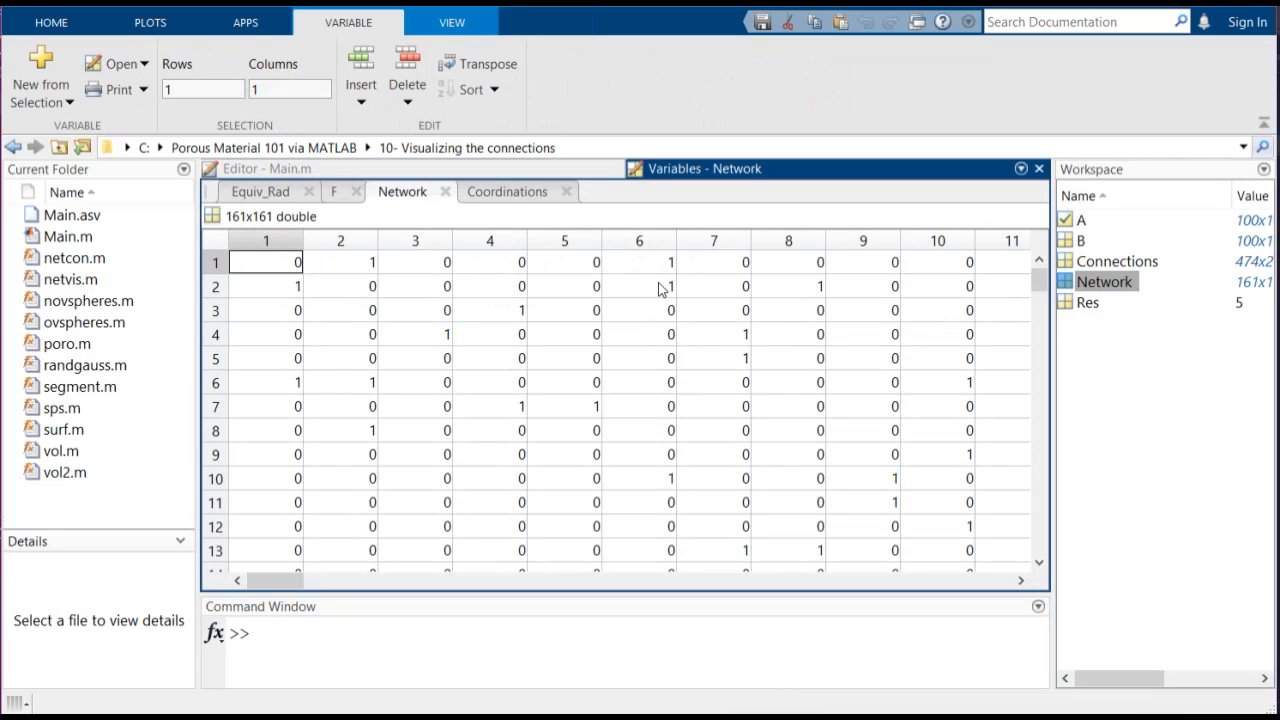
mouse_move(647, 260)
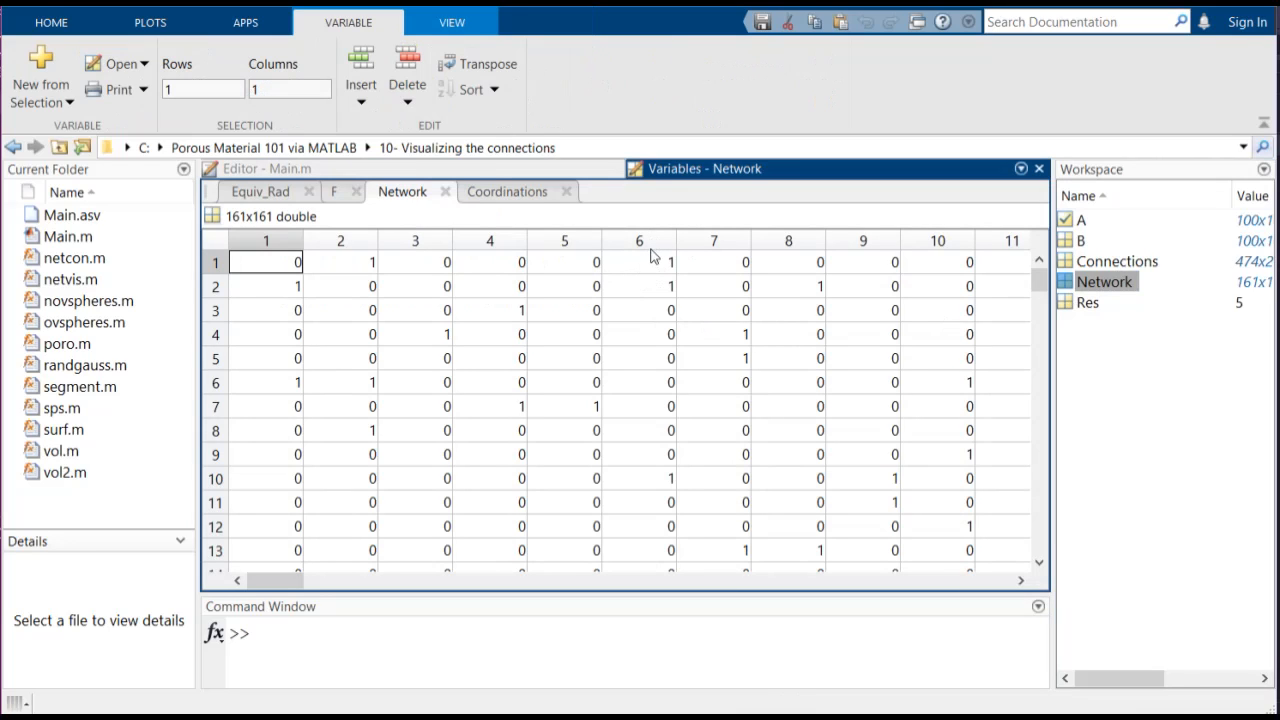
left_click(638, 286)
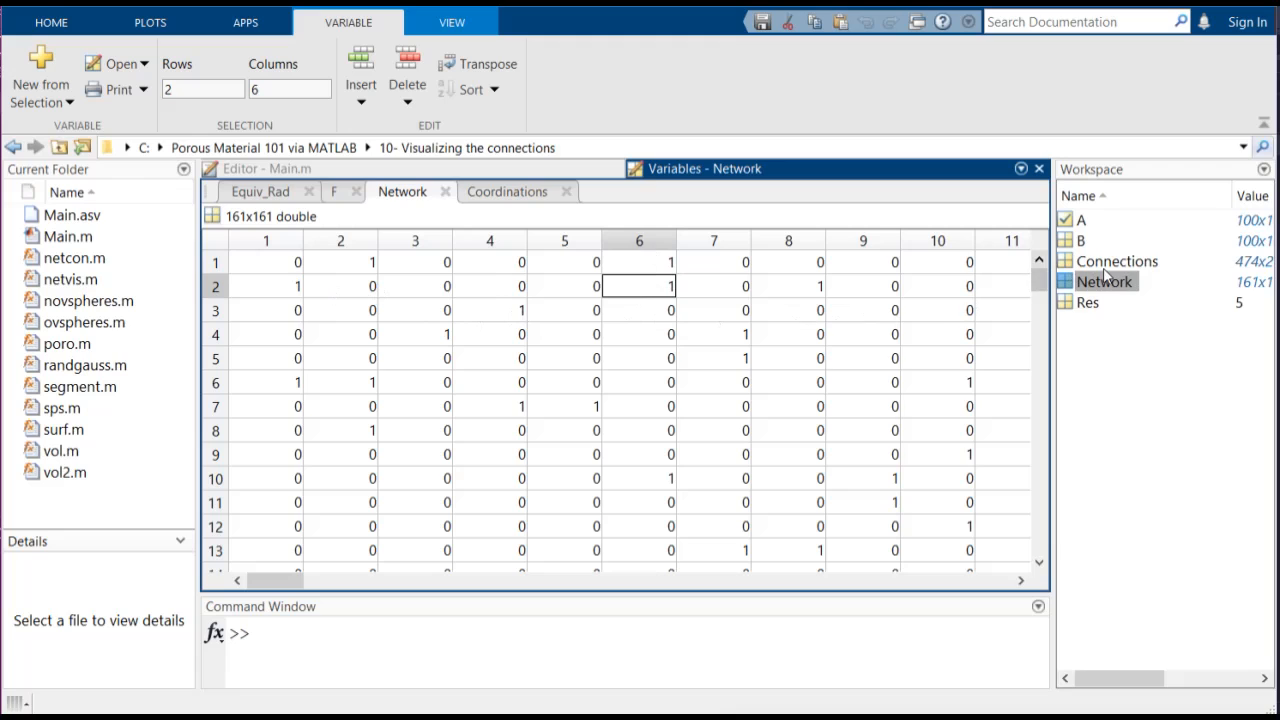
mouse_move(1117, 261)
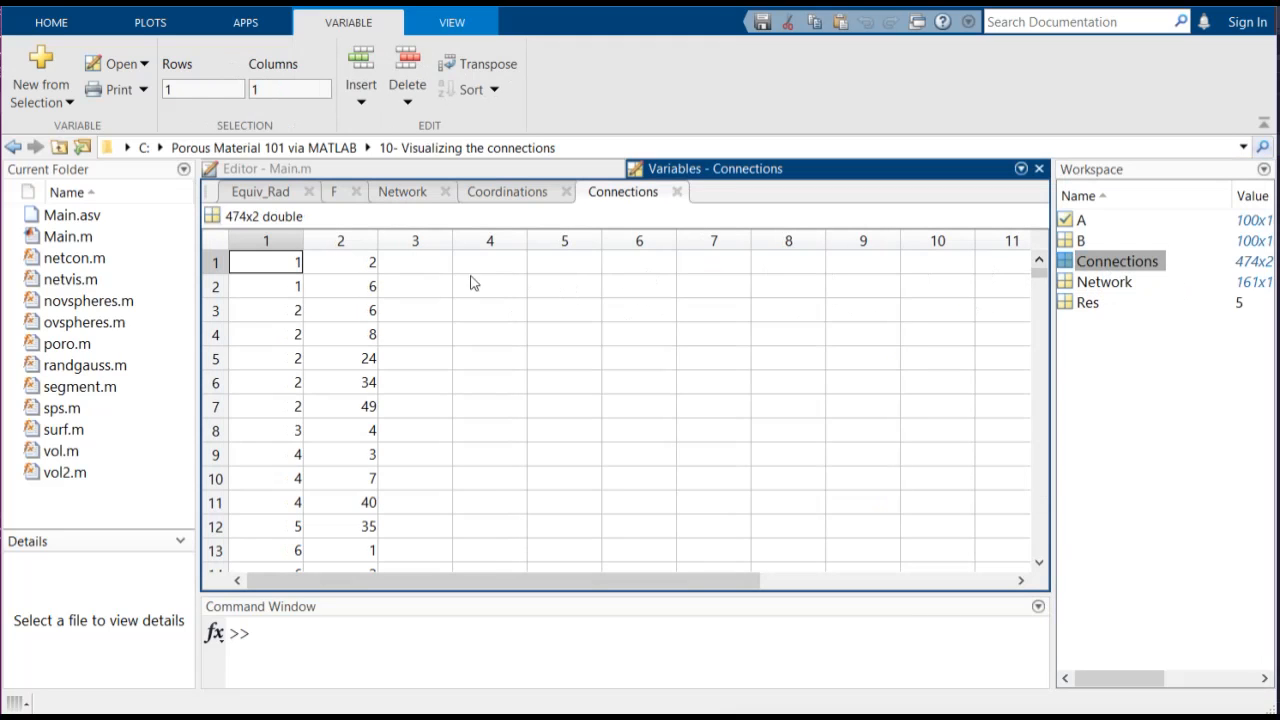
mouse_move(335, 327)
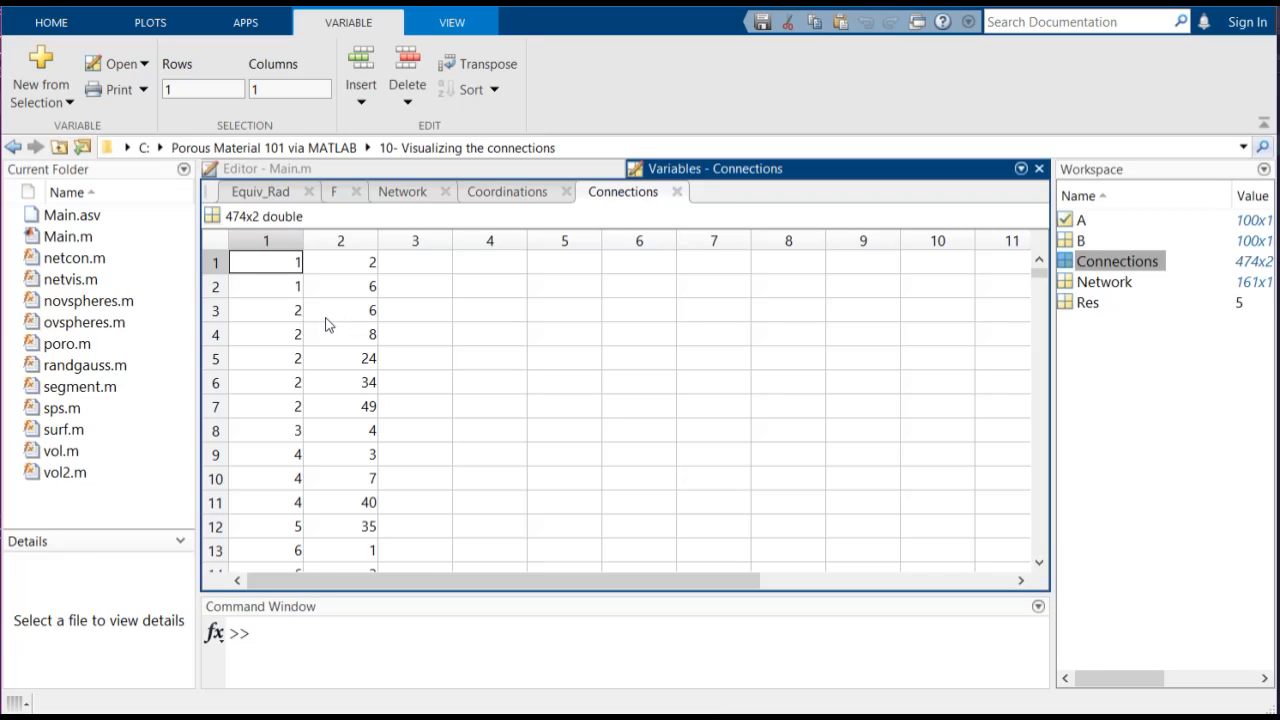
mouse_move(267, 320)
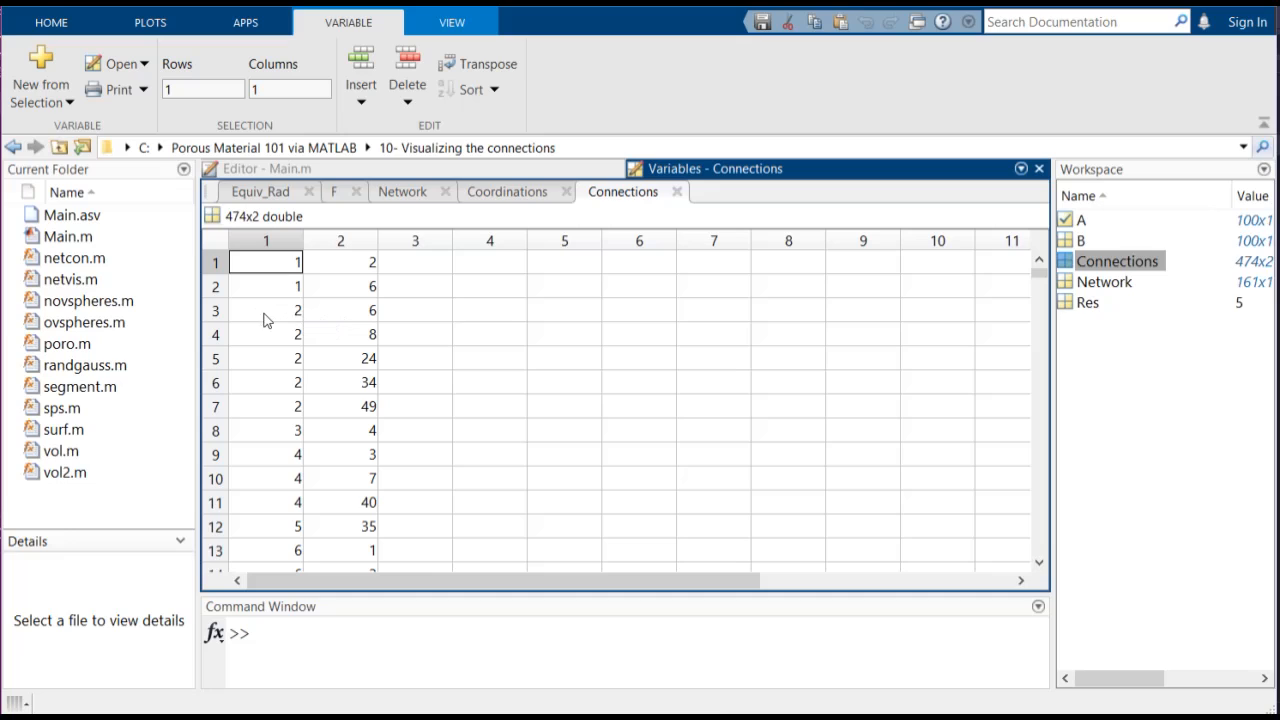
Review the Connections pairs down to the last of the 474 rows
left_click(266, 310)
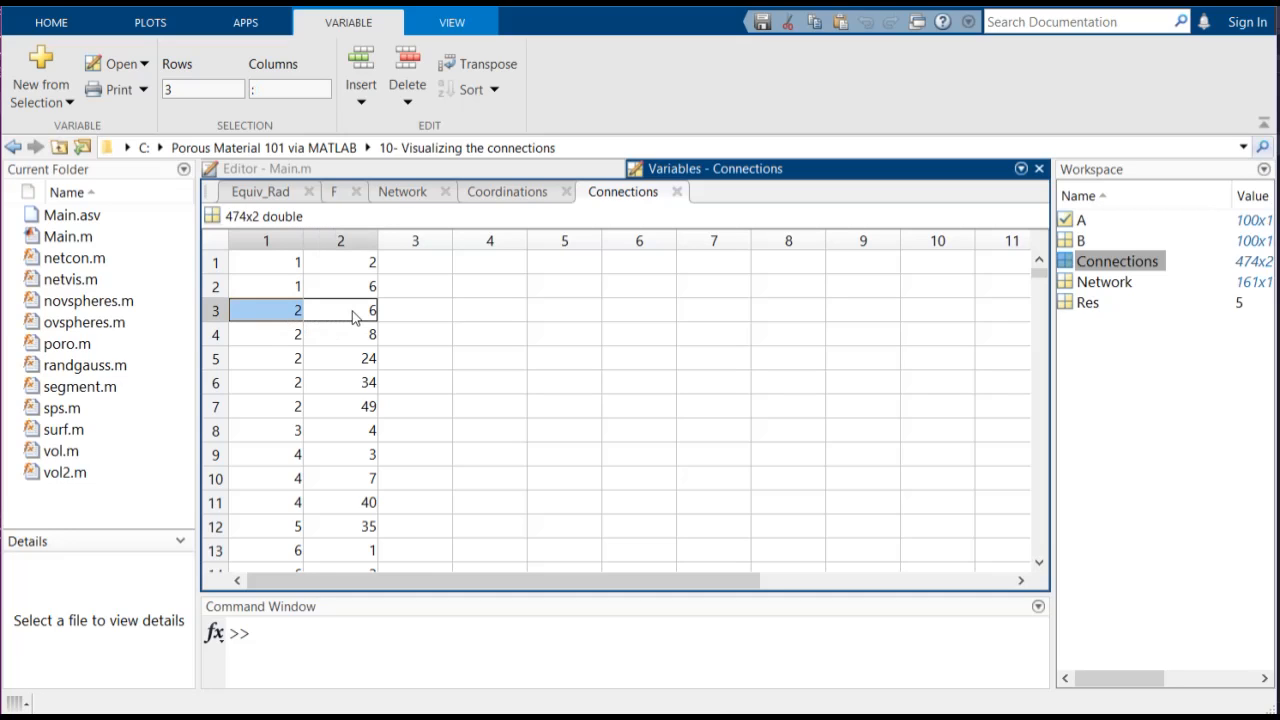
left_click(266, 310)
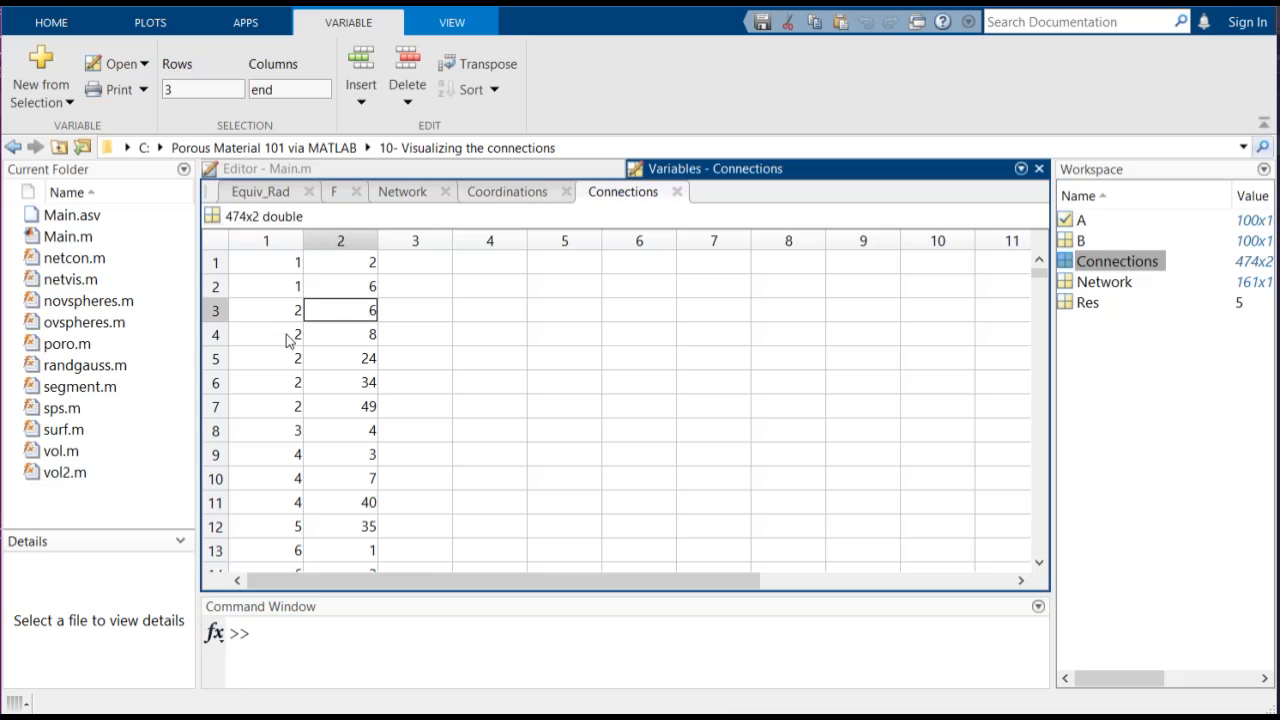
scroll("down", 3)
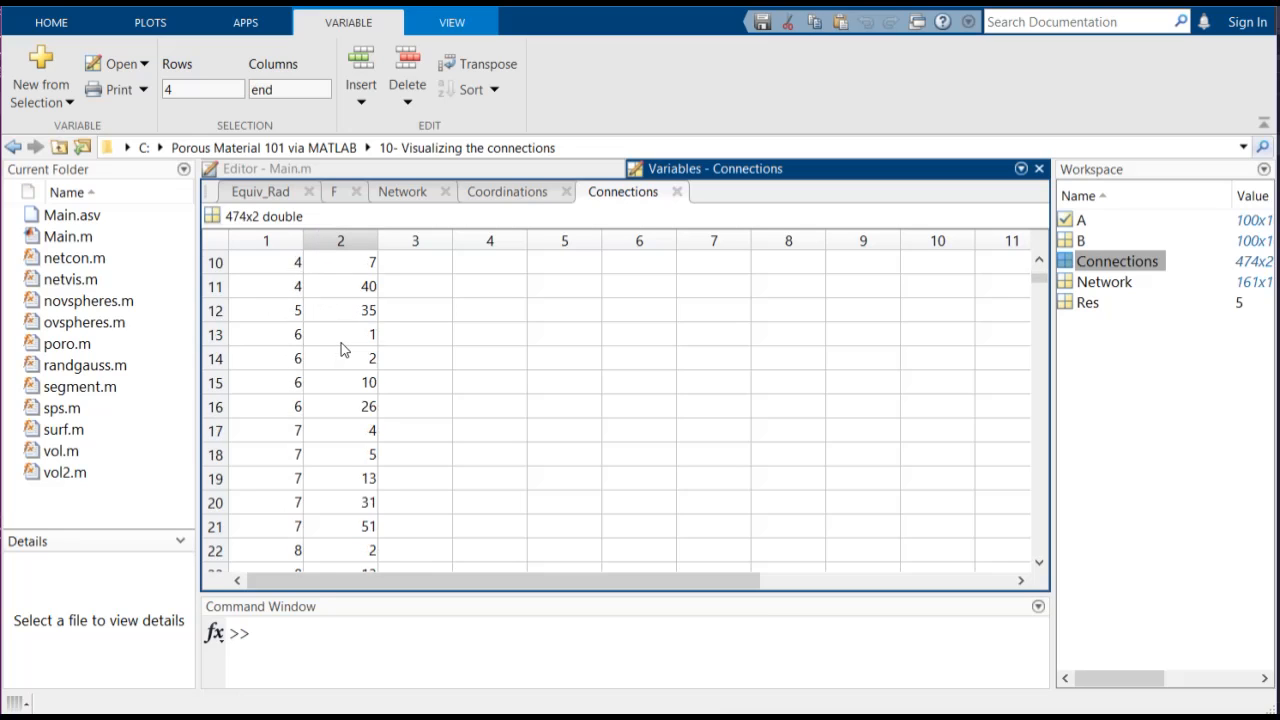
scroll("down", 3)
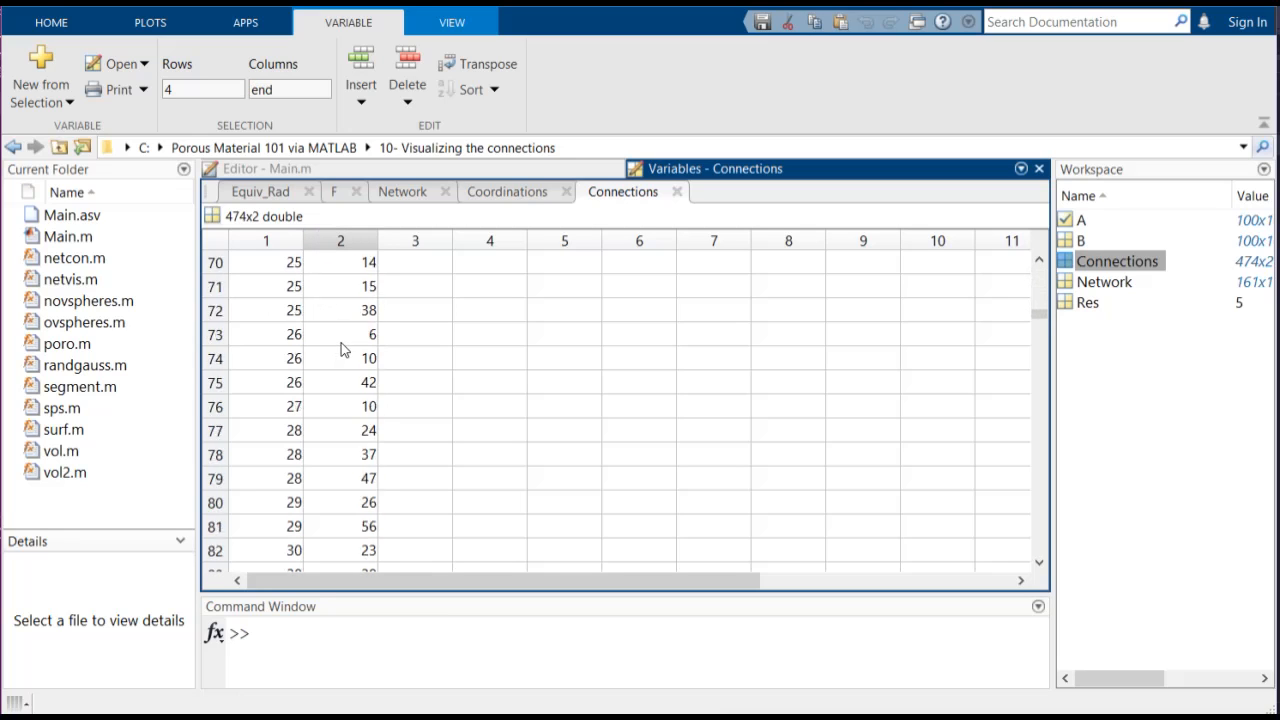
scroll("down", 3)
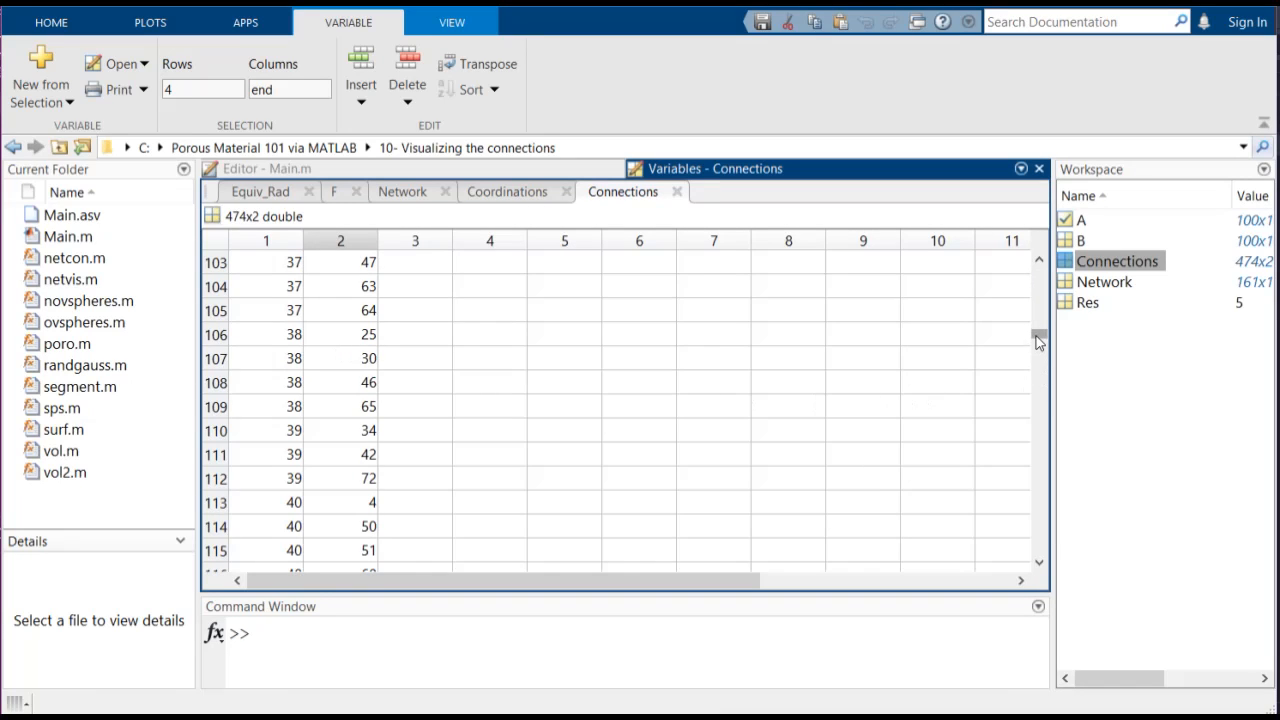
scroll("down", 3)
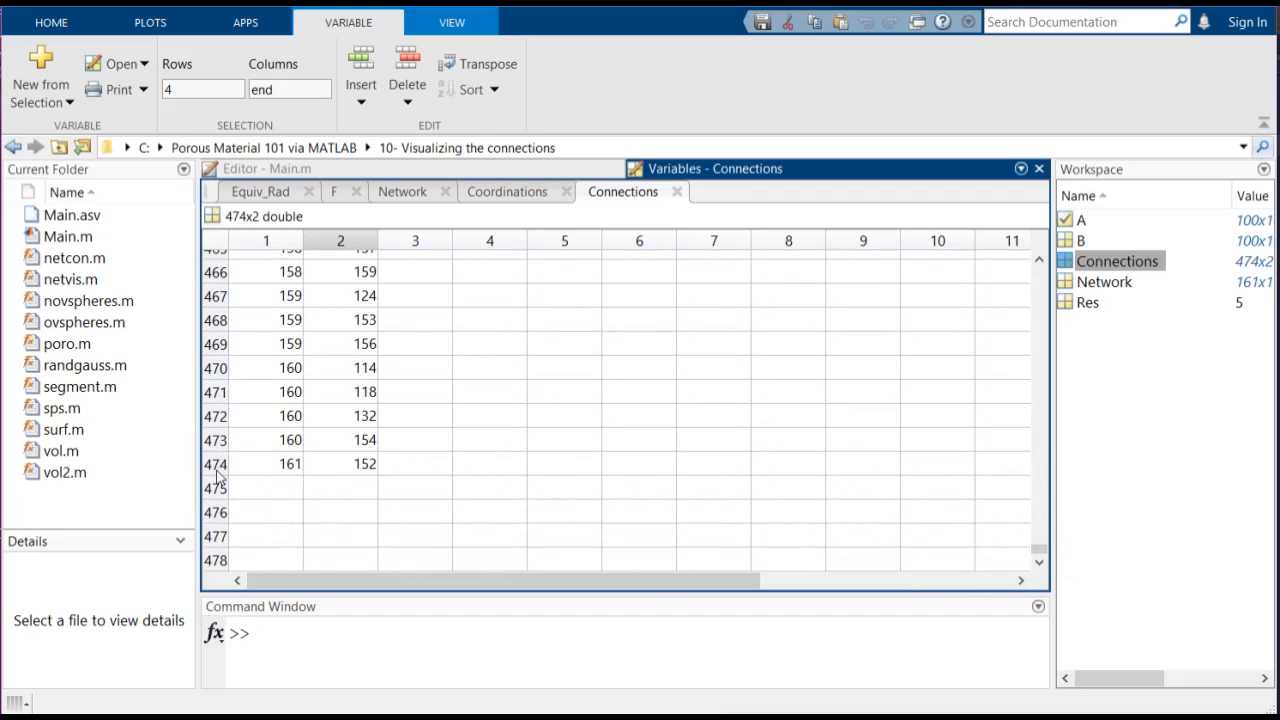
mouse_move(349, 470)
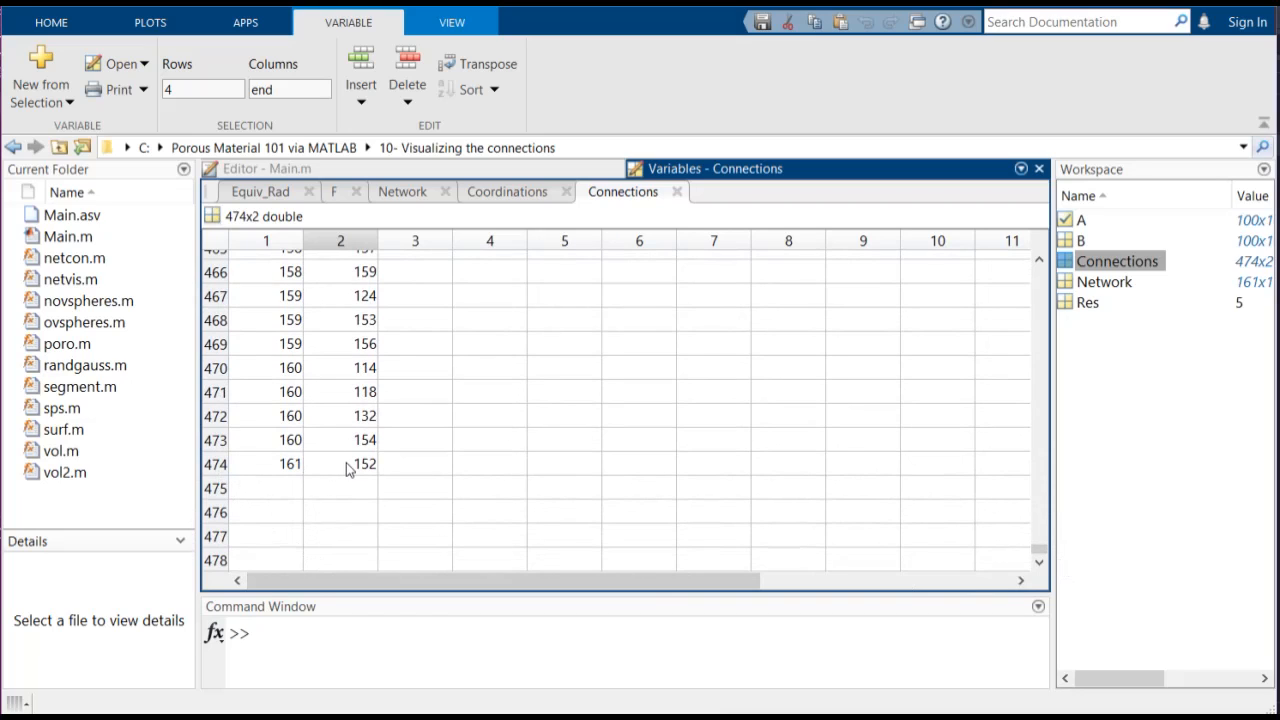
left_click_drag(290, 295, 350, 463)
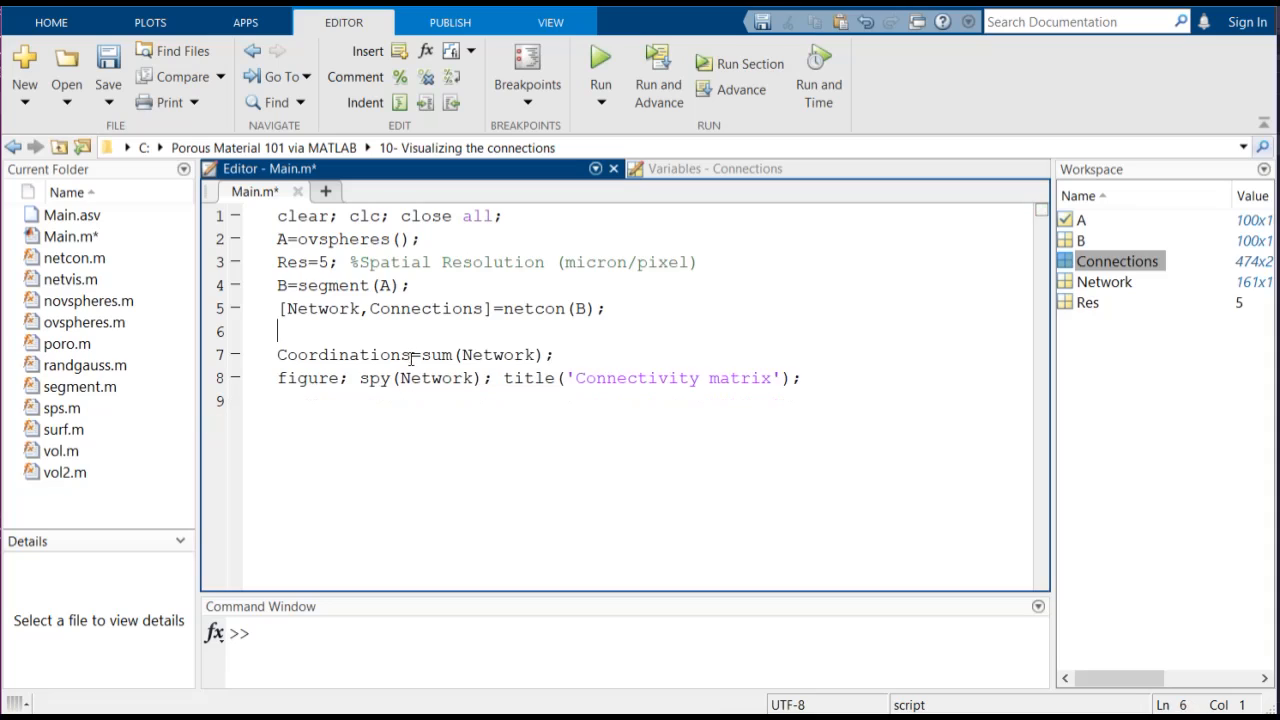
Review the new spy plot, regionprops(B) and Centroid loop lines added to Main.m
double_click(437, 355)
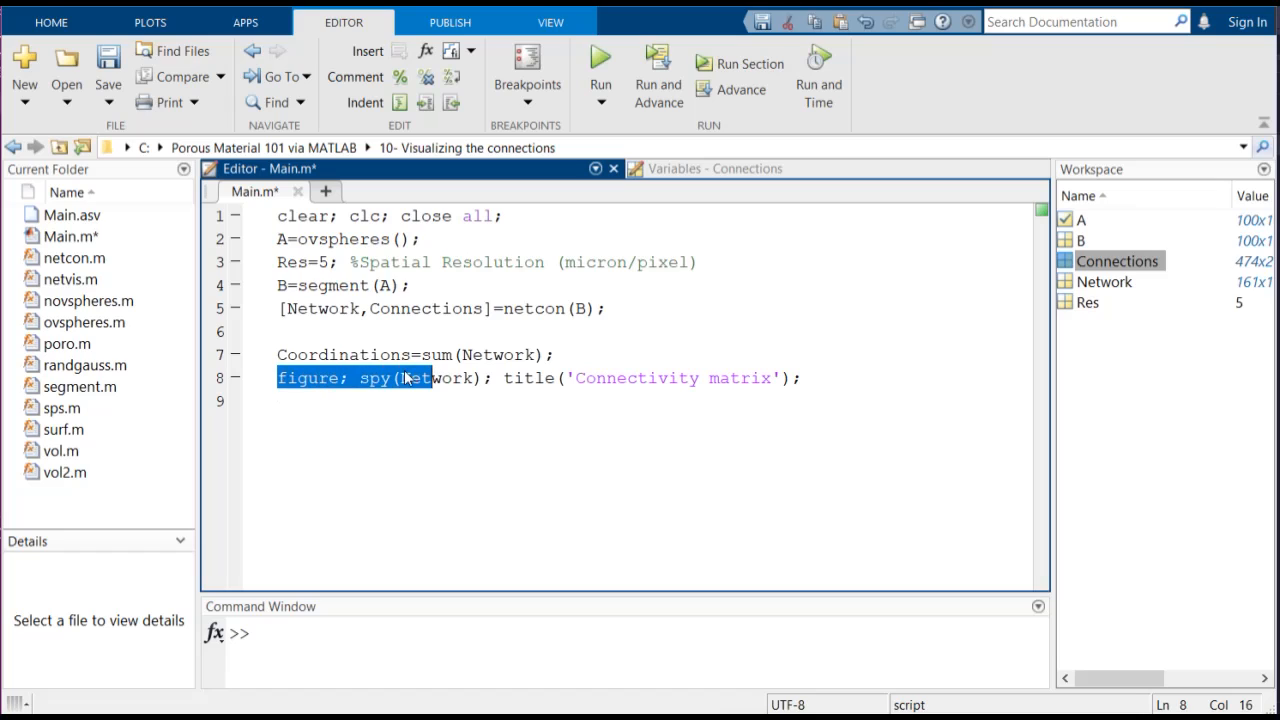
double_click(374, 378)
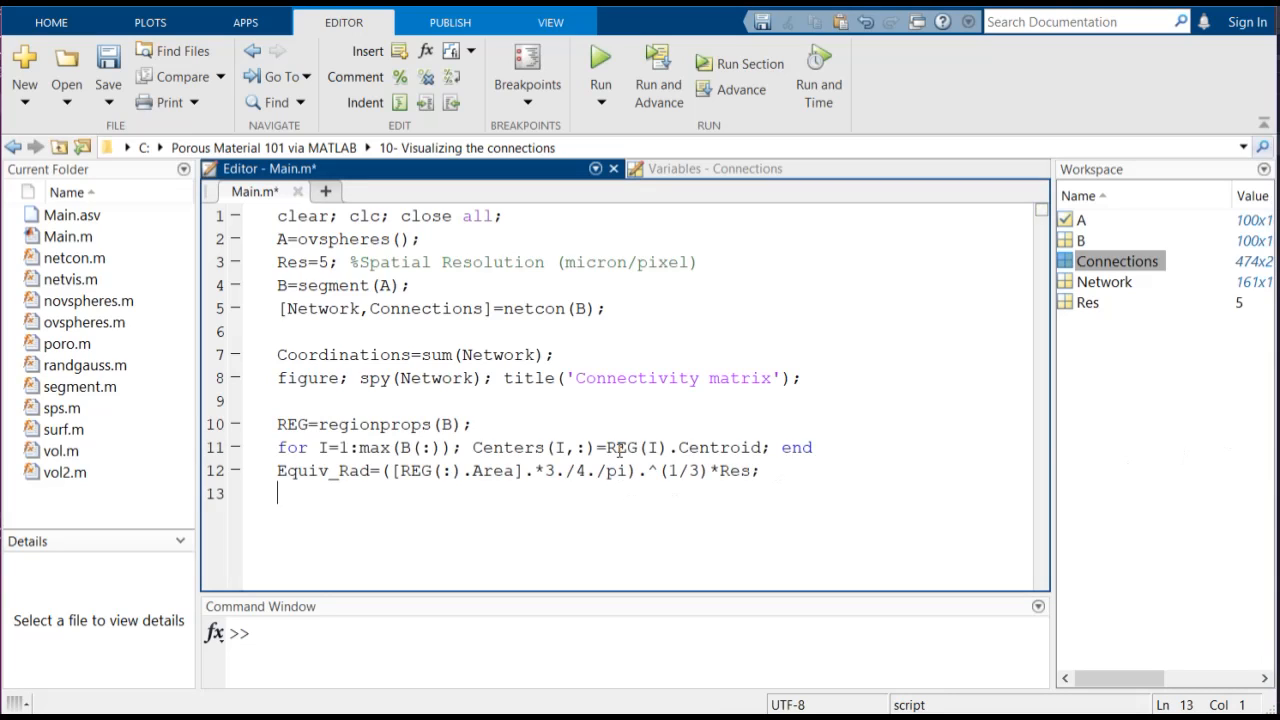
double_click(375, 424)
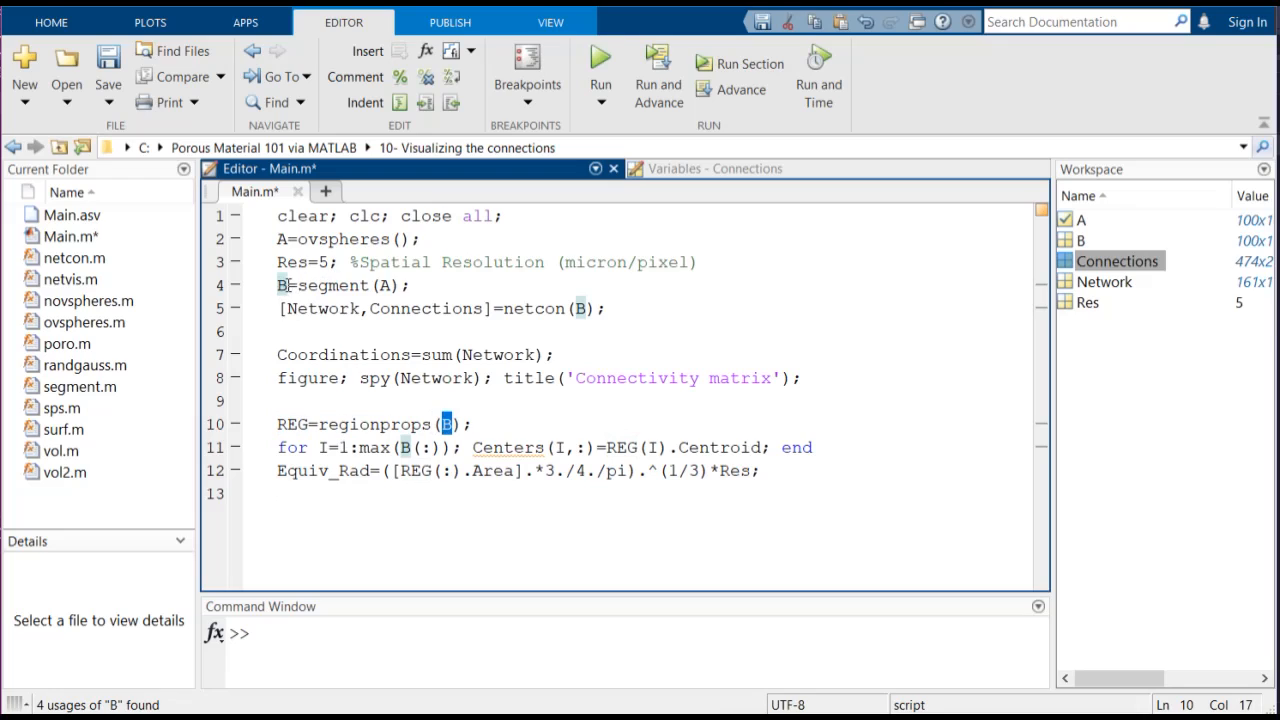
left_click(388, 424)
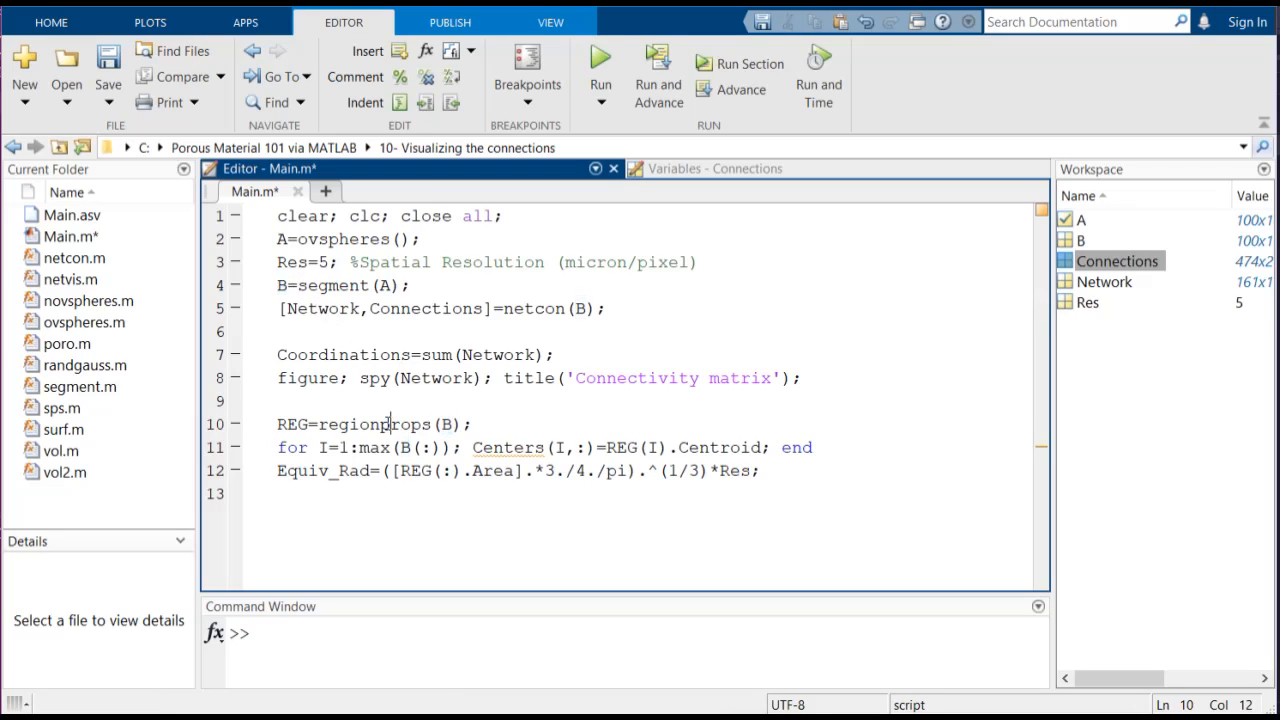
double_click(374, 424)
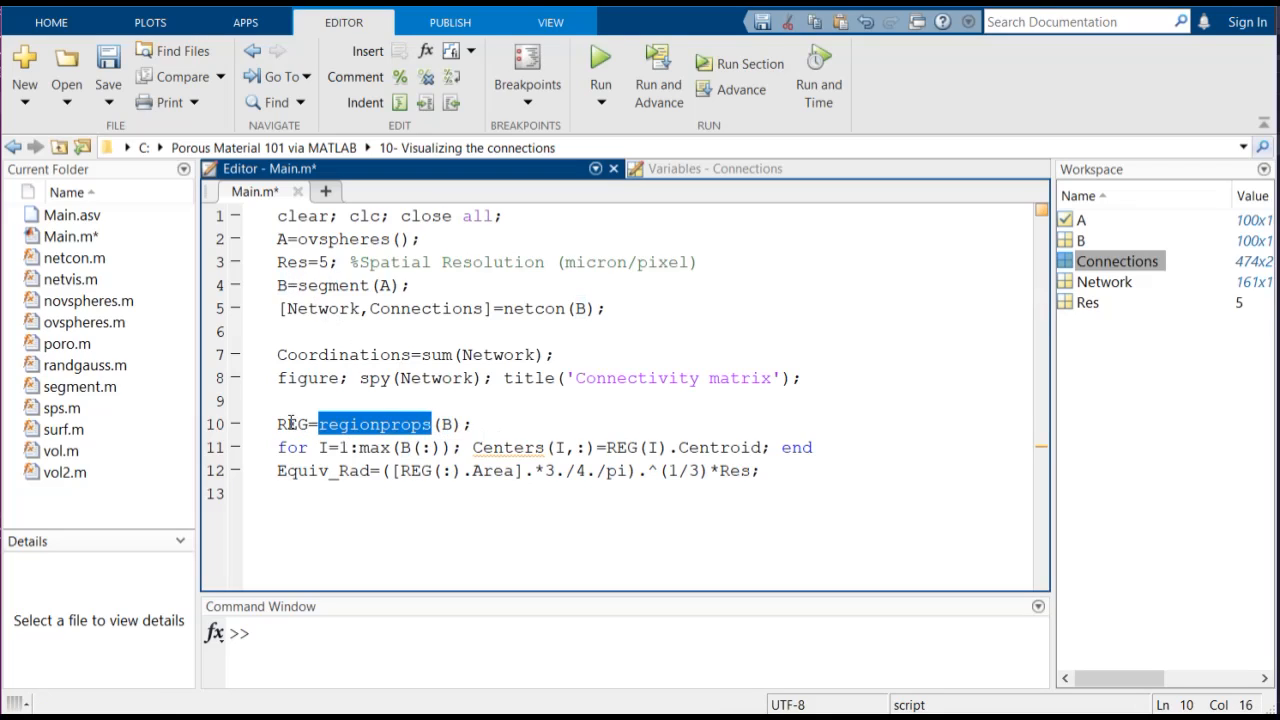
double_click(293, 424)
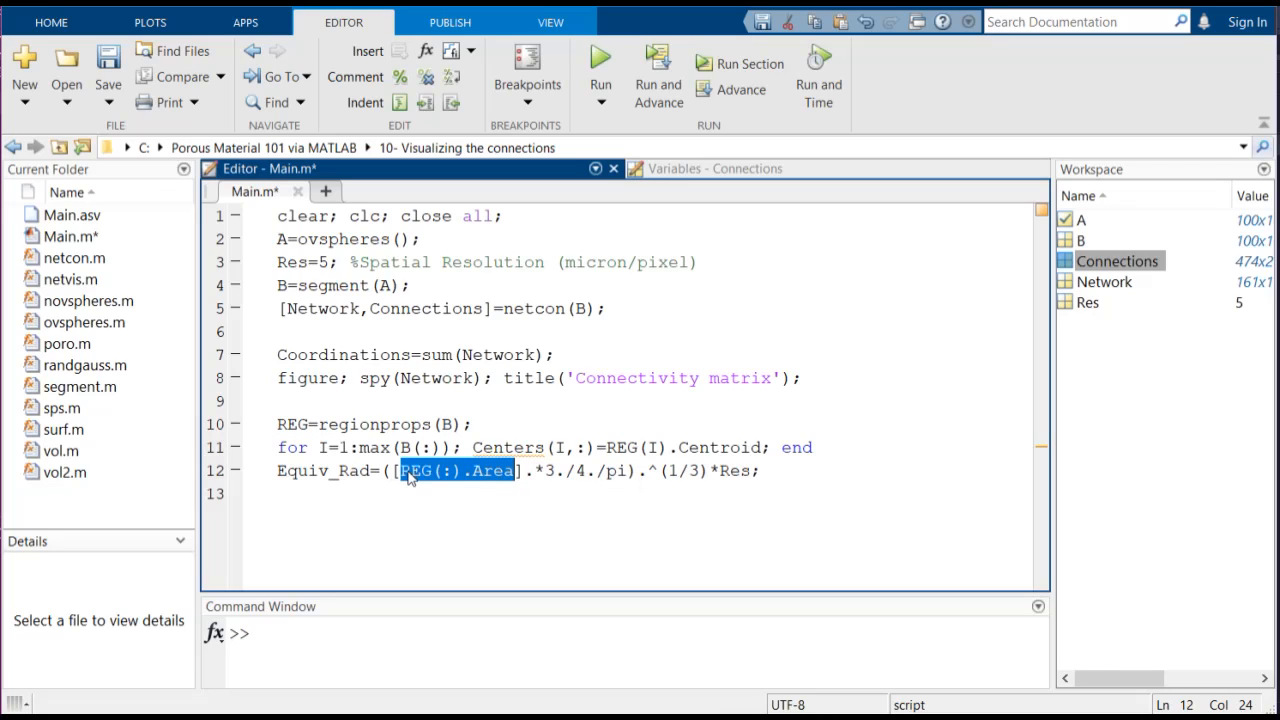
mouse_move(415, 480)
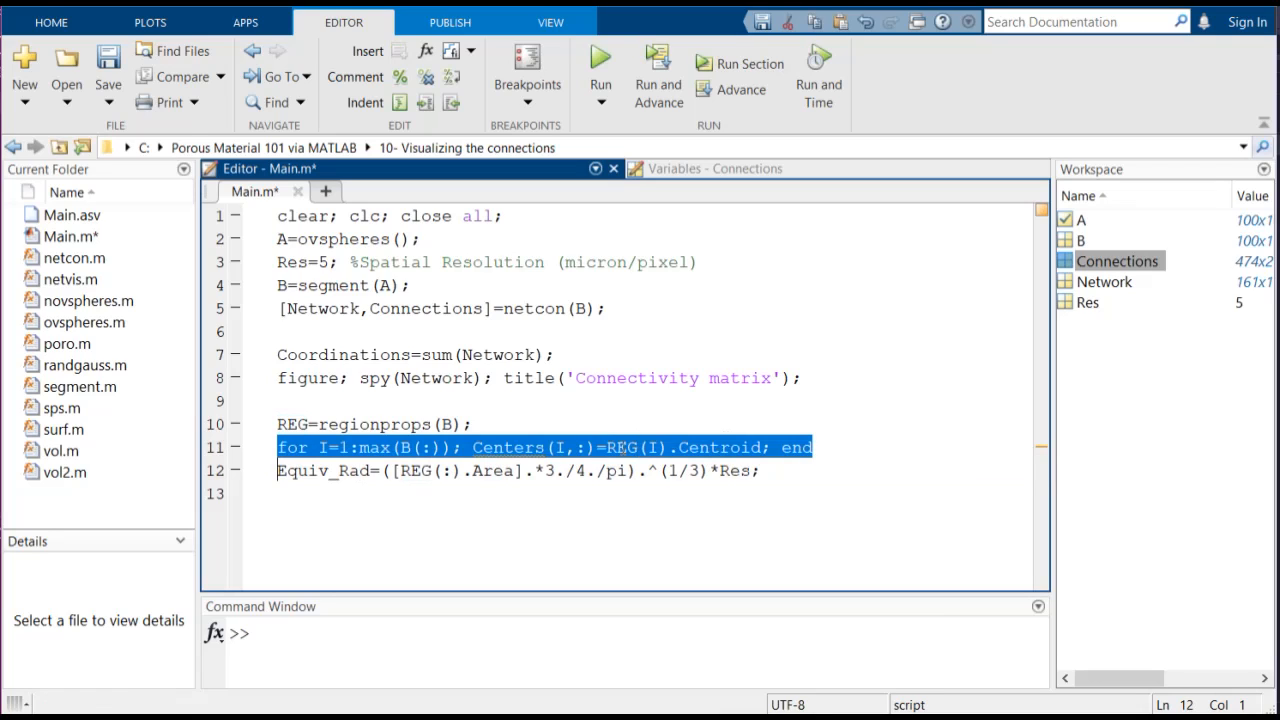
double_click(621, 447)
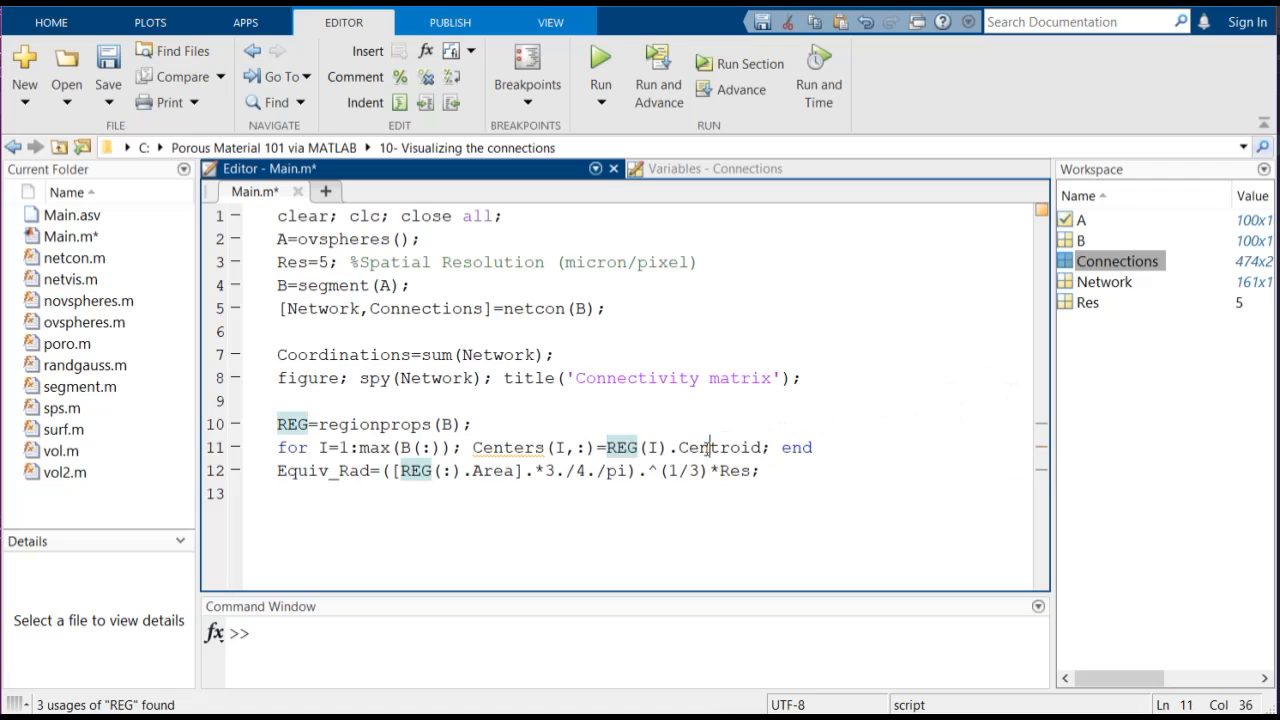
mouse_move(600, 55)
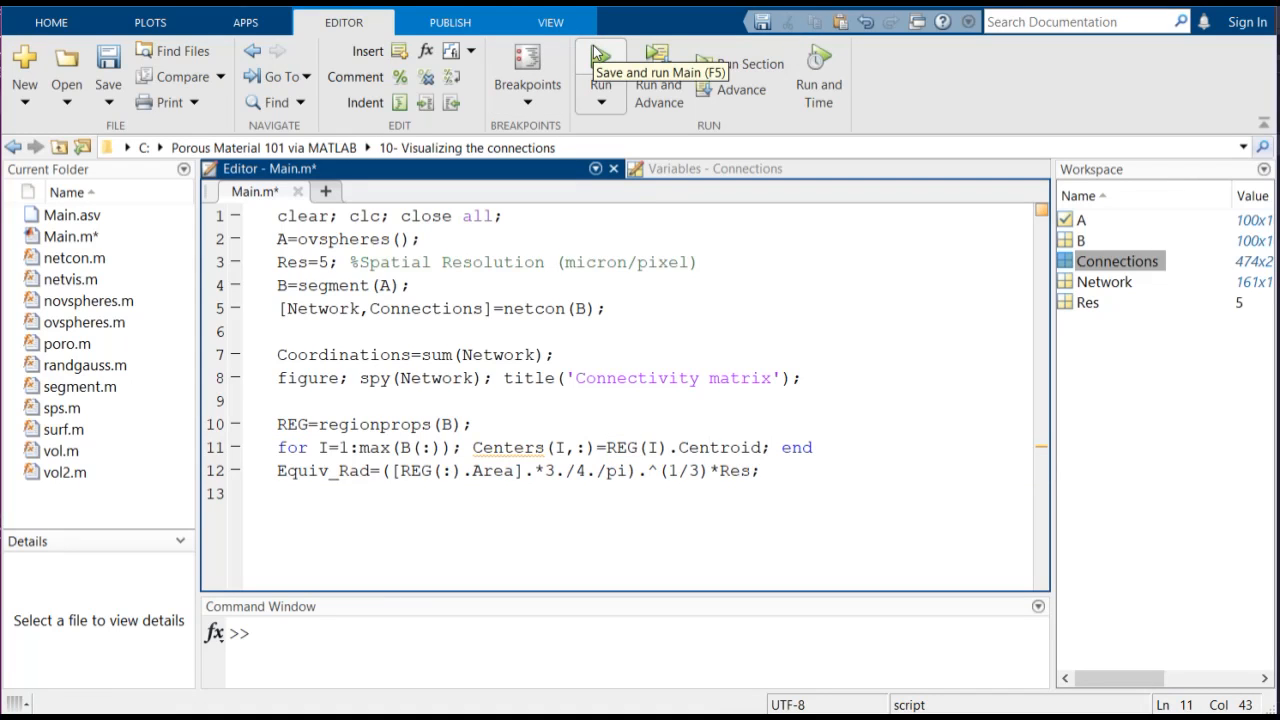
Run Main.m to draw the Connectivity matrix spy plot in Figure 1
left_click(600, 60)
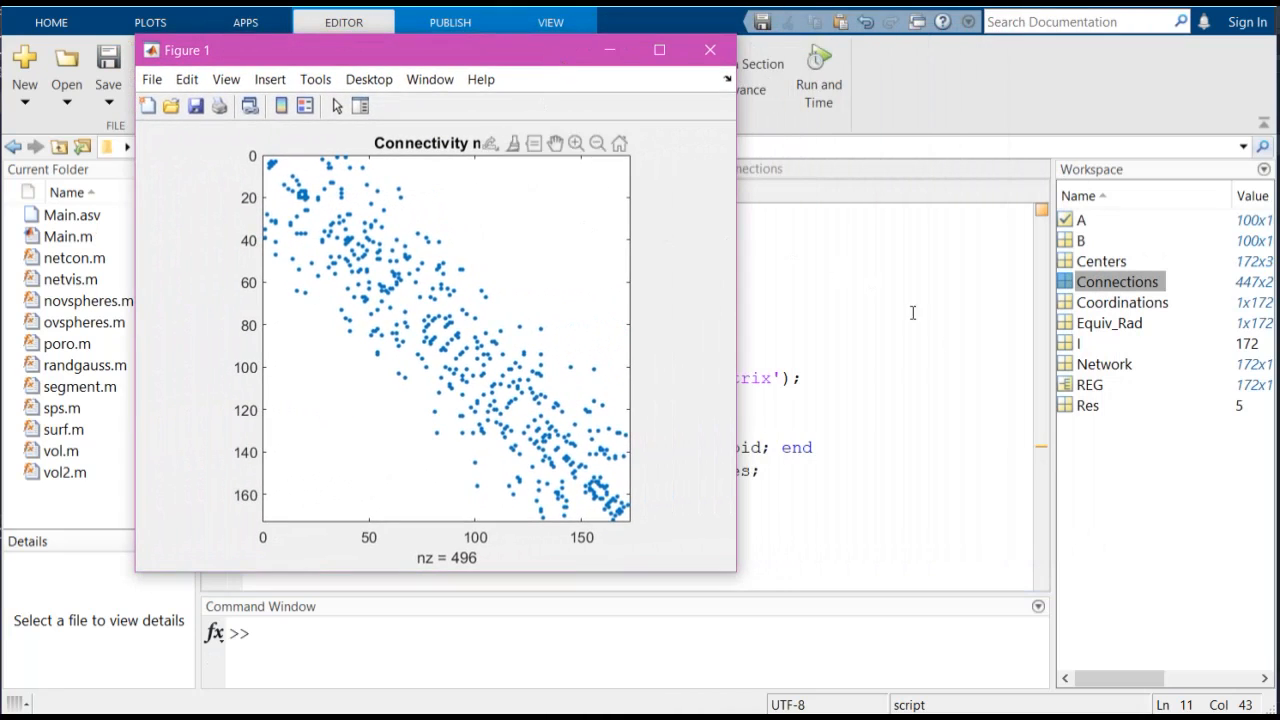
left_click(710, 49)
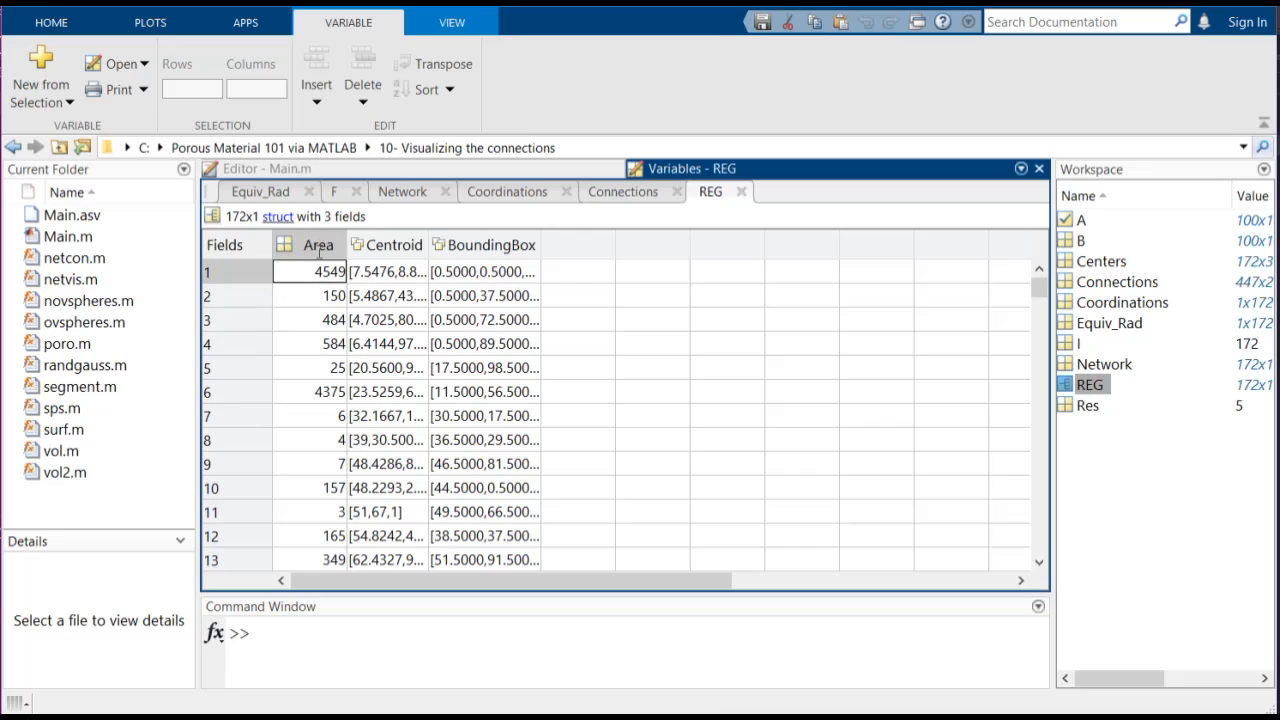
Examine the Area, Centroid and BoundingBox fields of the 172×1 REG struct
left_click(318, 295)
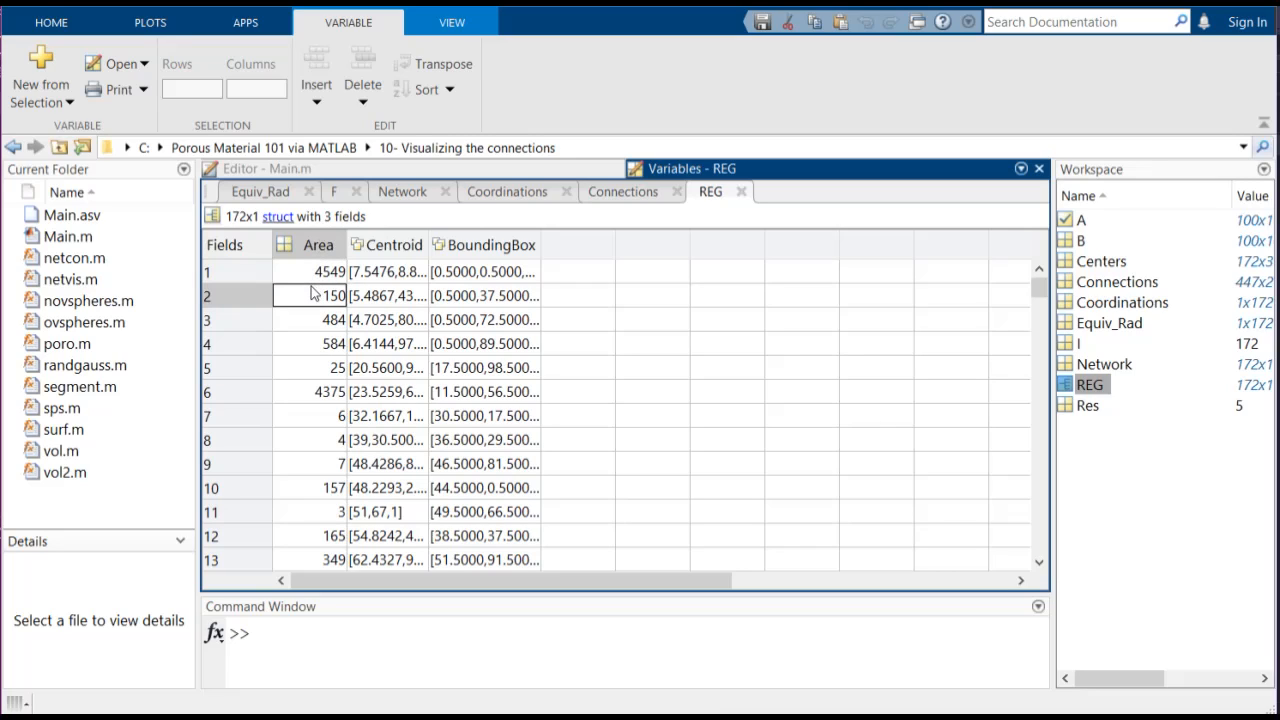
left_click(310, 271)
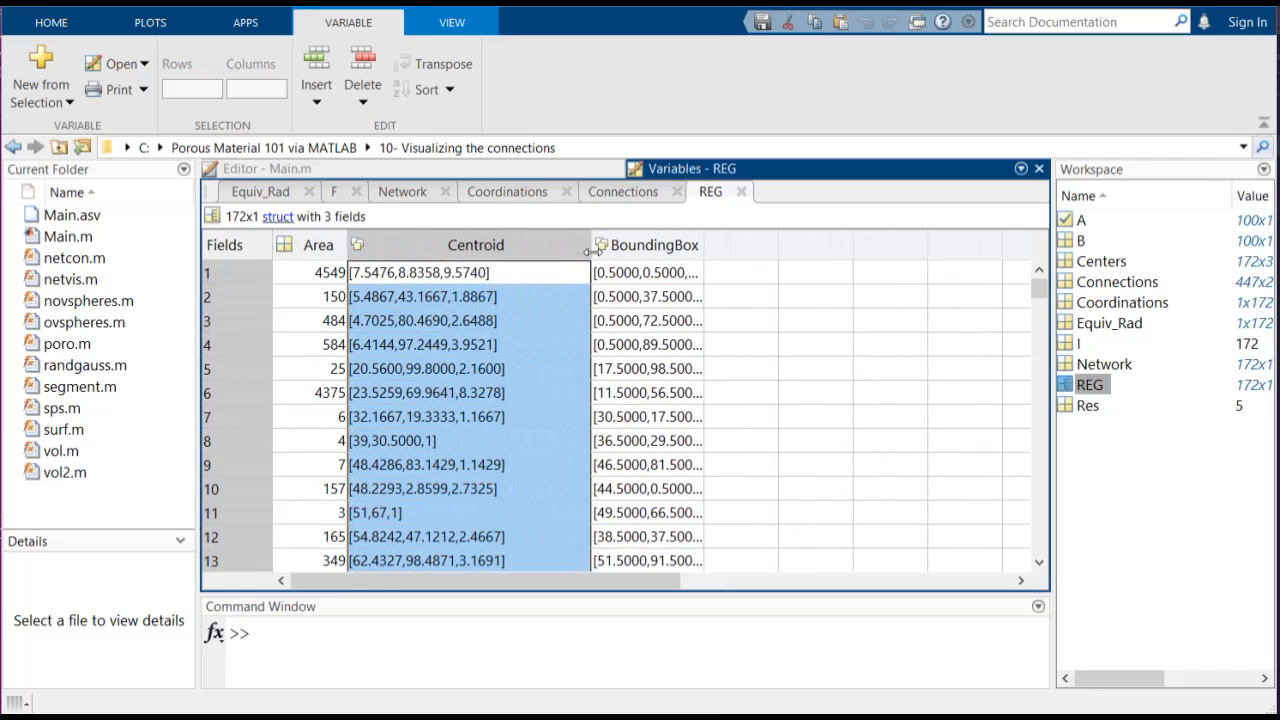
left_click(420, 272)
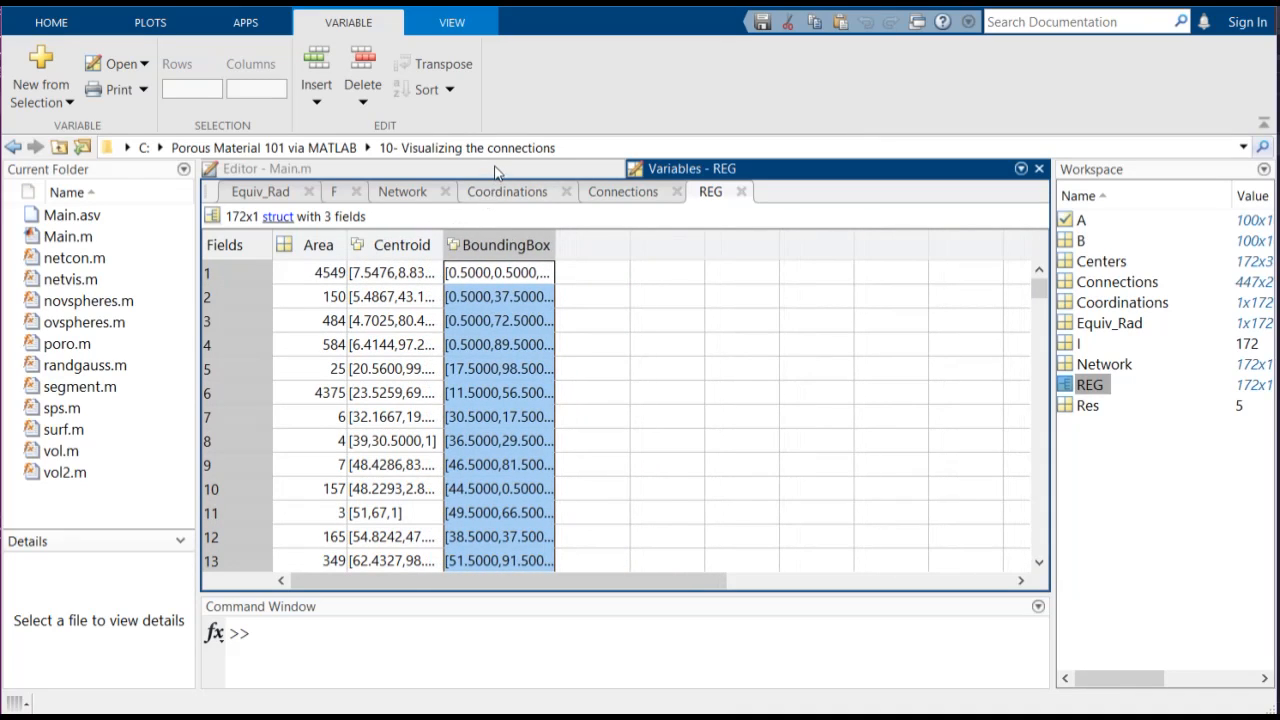
mouse_move(267, 168)
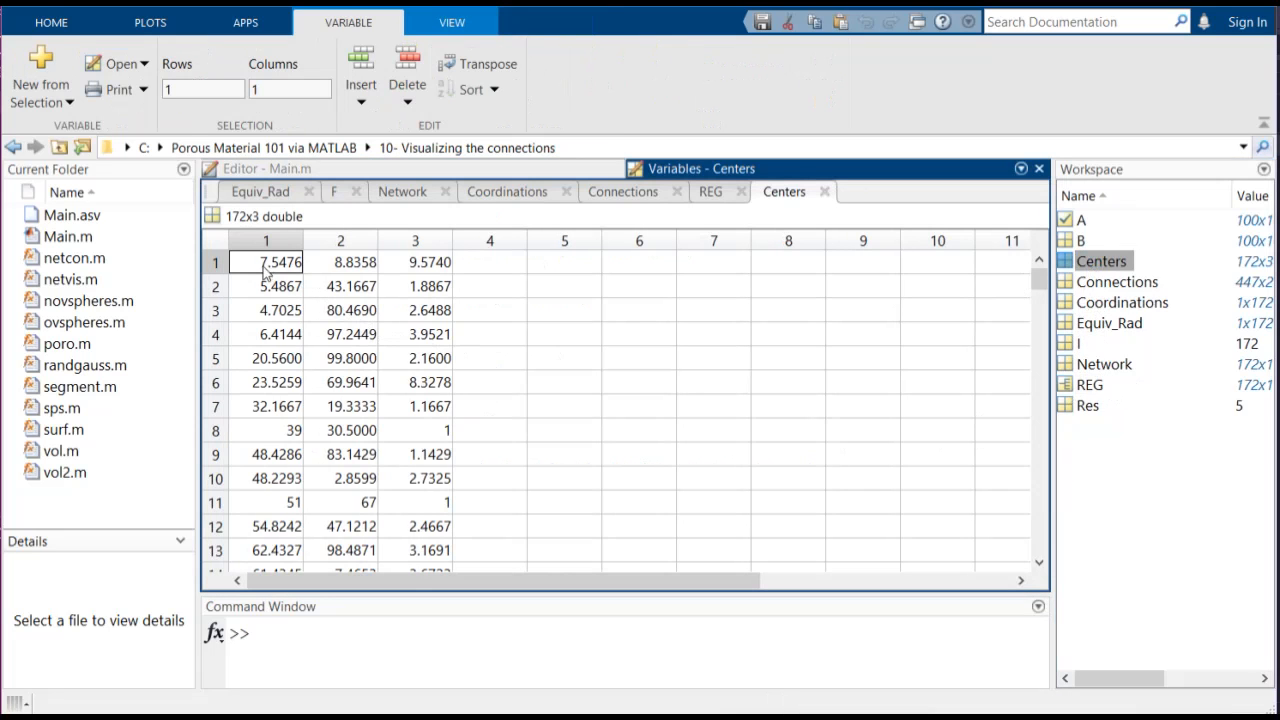
Review the first rows of the 172×3 Centers centroid coordinates
left_click_drag(266, 262, 415, 526)
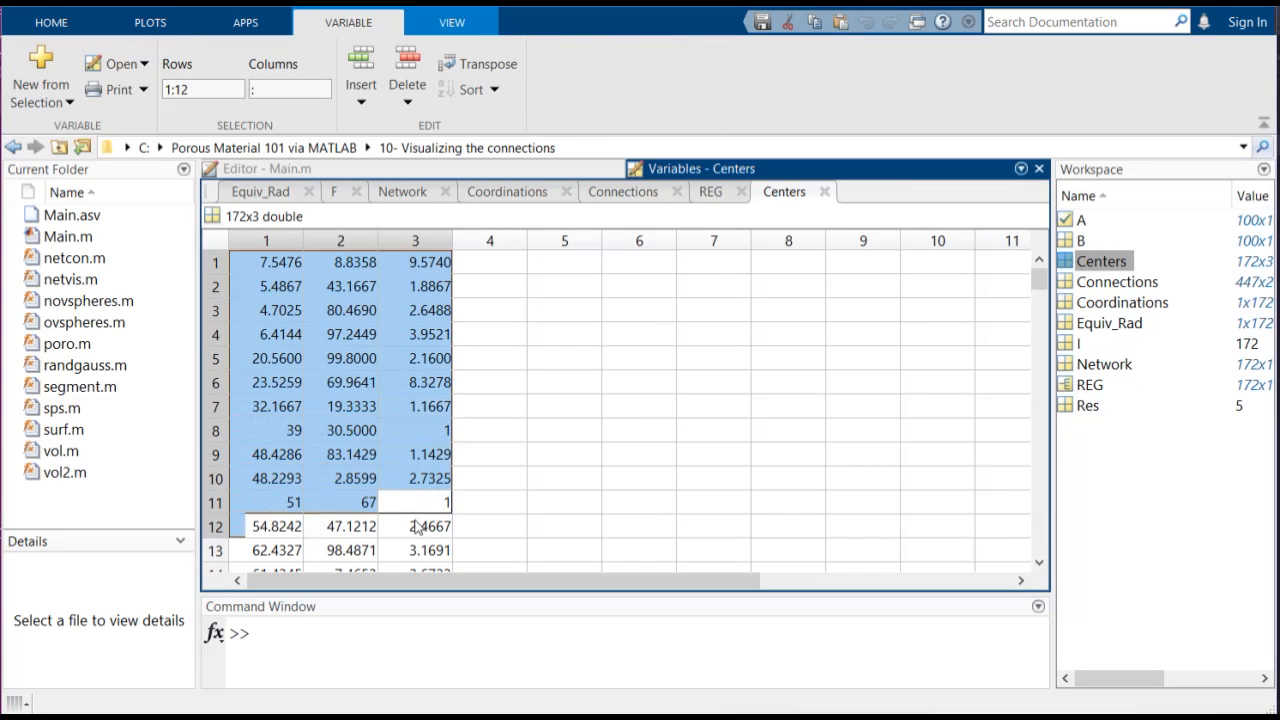
scroll("down", 3)
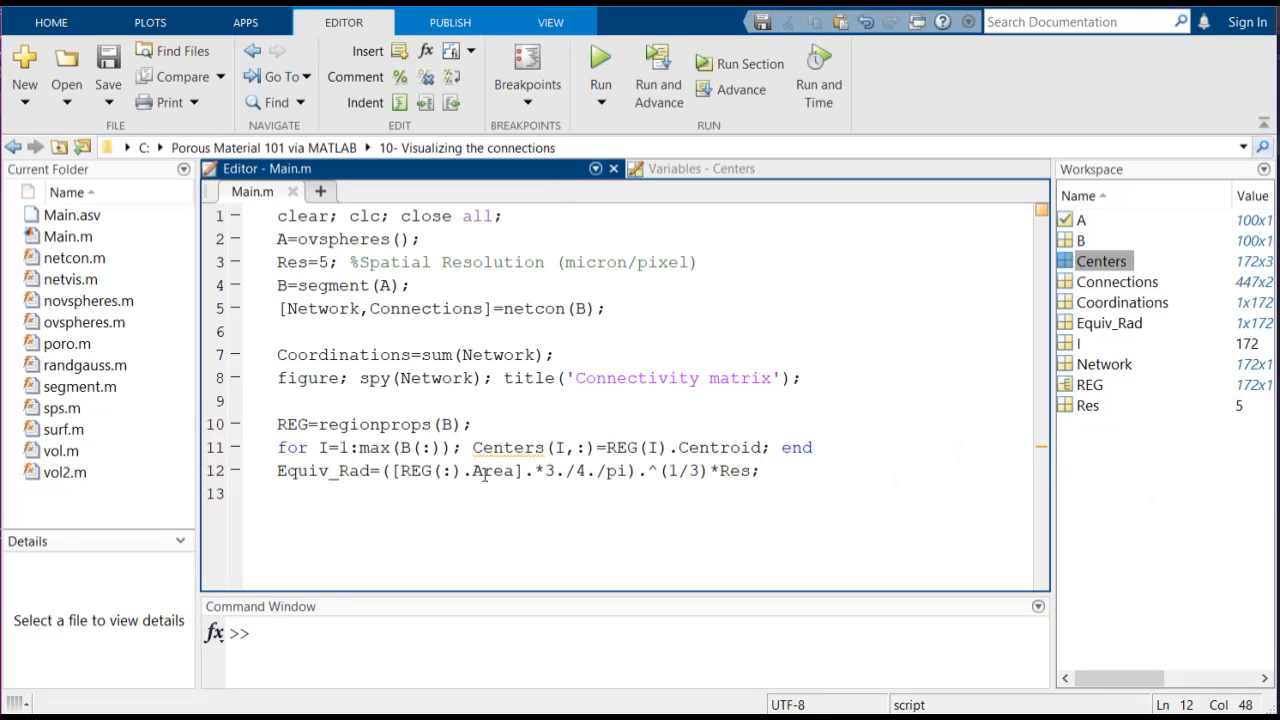
Add Property=Equiv_Rad'; after the radius formula and save Main.m
double_click(322, 470)
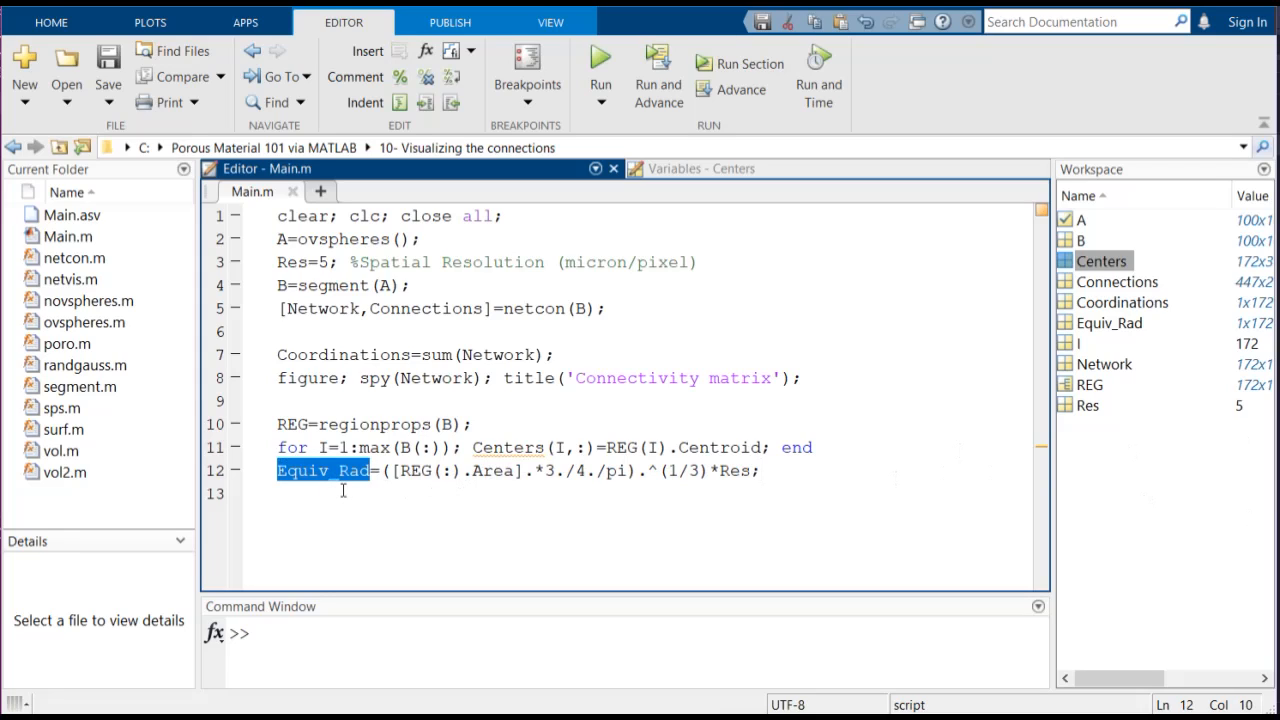
left_click(322, 470)
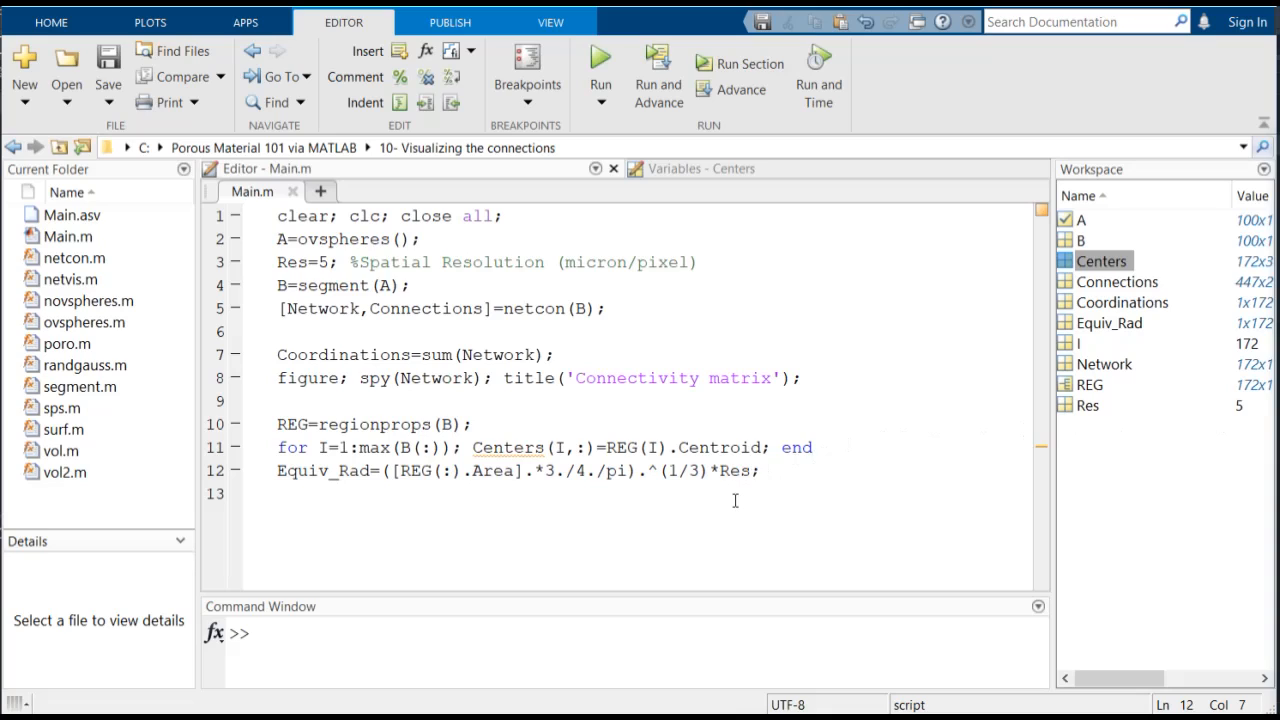
type("Property=Equiv_Rad';")
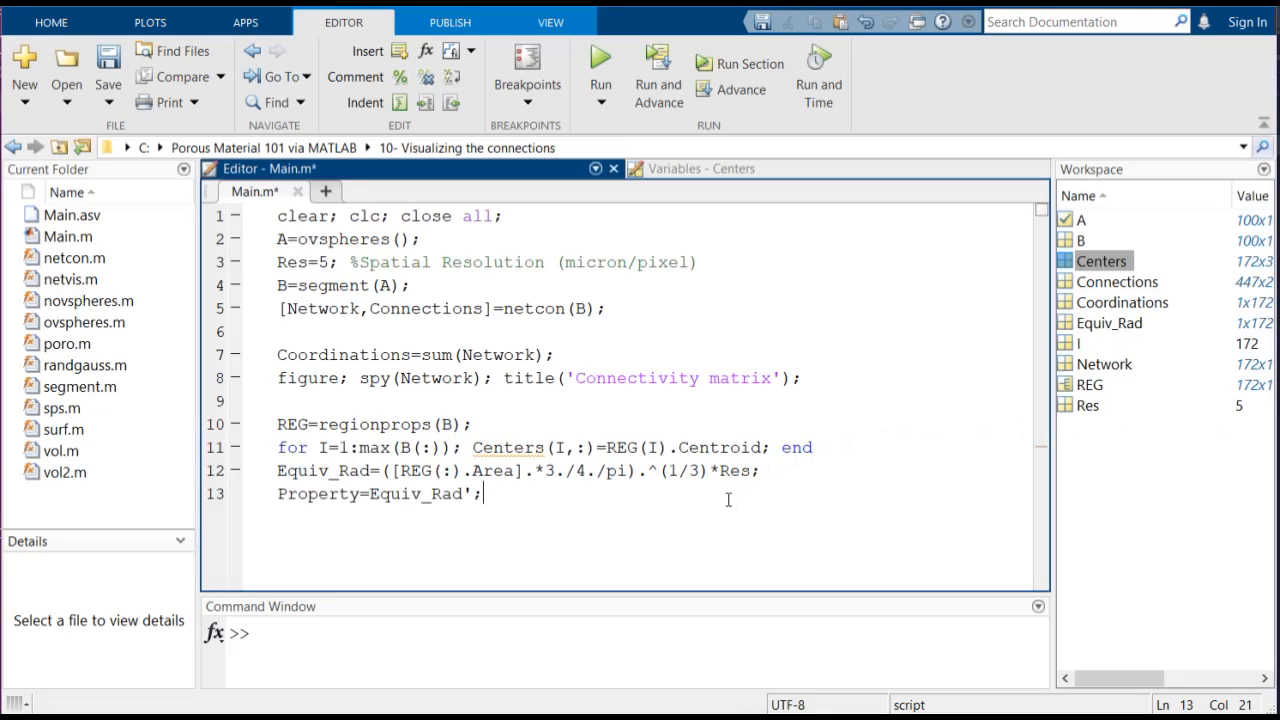
key("enter")
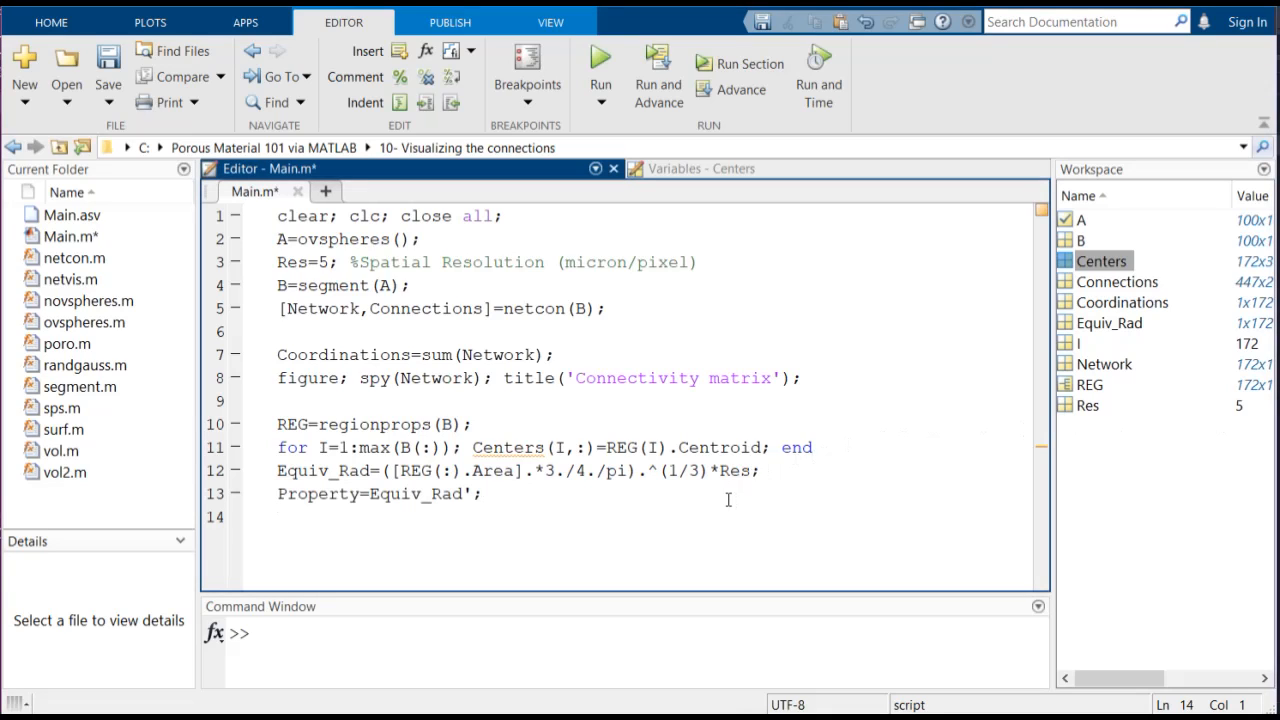
key("enter")
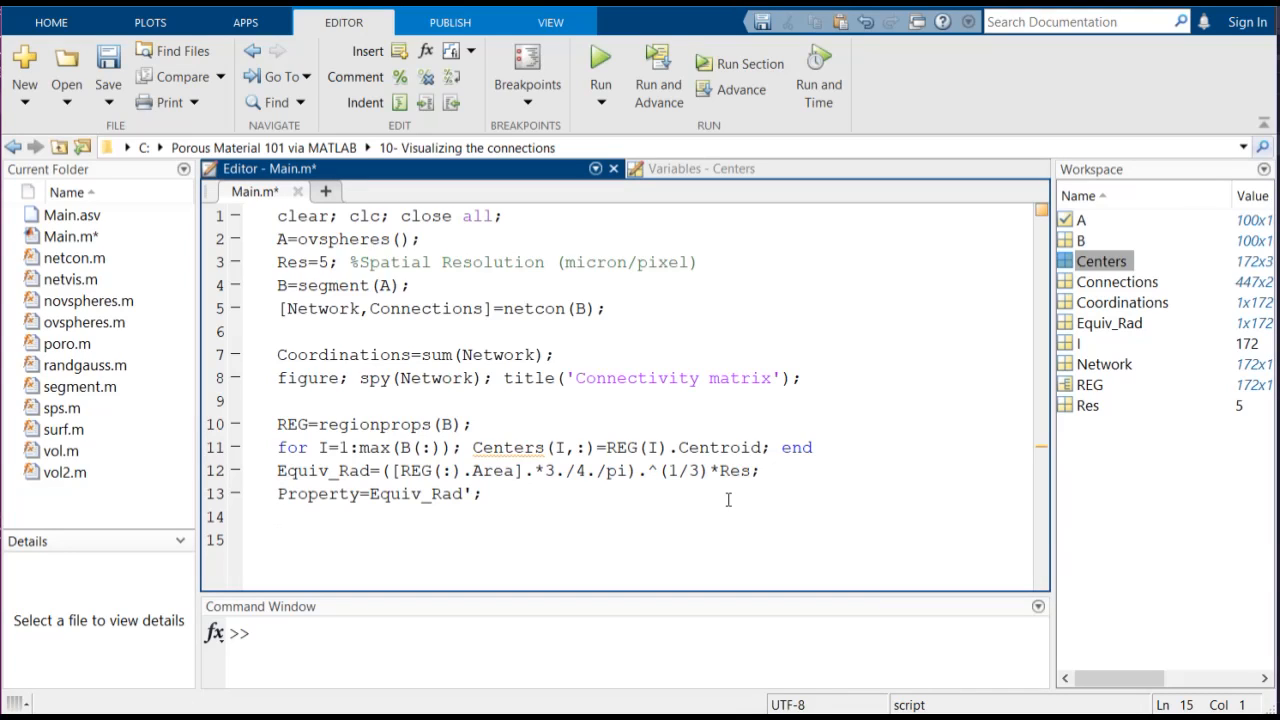
mouse_move(715, 490)
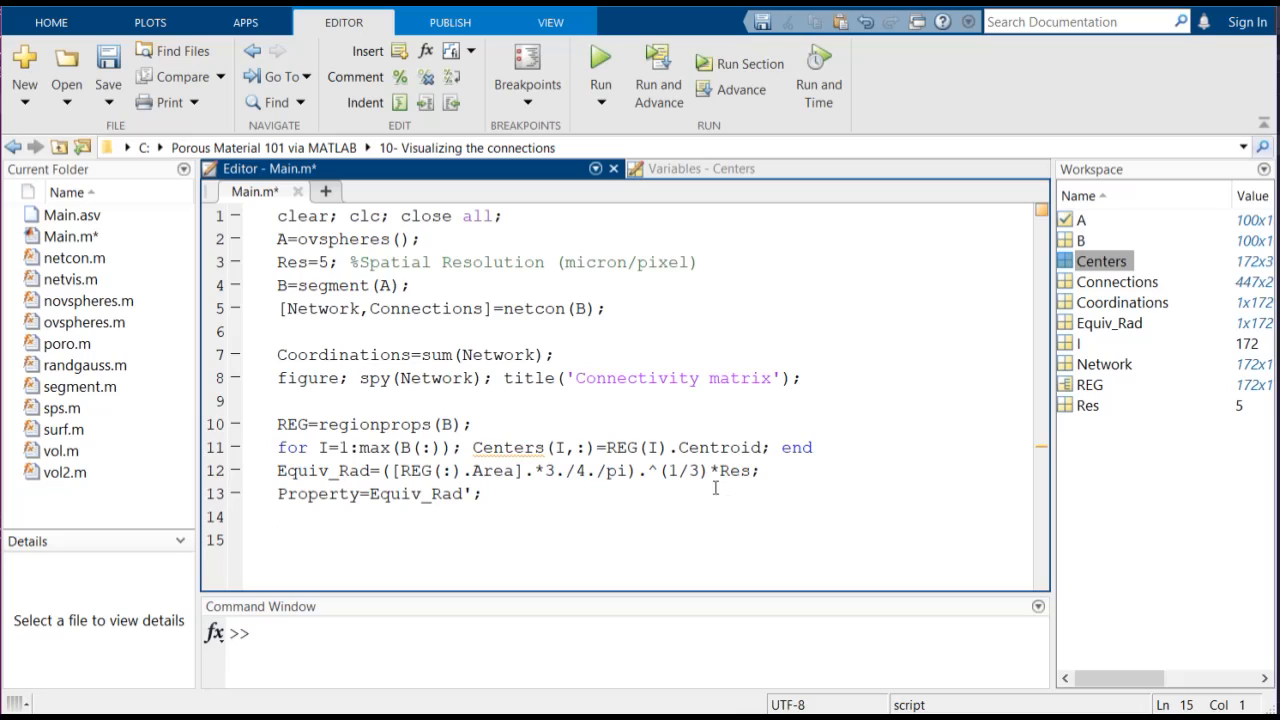
double_click(398, 493)
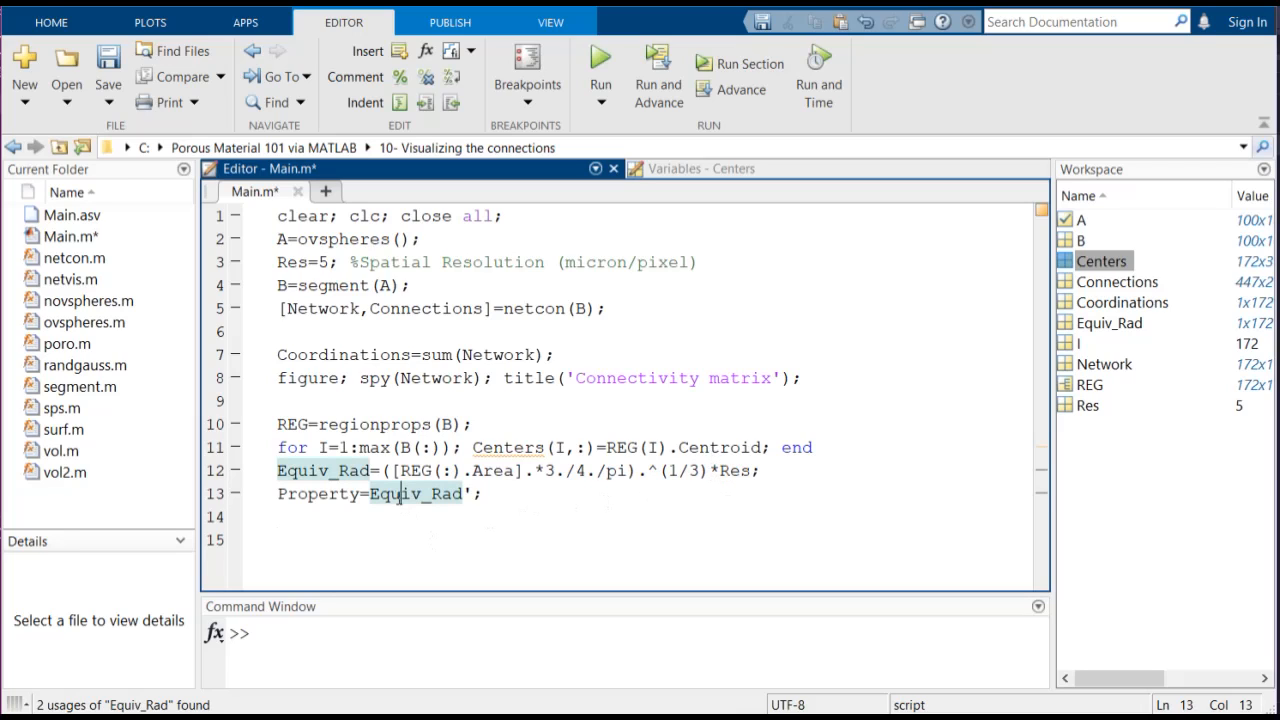
double_click(415, 493)
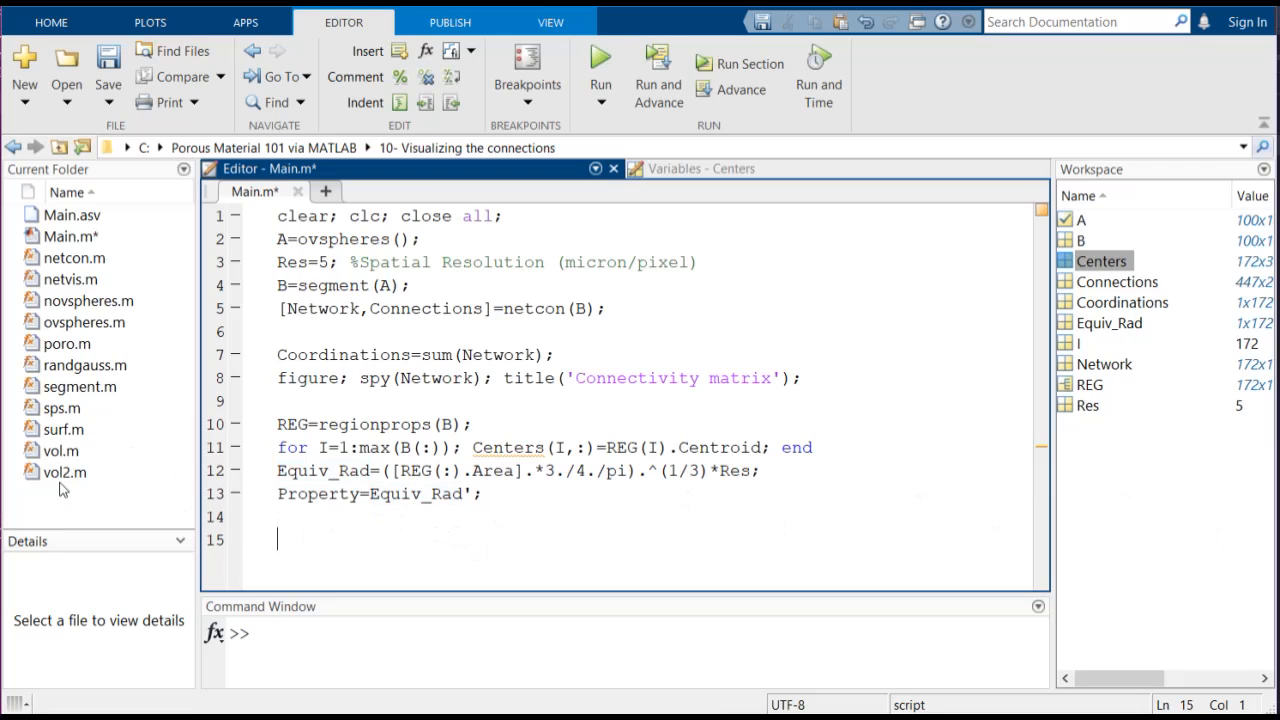
left_click(70, 279)
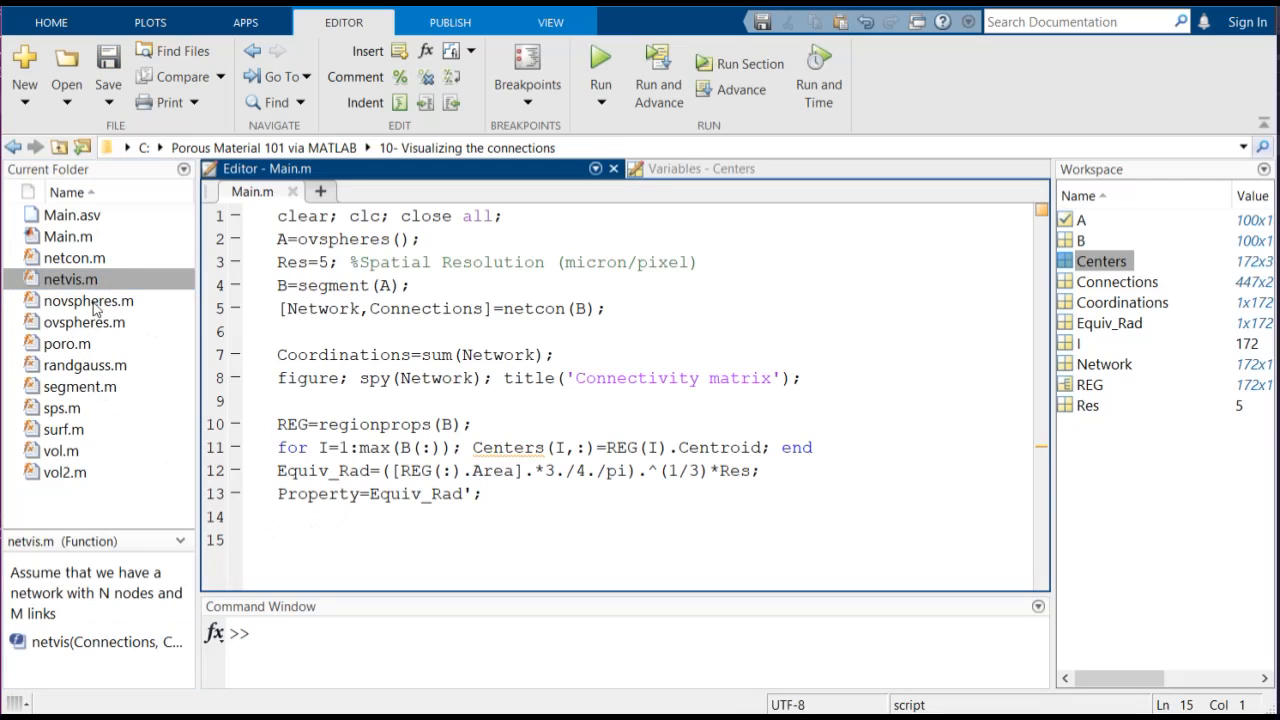
Read netvis.m to see how it colours pores and throats by Property, then return to Main.m
left_click(70, 279)
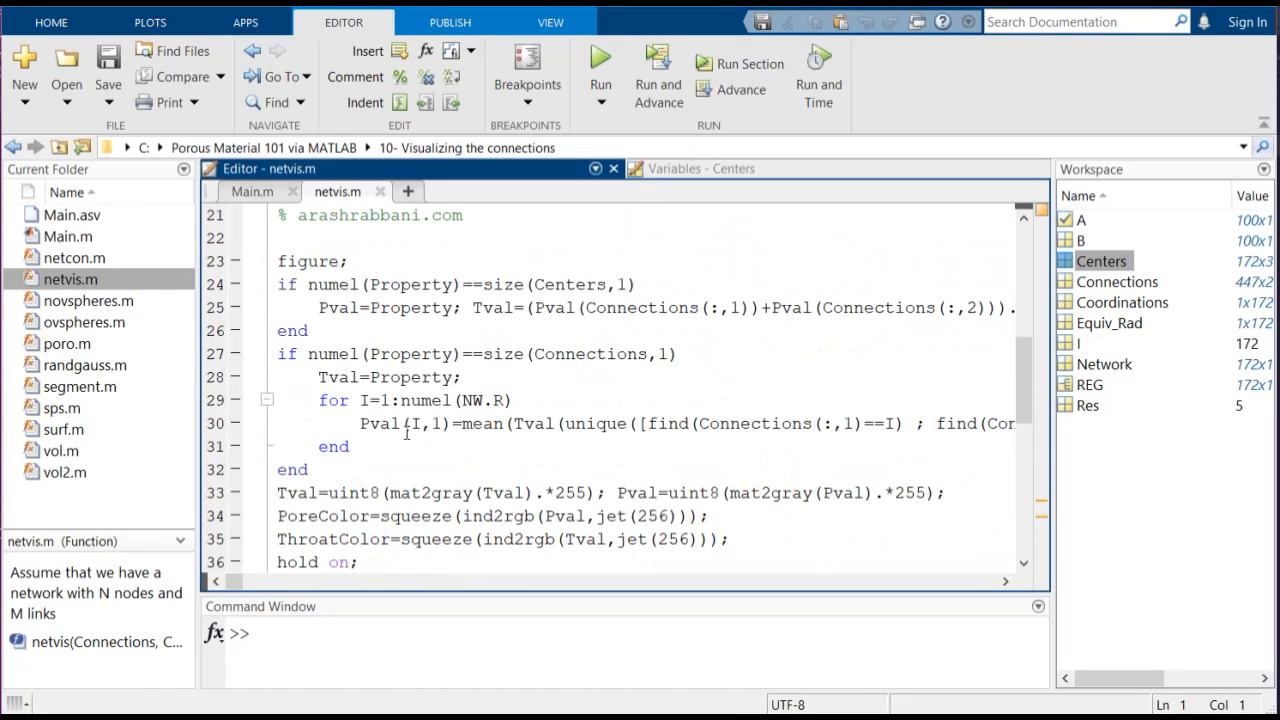
mouse_move(398, 463)
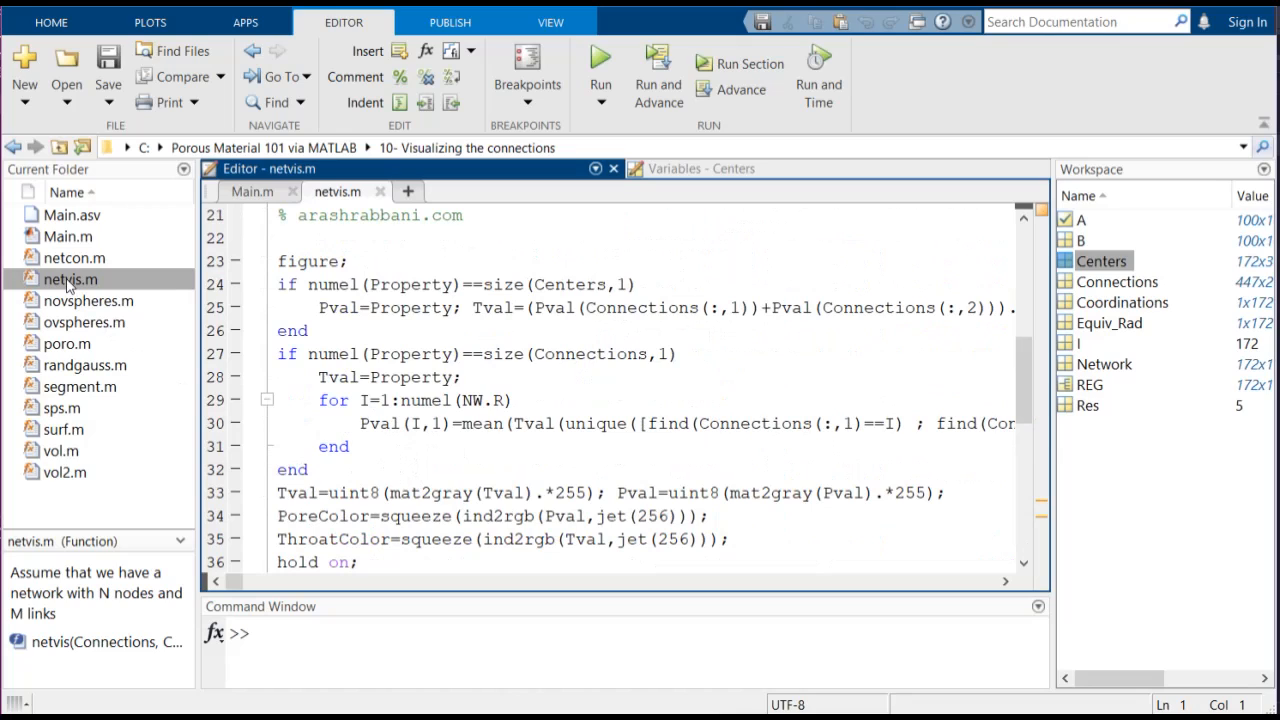
left_click(67, 236)
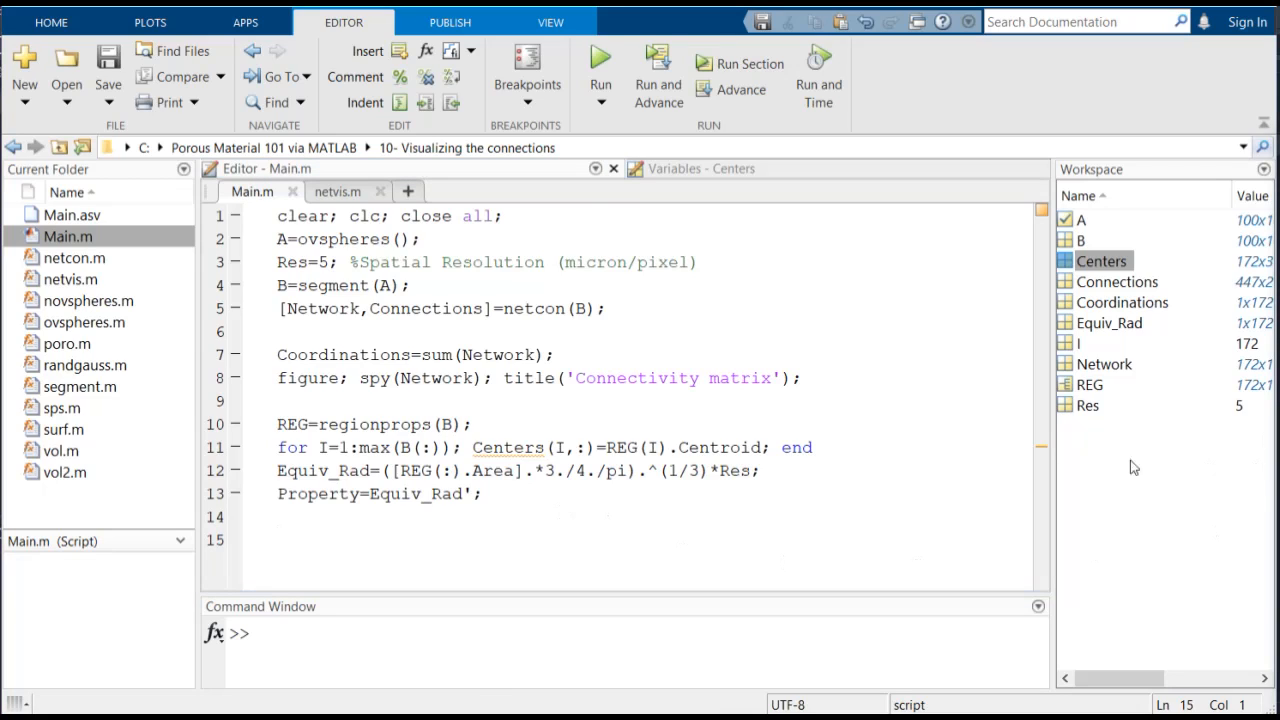
Add netvis(Connections,Centers,Property) on the last line and run to render the colour-coded 3D network
left_click(502, 540)
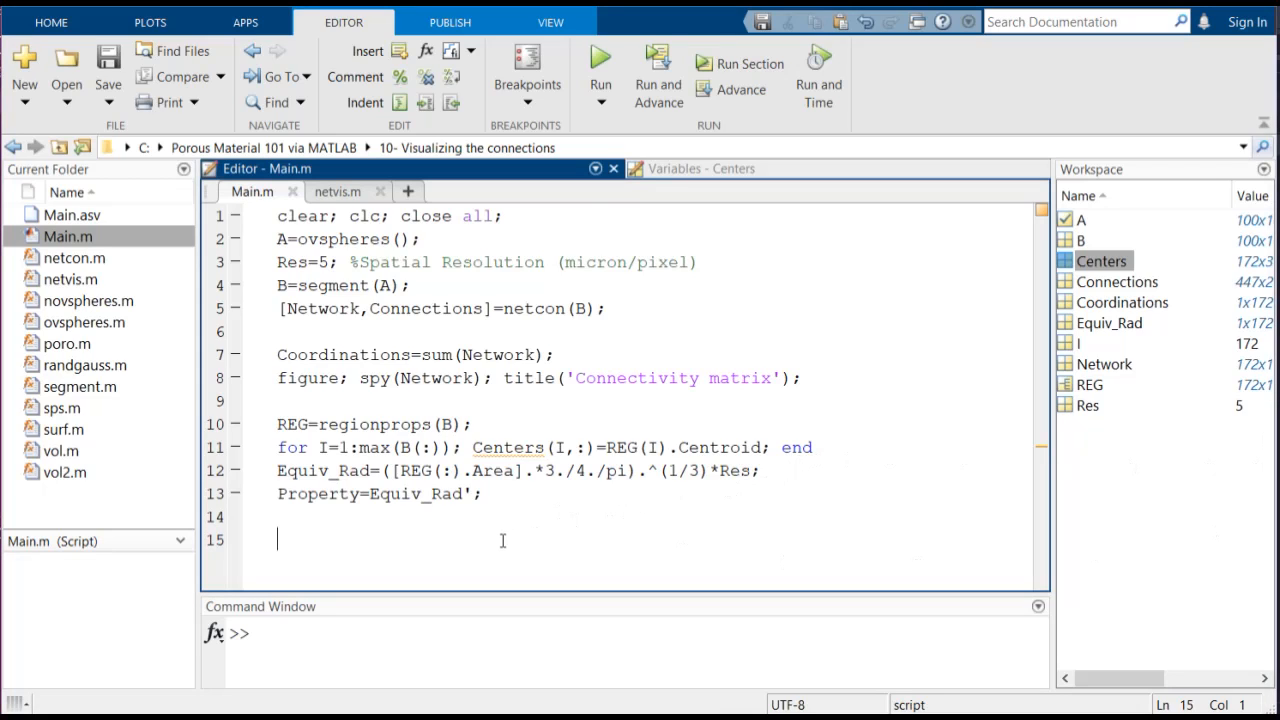
type("netvis")
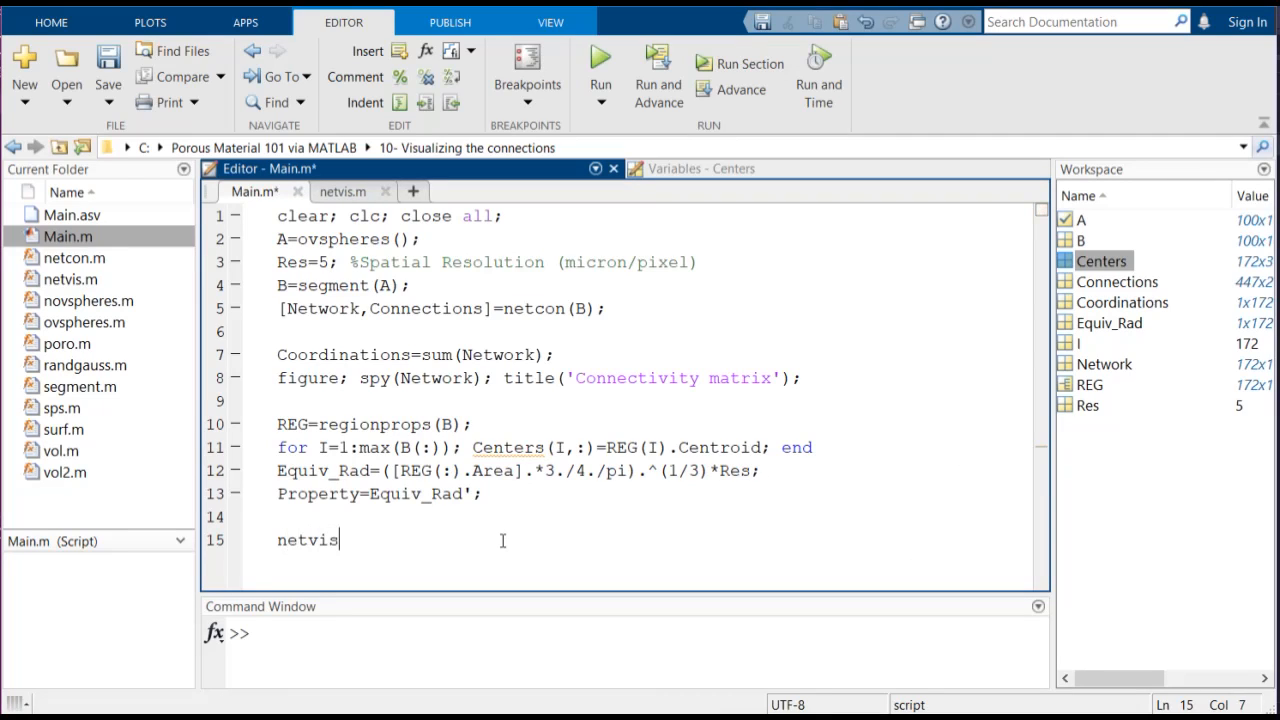
type("(Connections,Centers,P")
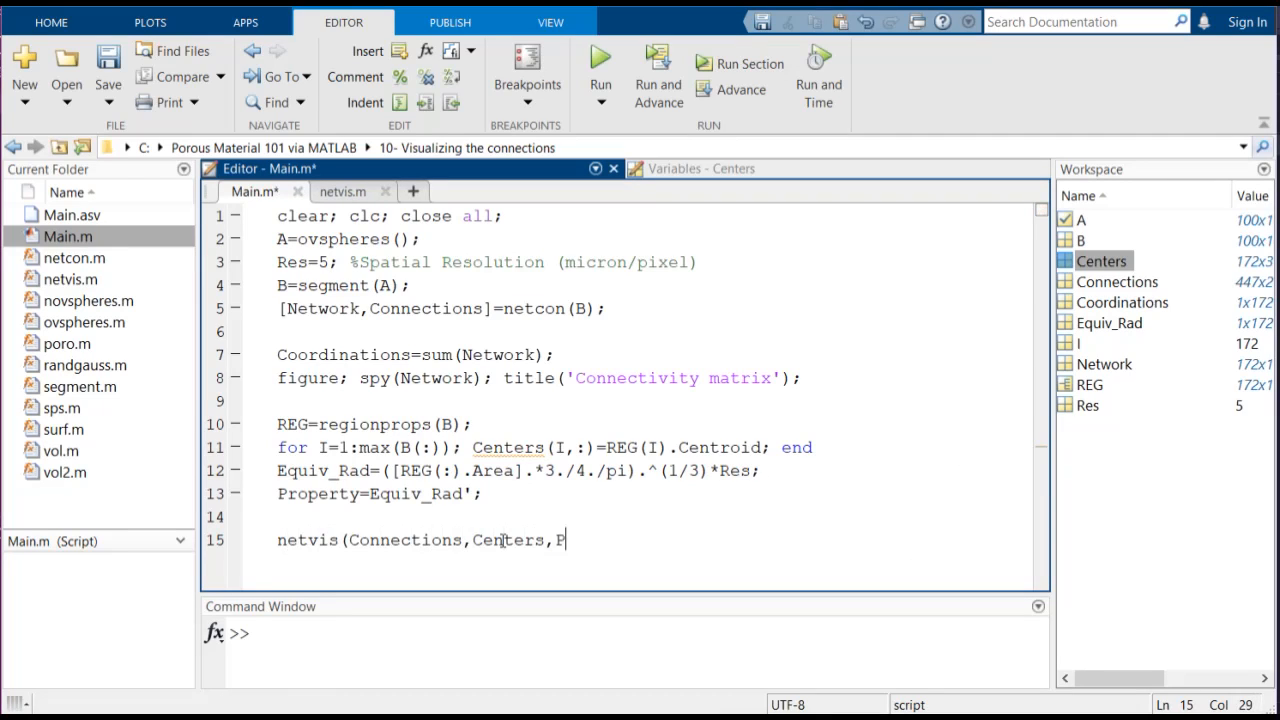
type("roperty)")
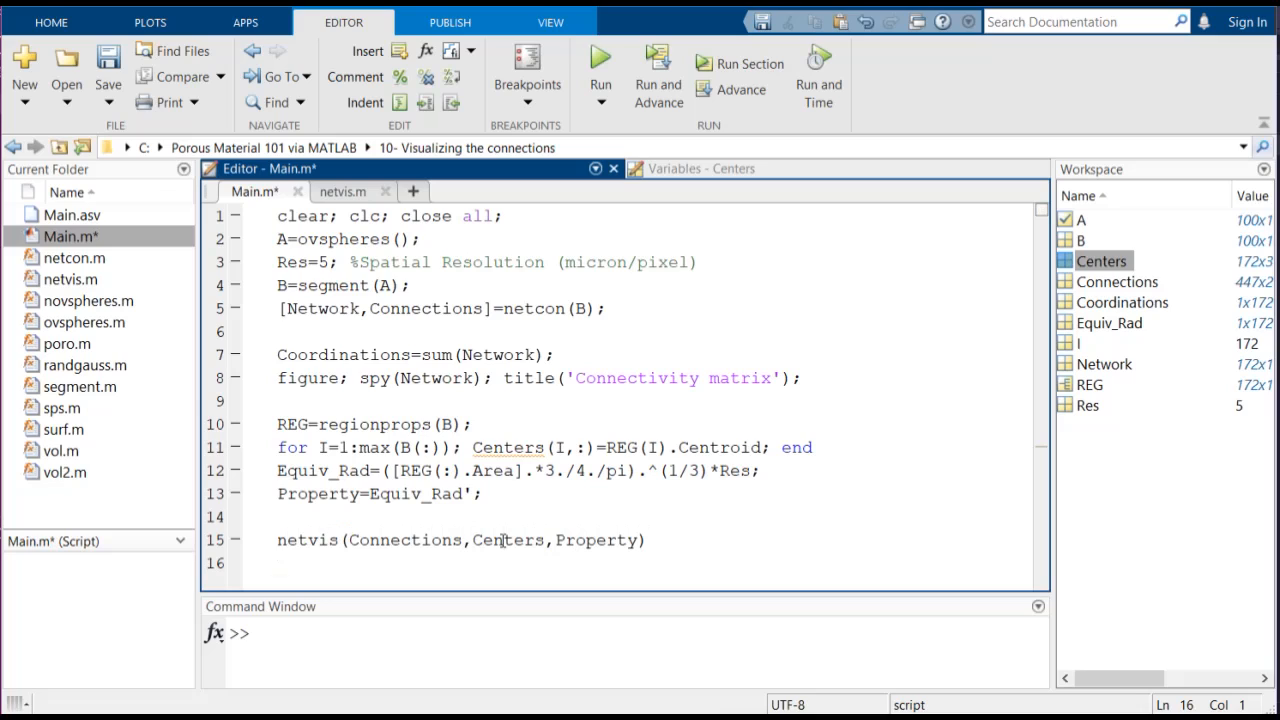
double_click(405, 540)
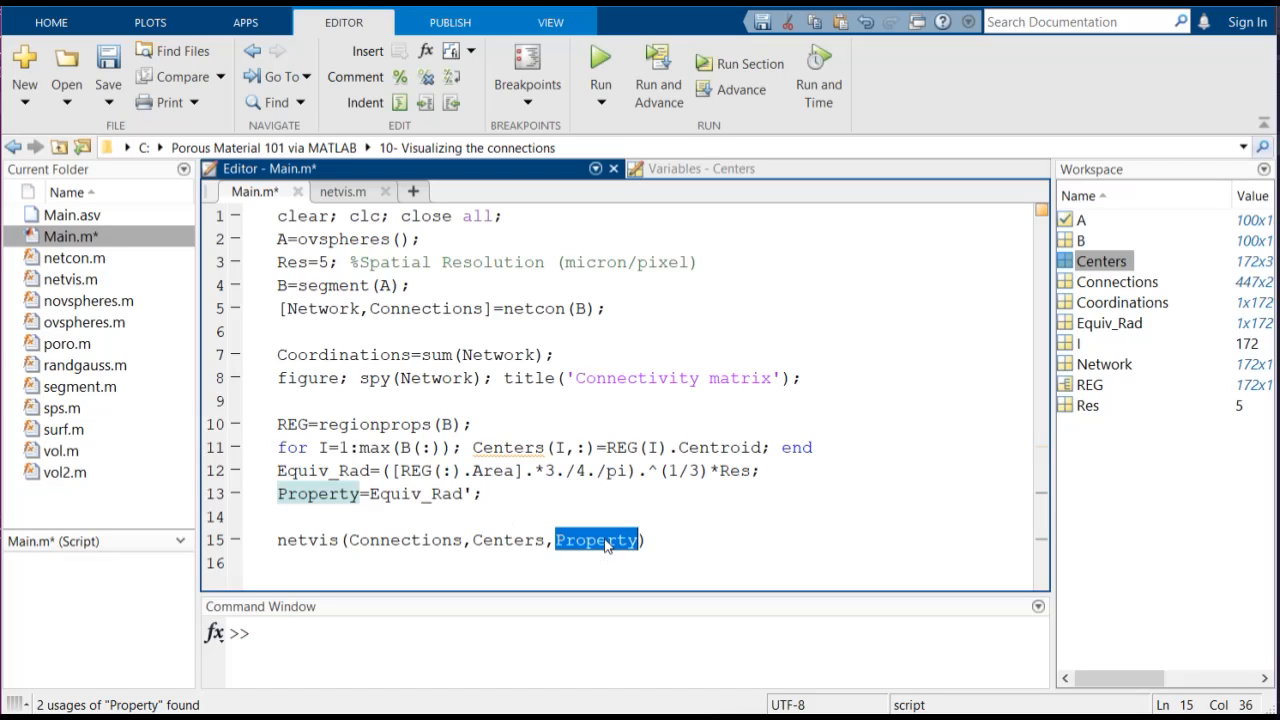
mouse_move(752, 543)
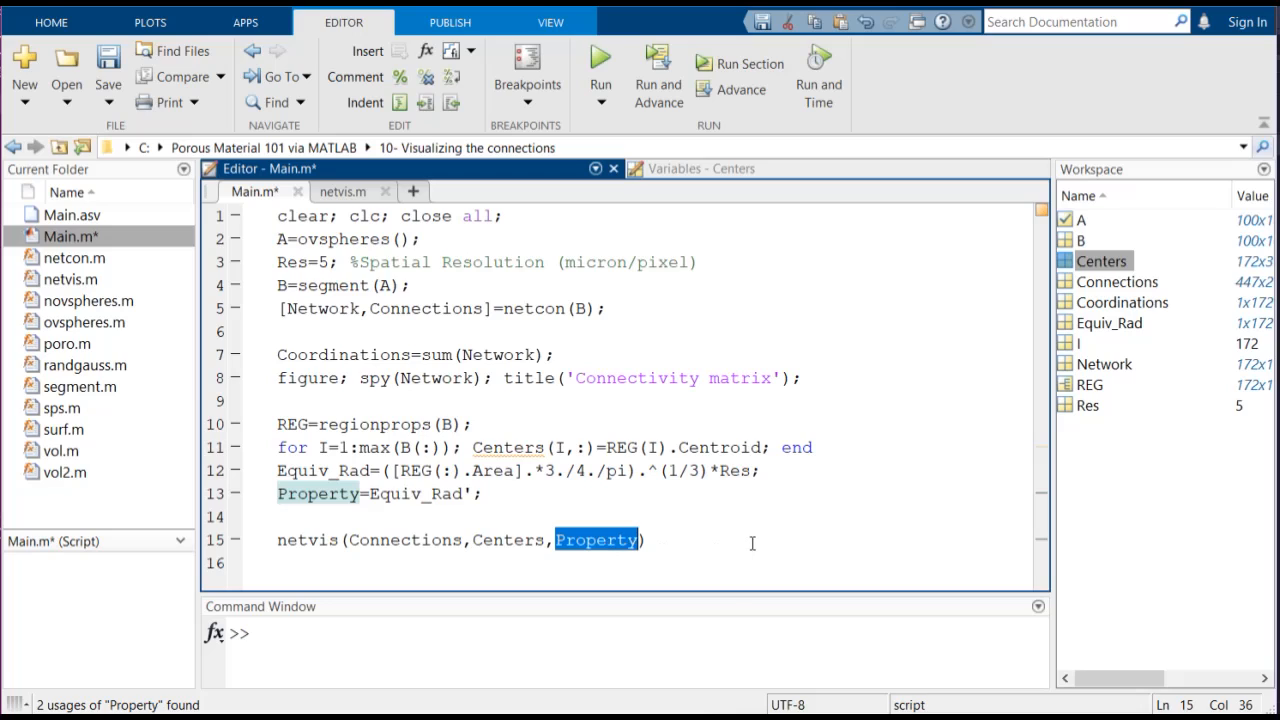
left_click(648, 540)
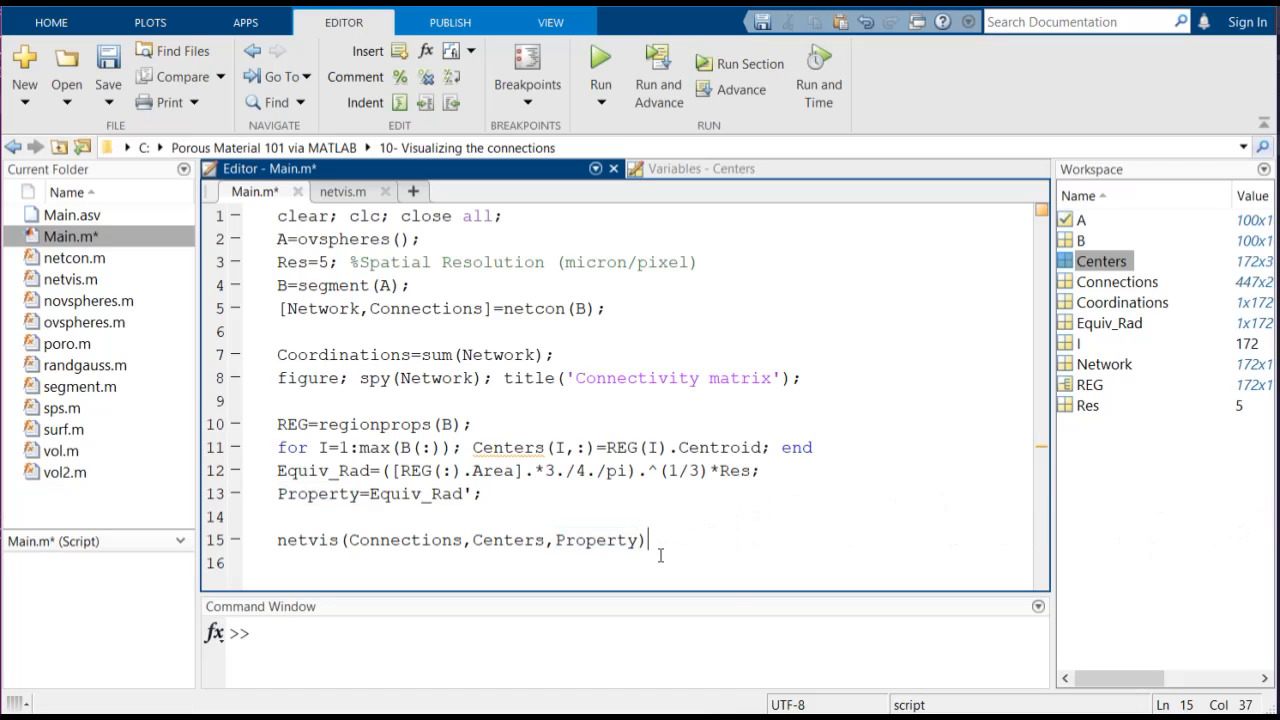
mouse_move(671, 551)
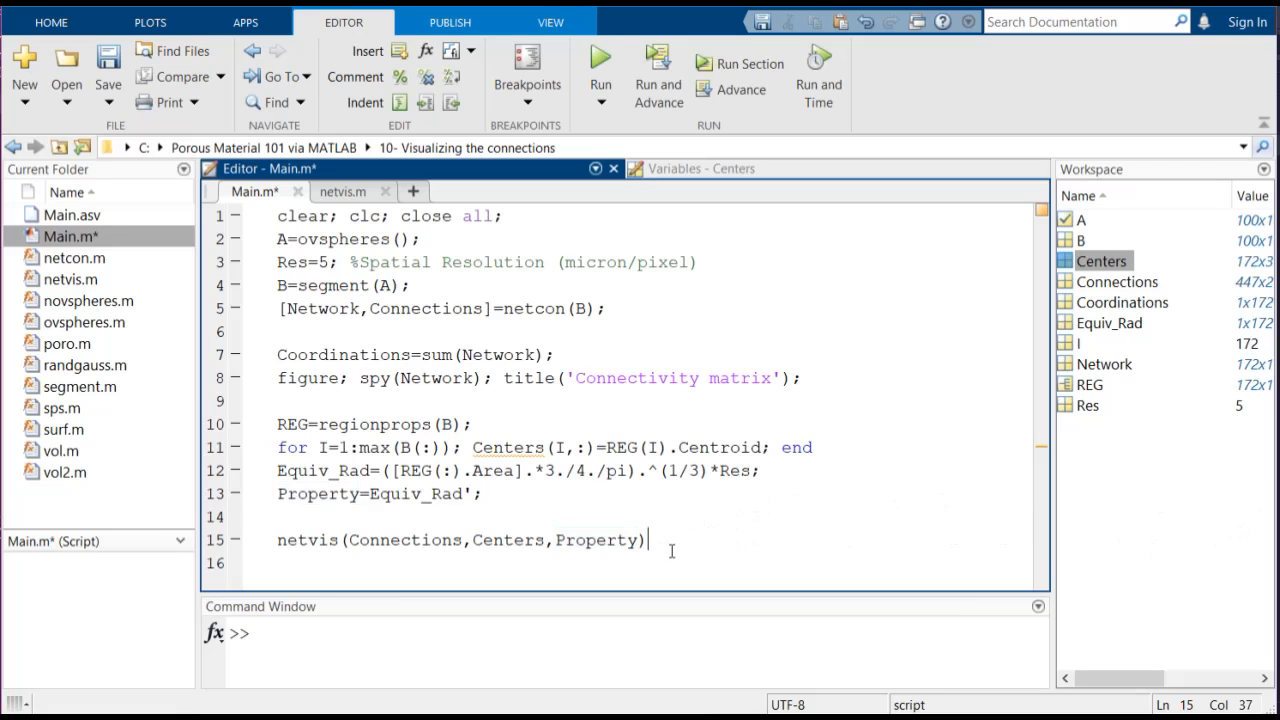
left_click(600, 62)
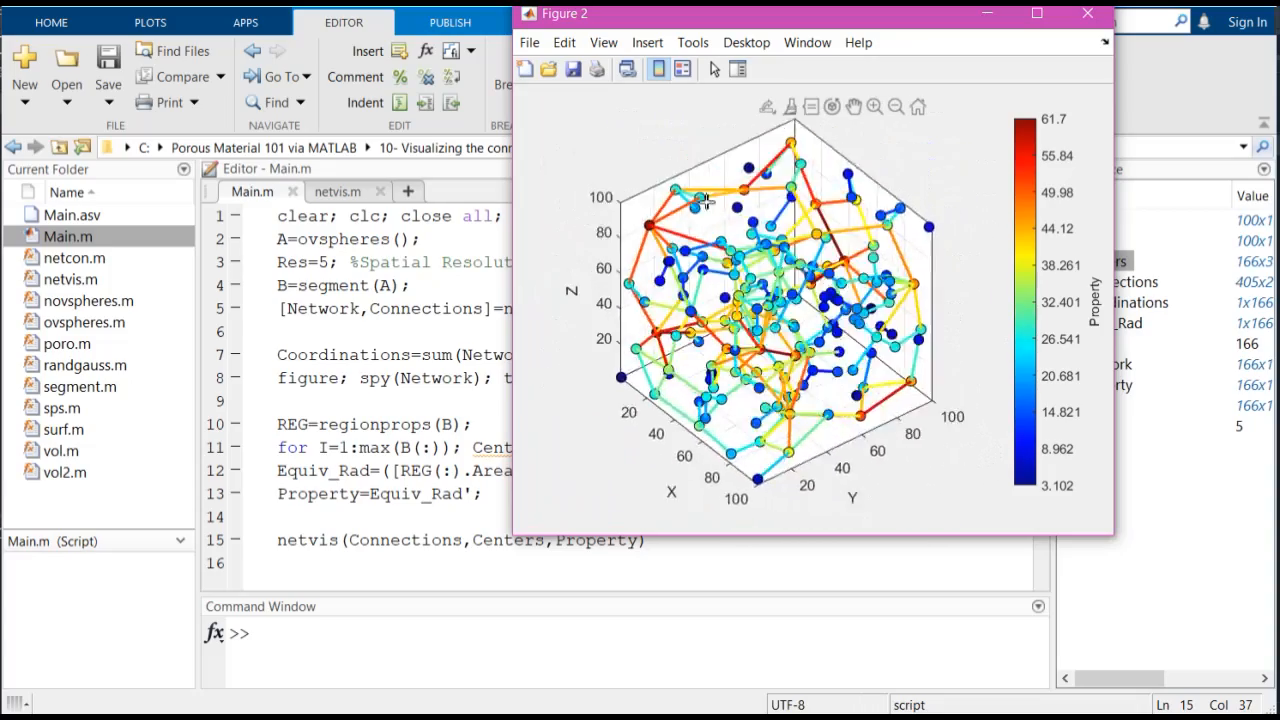
Orbit the colour-coded pore network through side, front-on and oblique views in Figure 2
left_click_drag(705, 200, 760, 520)
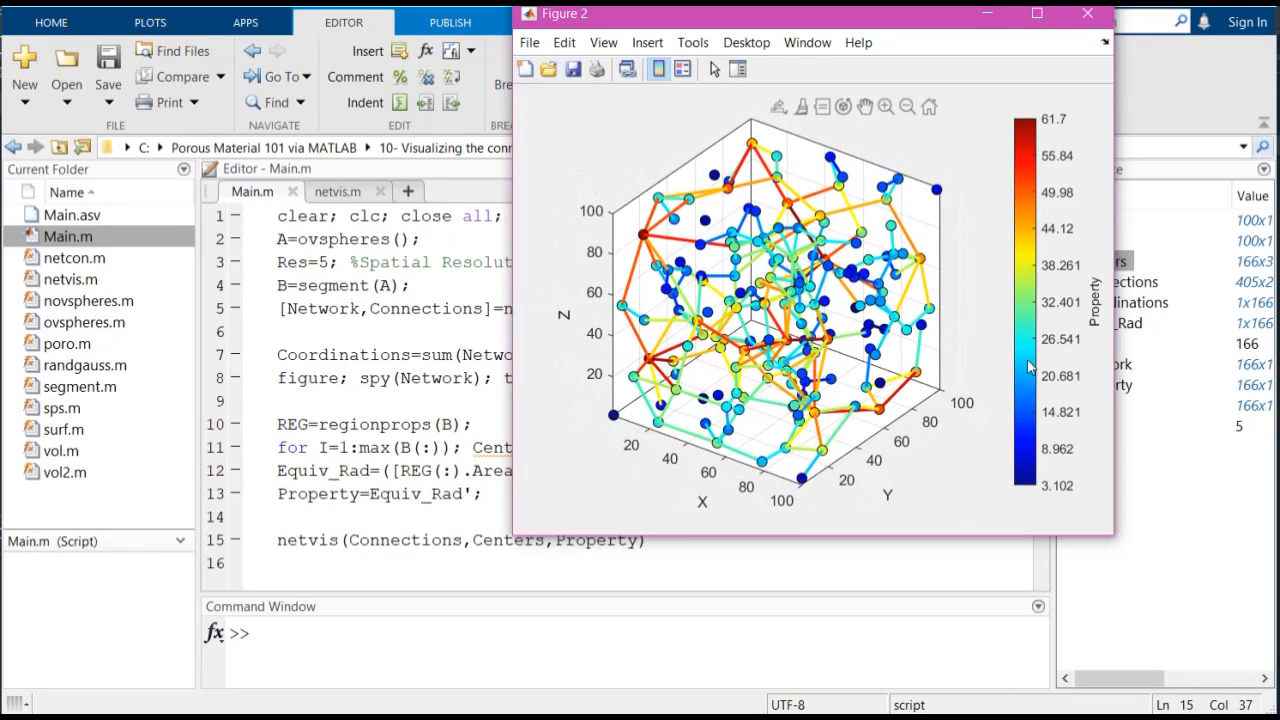
mouse_move(1075, 533)
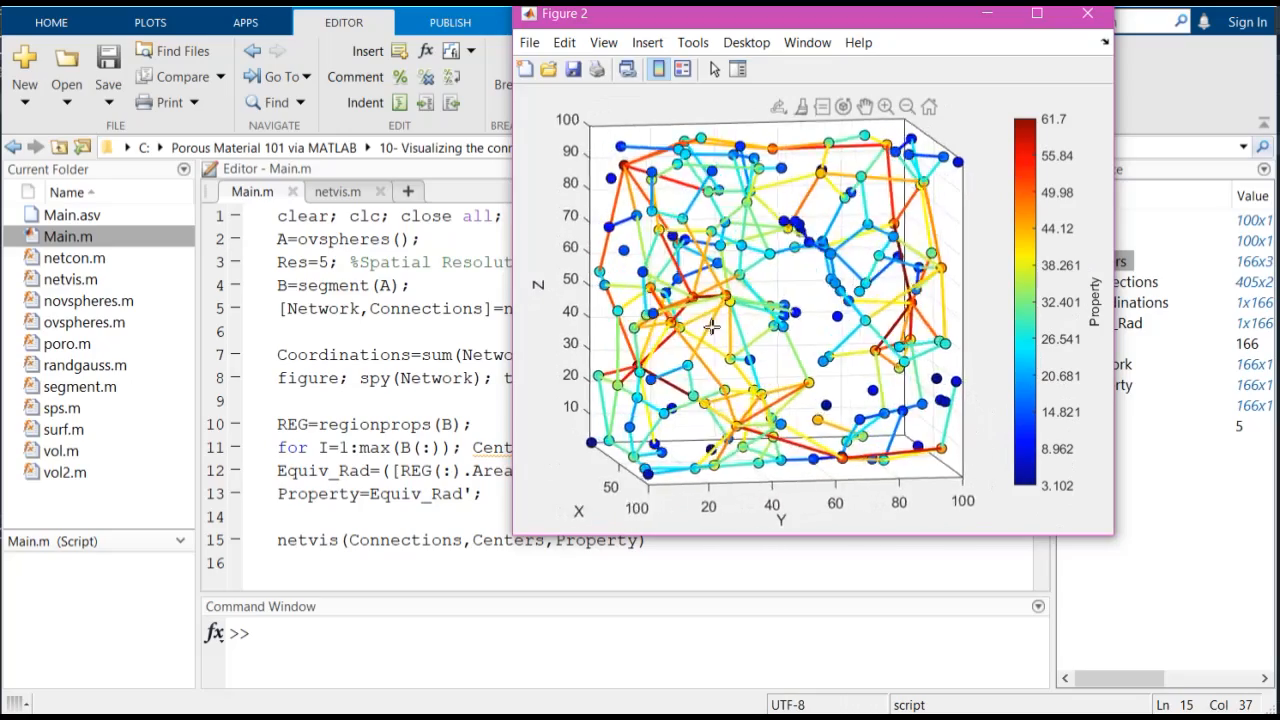
left_click_drag(712, 327, 1038, 510)
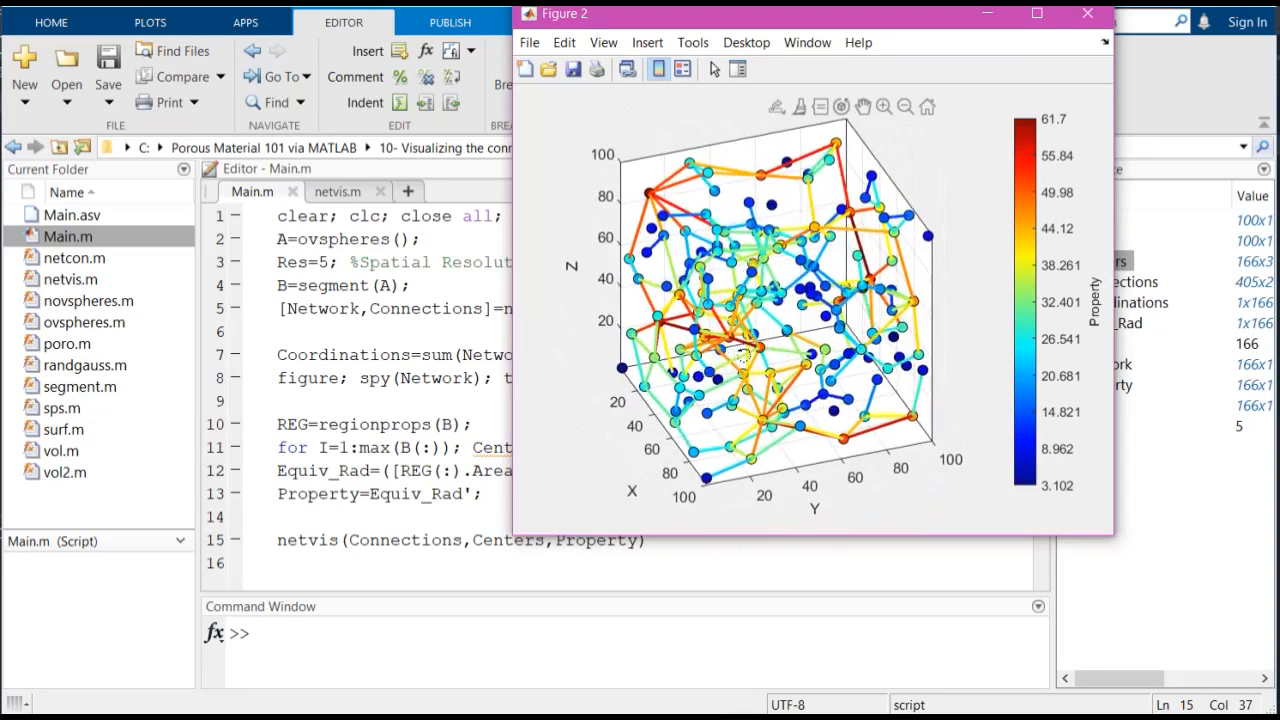
left_click_drag(790, 300, 780, 360)
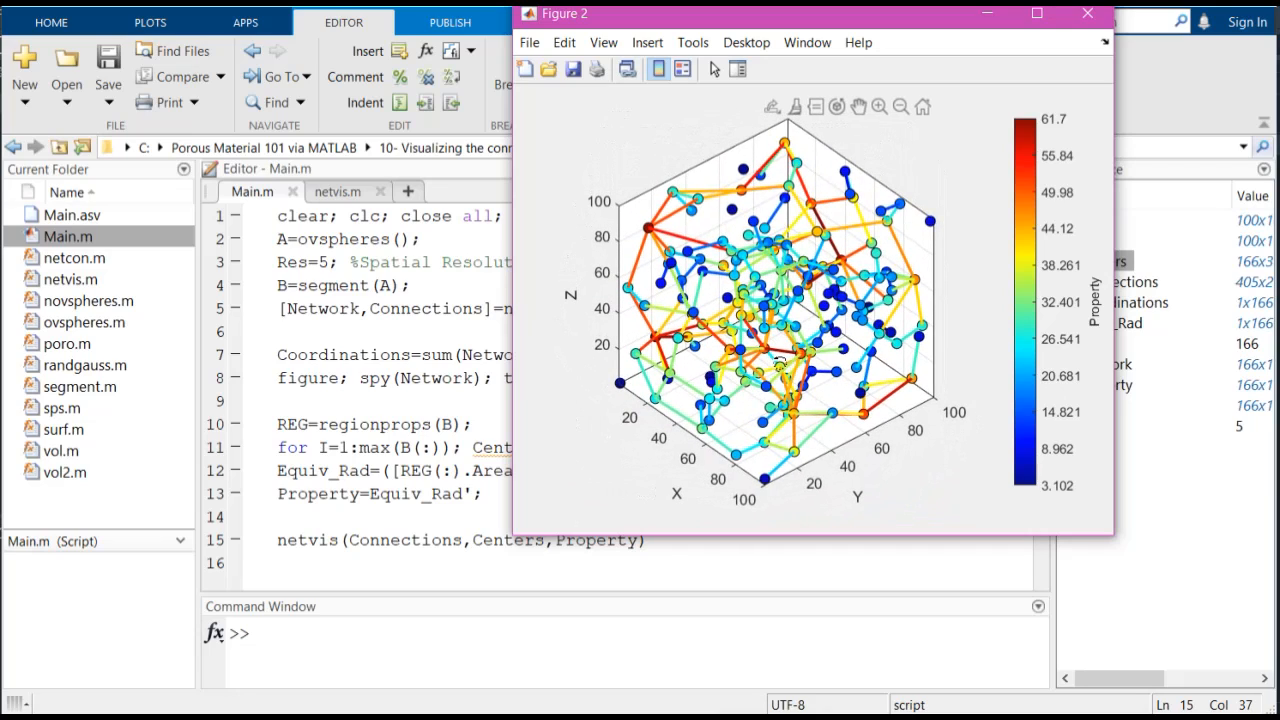
left_click(650, 337)
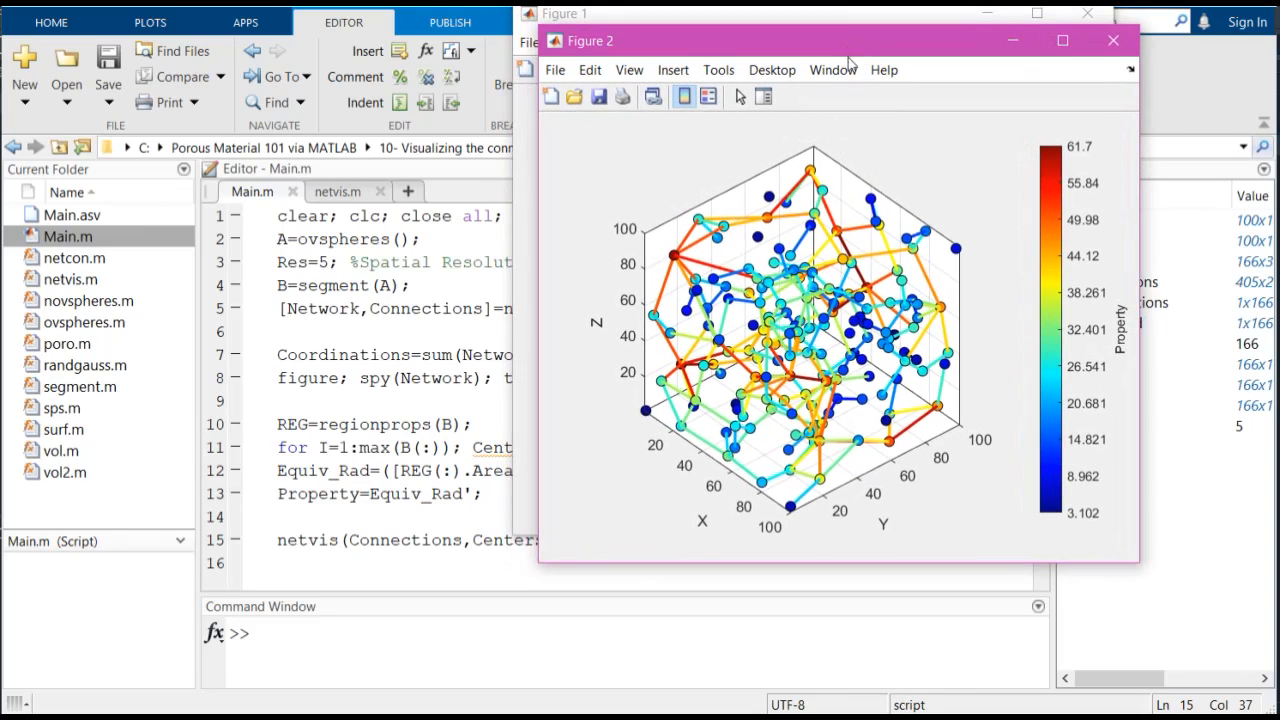
mouse_move(68, 482)
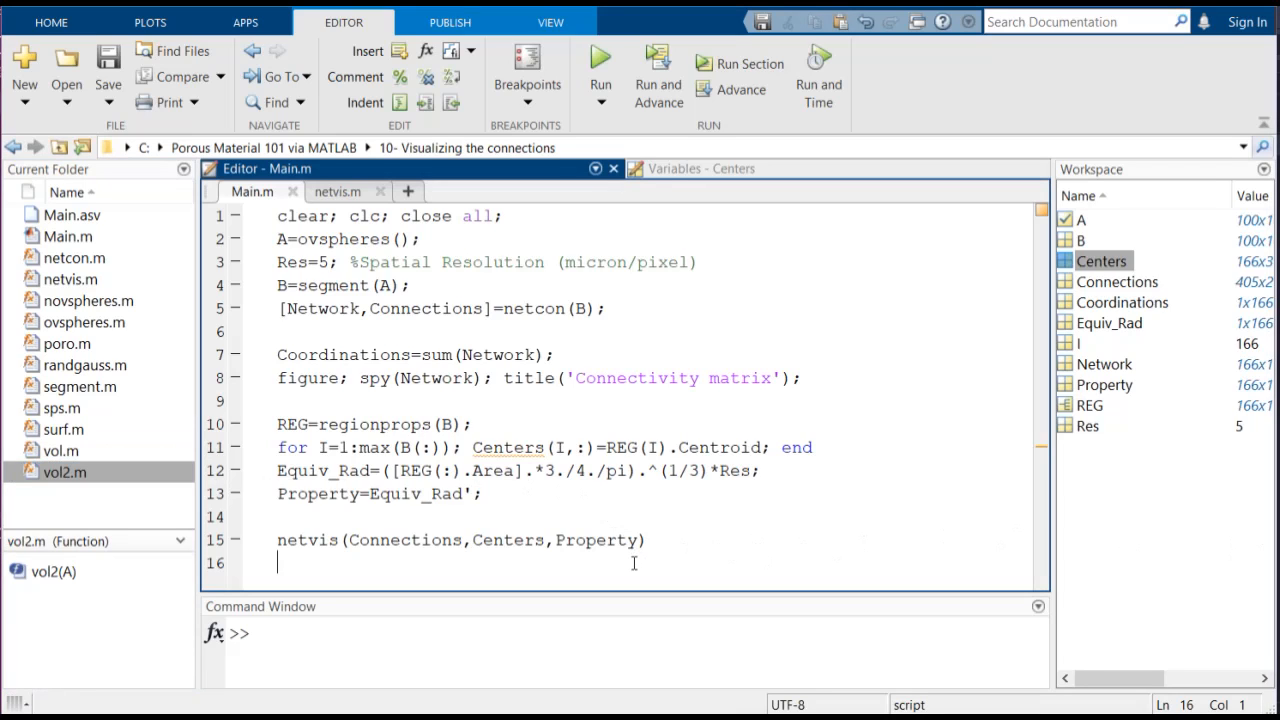
Add 'vol2(A); alpha .75;' after the netvis call and evaluate the selected lines 18-19
type("vol2(A); alpha .75;")
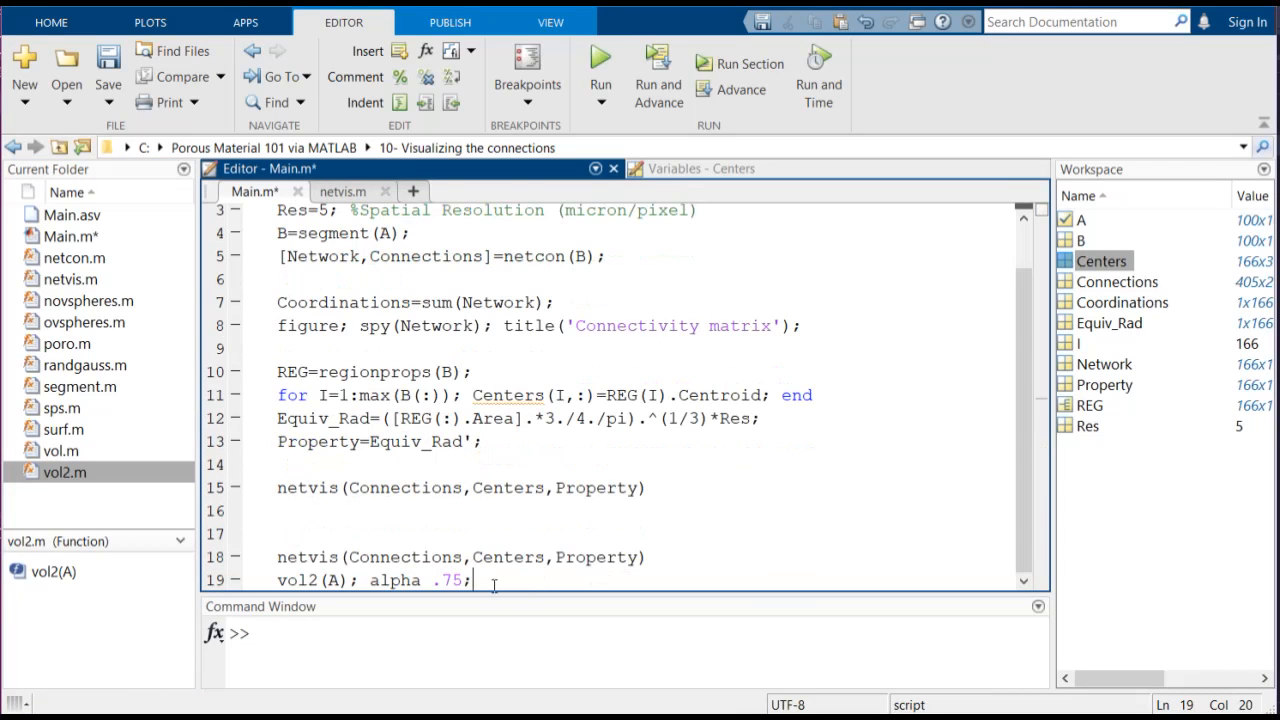
triple_click(375, 580)
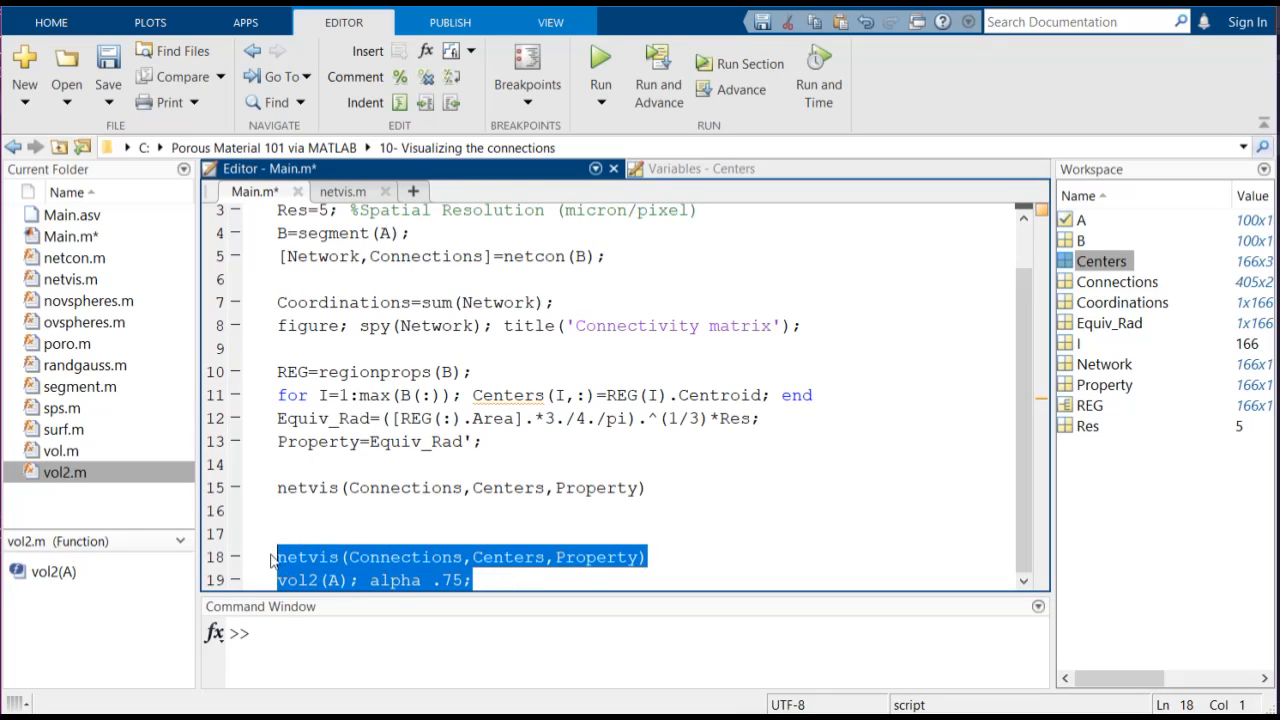
left_click(600, 57)
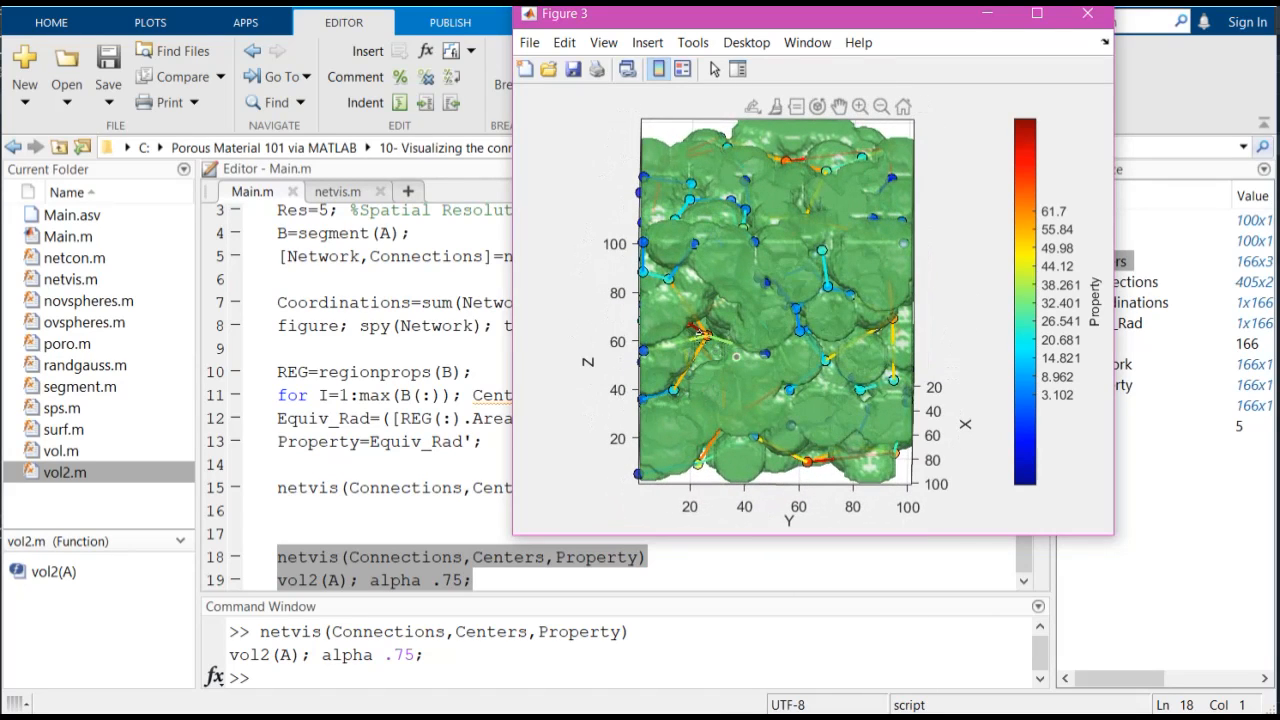
Rotate the green volume overlay to an oblique view and read a surface data tip at 45, 36, 101.5
left_click(710, 345)
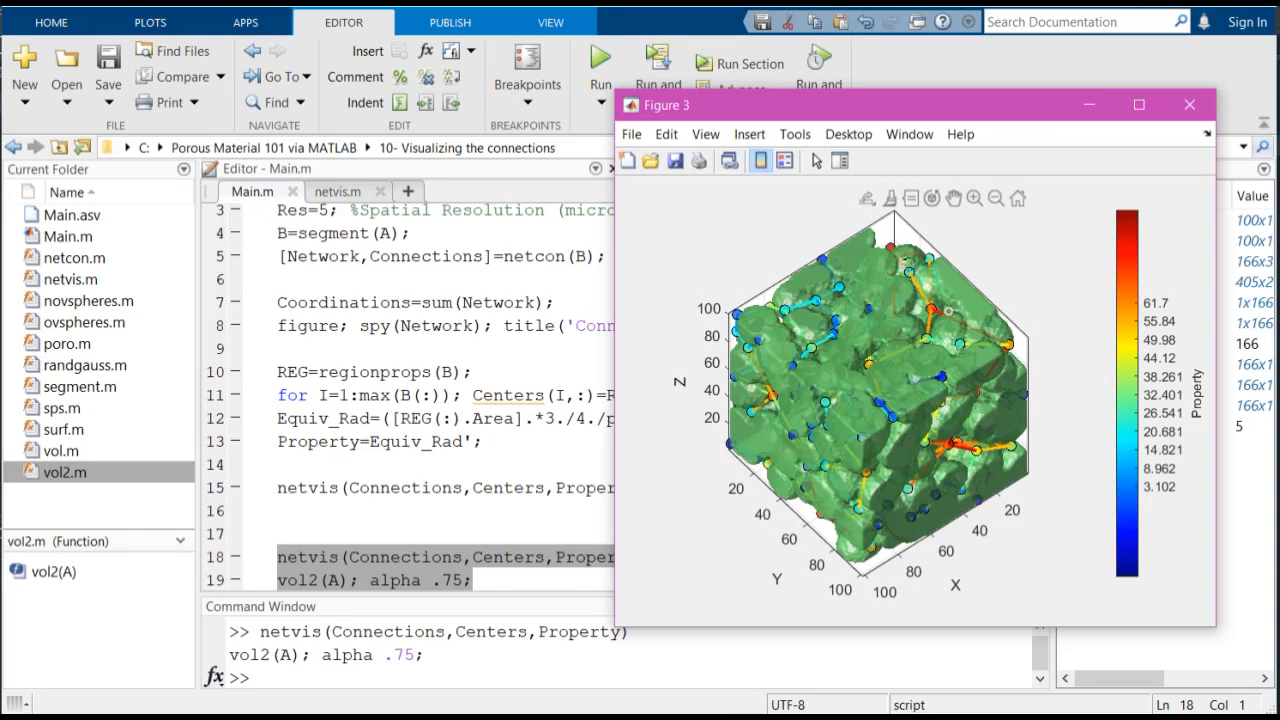
mouse_move(830, 405)
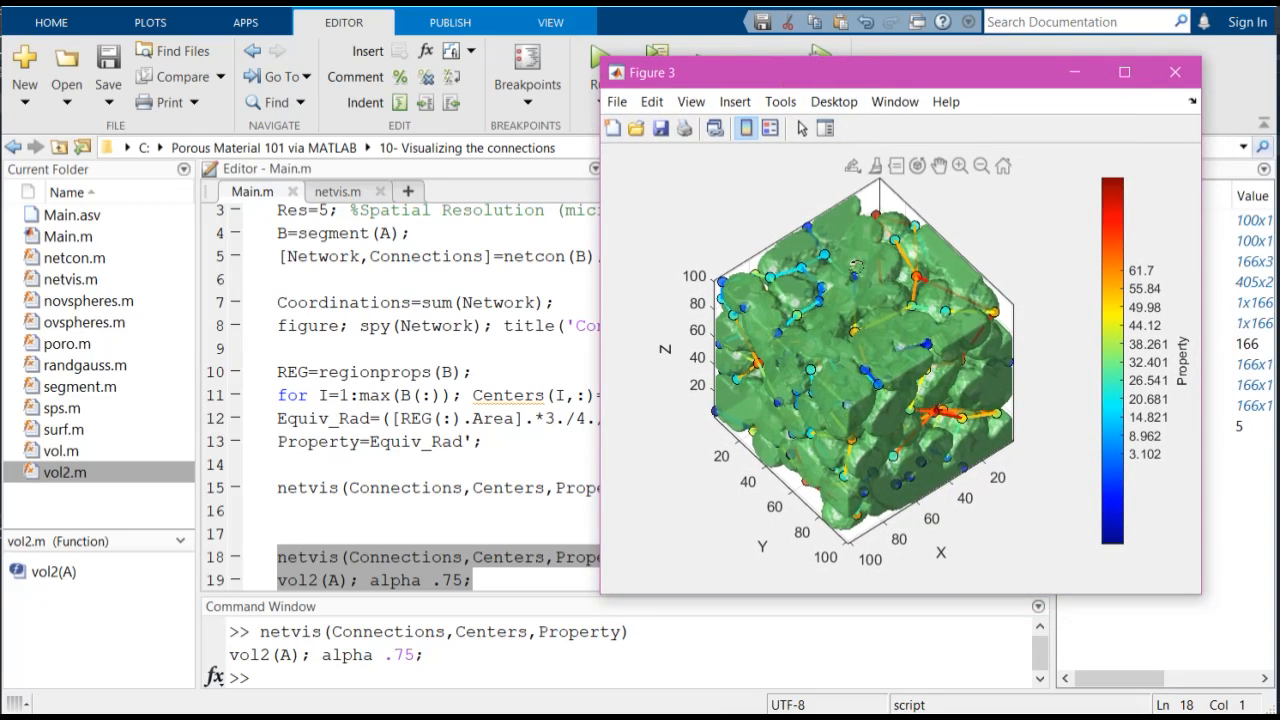
left_click(858, 263)
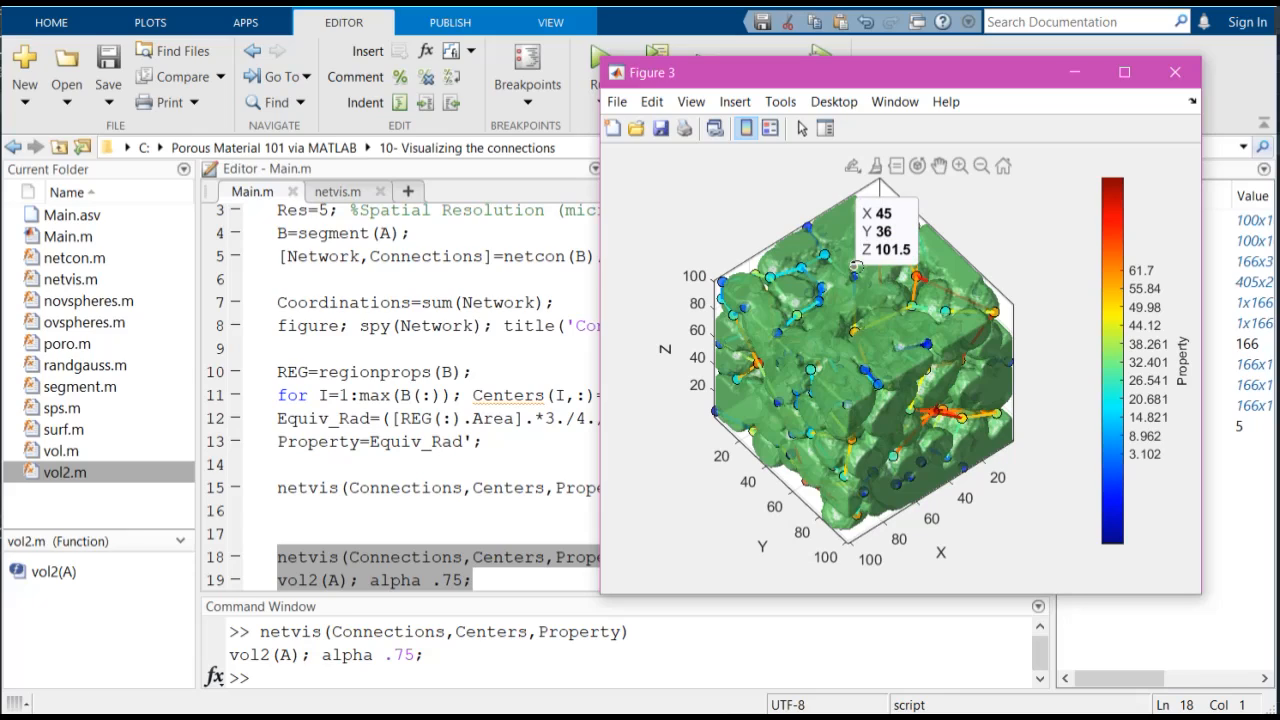